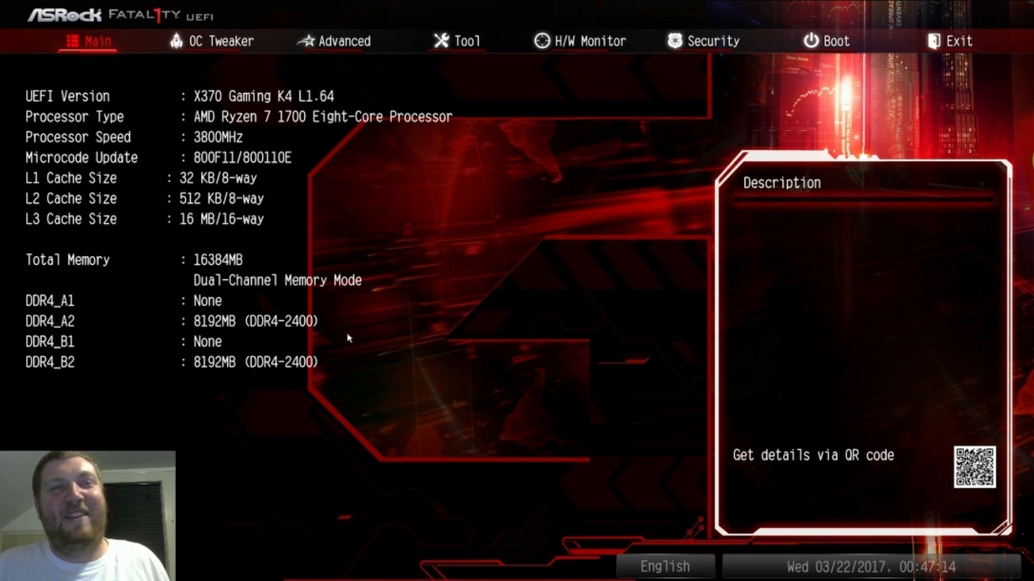
pyautogui.moveTo(286, 225)
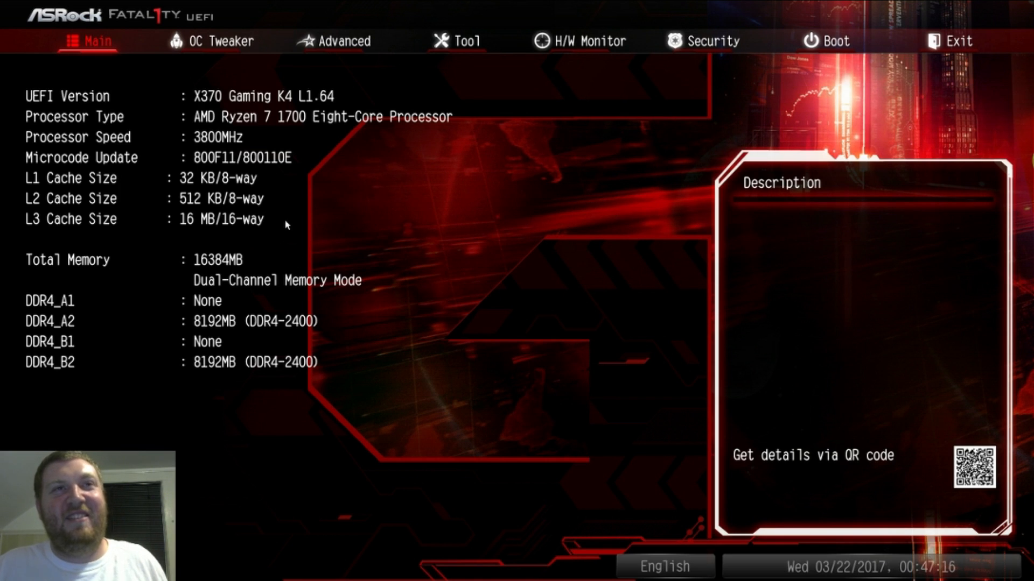
pyautogui.moveTo(275, 294)
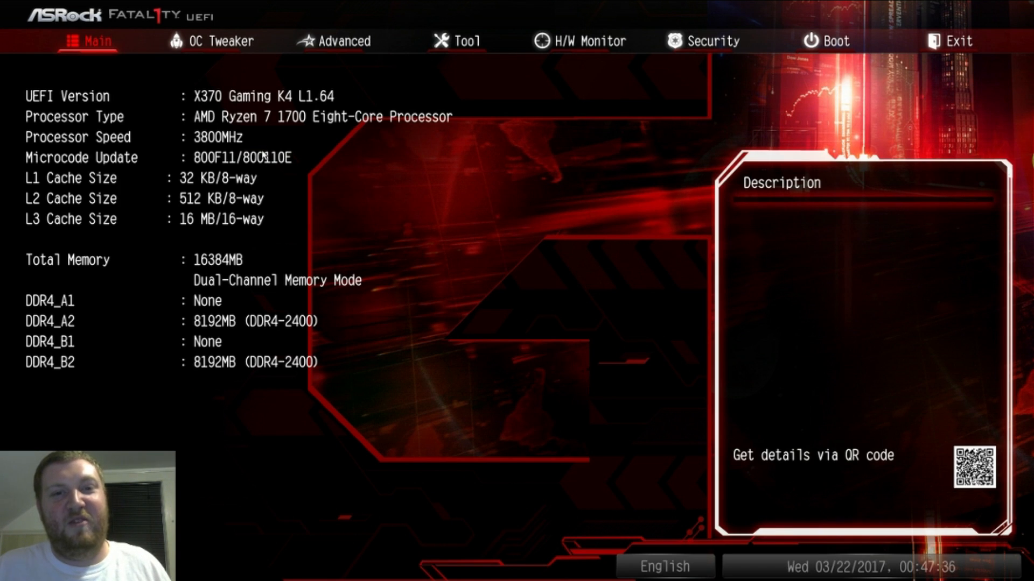
pyautogui.moveTo(268, 335)
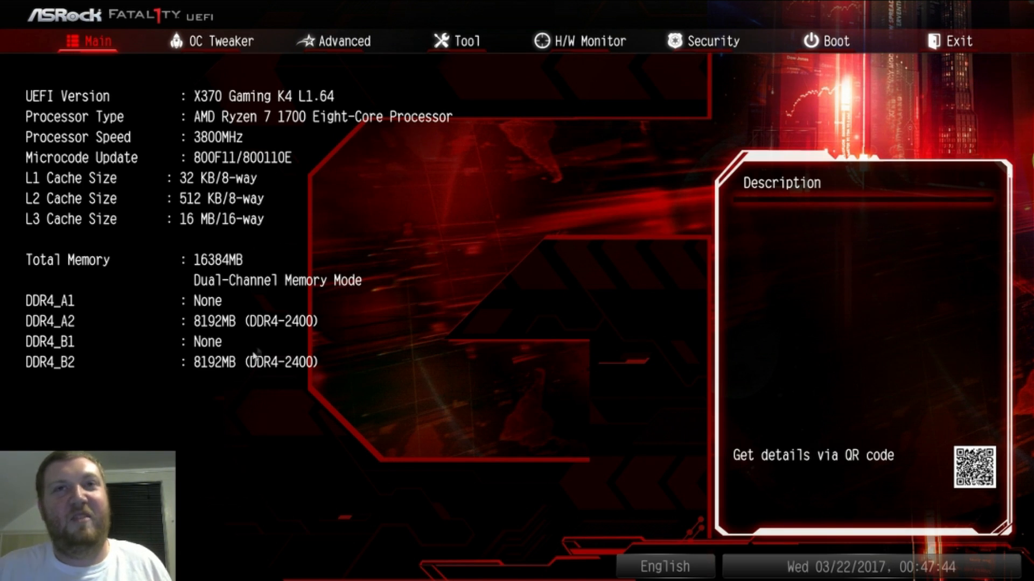
pyautogui.moveTo(312, 256)
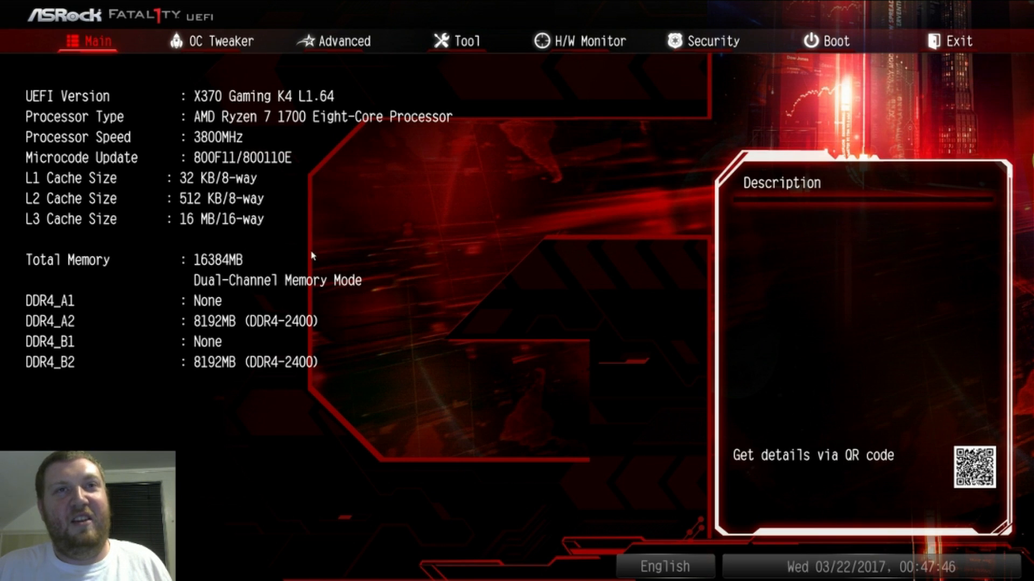
pyautogui.moveTo(239, 220)
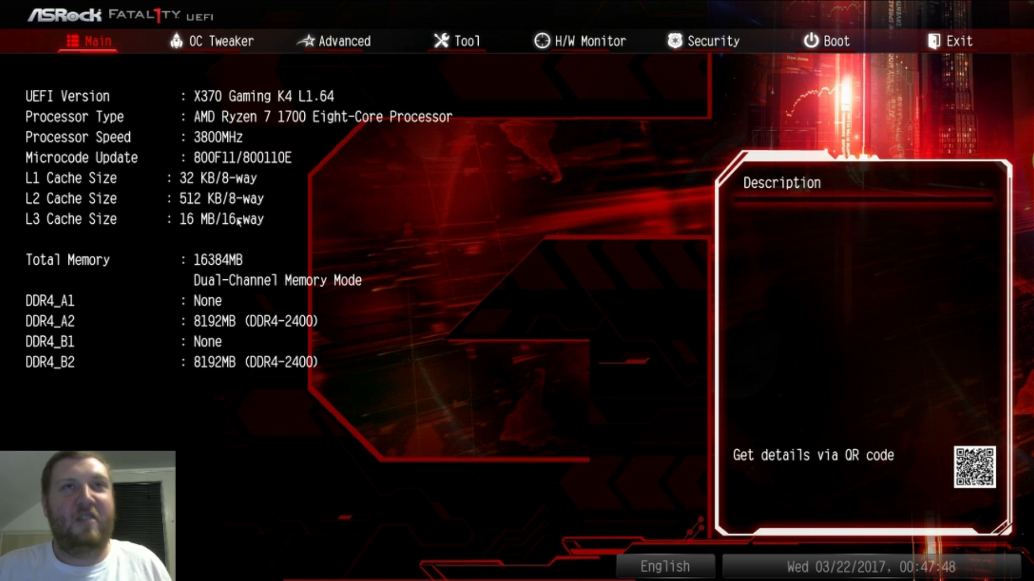
pyautogui.moveTo(340, 228)
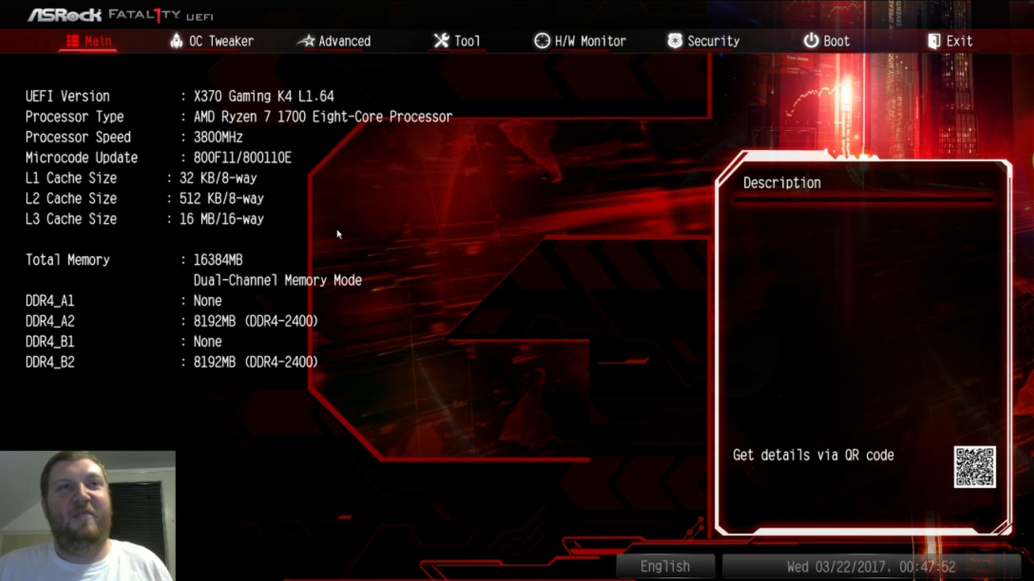
pyautogui.moveTo(152, 94)
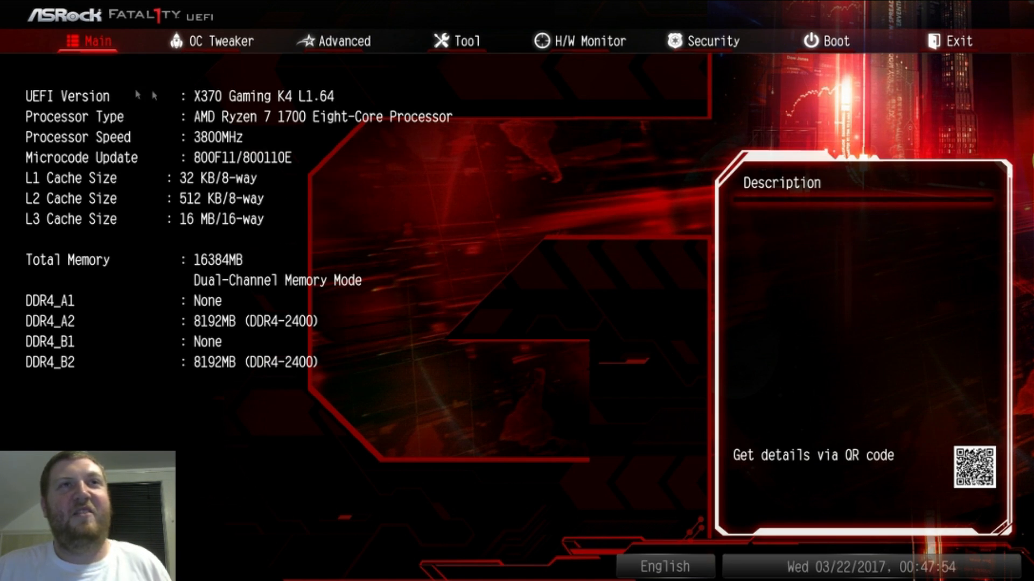
pyautogui.moveTo(164, 82)
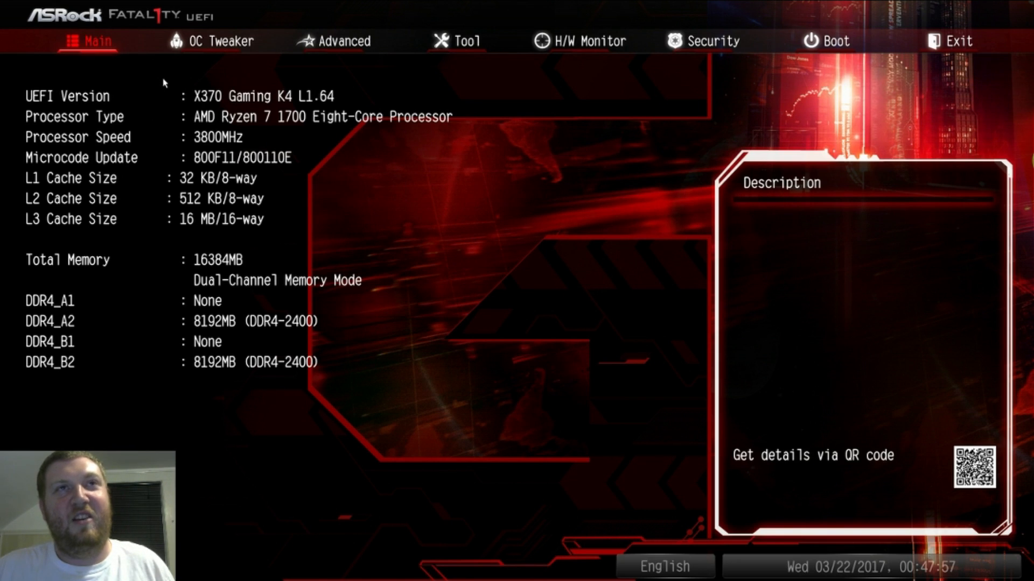
pyautogui.moveTo(167, 68)
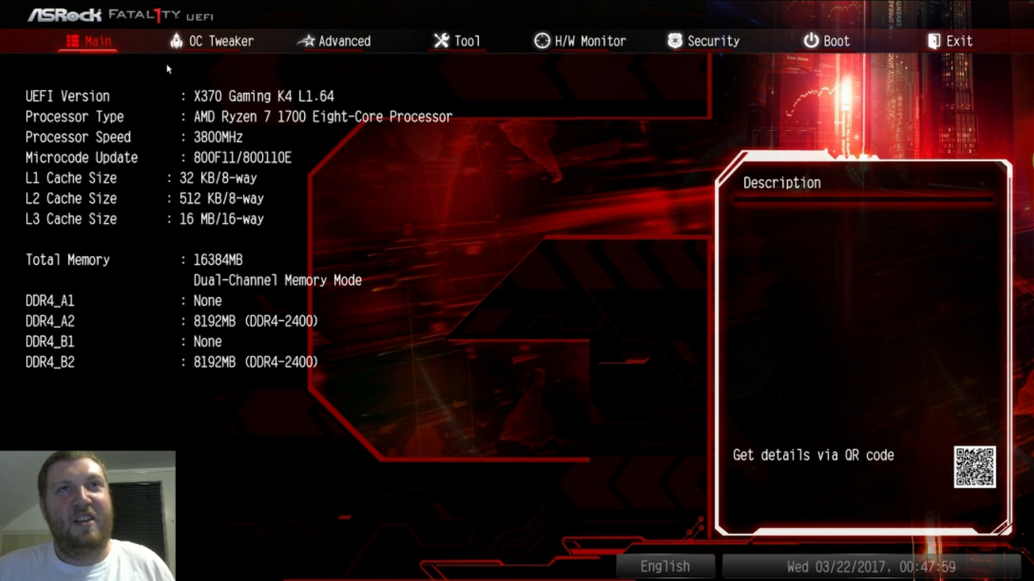
pyautogui.moveTo(212, 97)
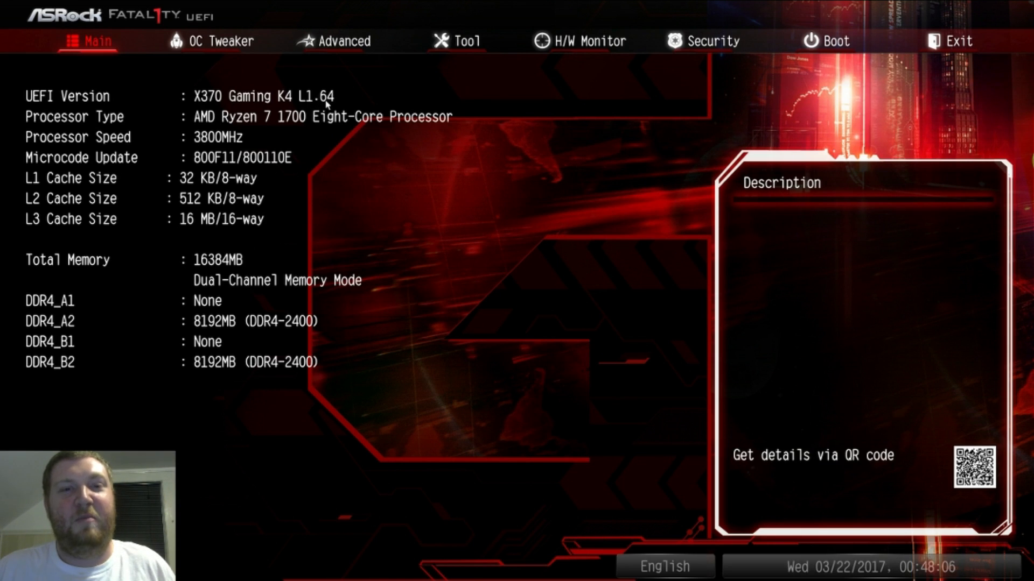
pyautogui.moveTo(335, 103)
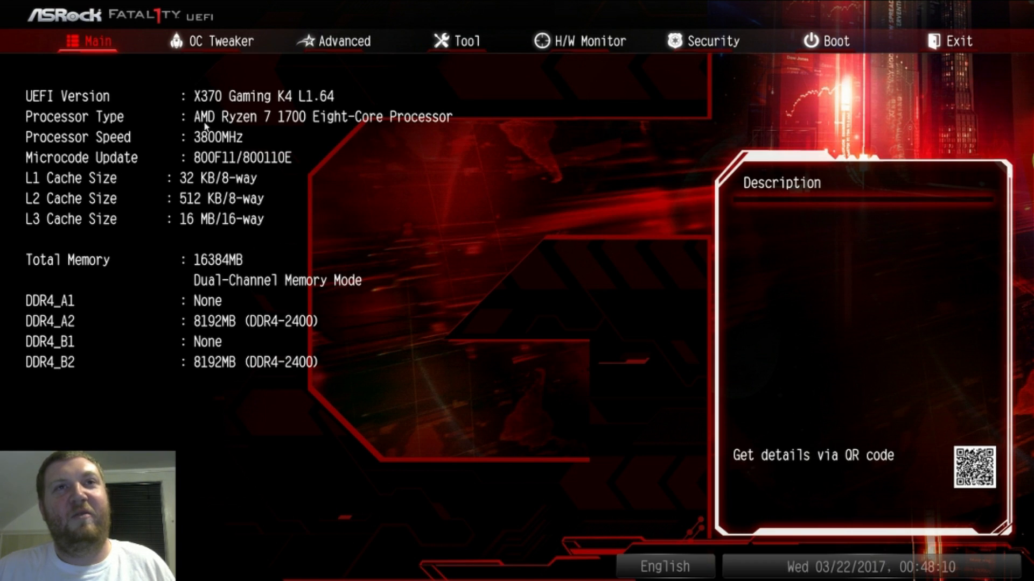
pyautogui.moveTo(386, 124)
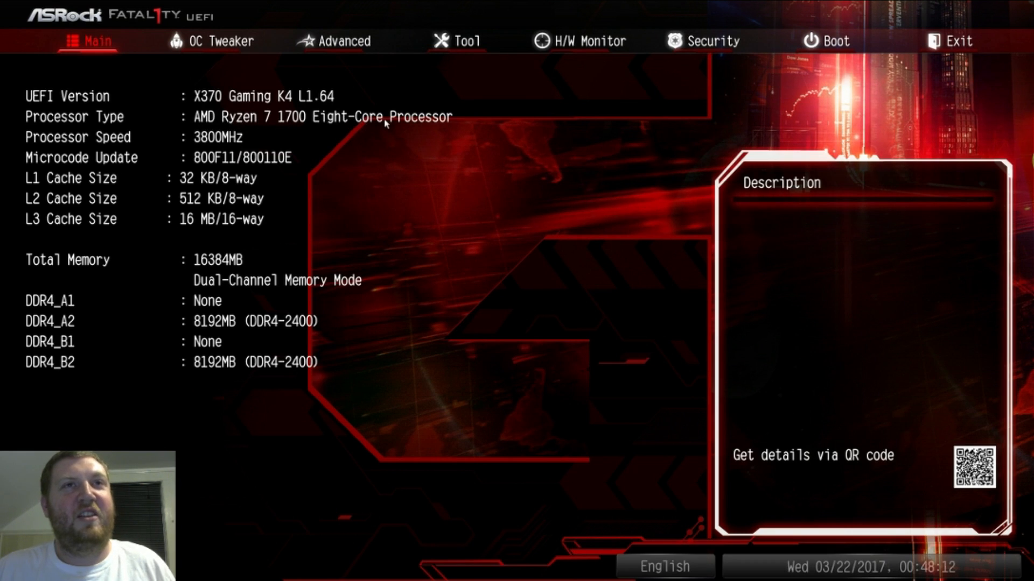
pyautogui.moveTo(223, 141)
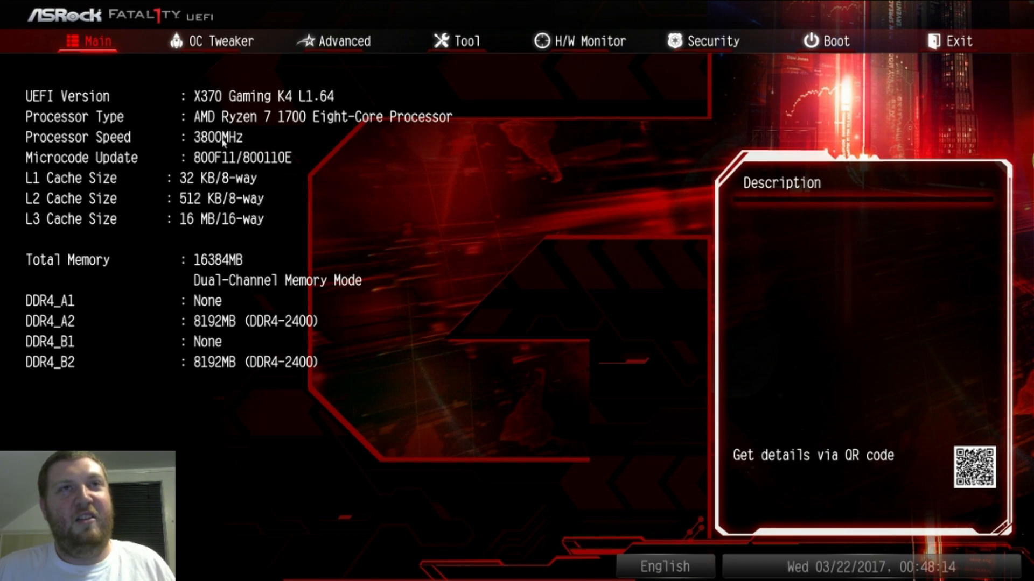
pyautogui.moveTo(330, 147)
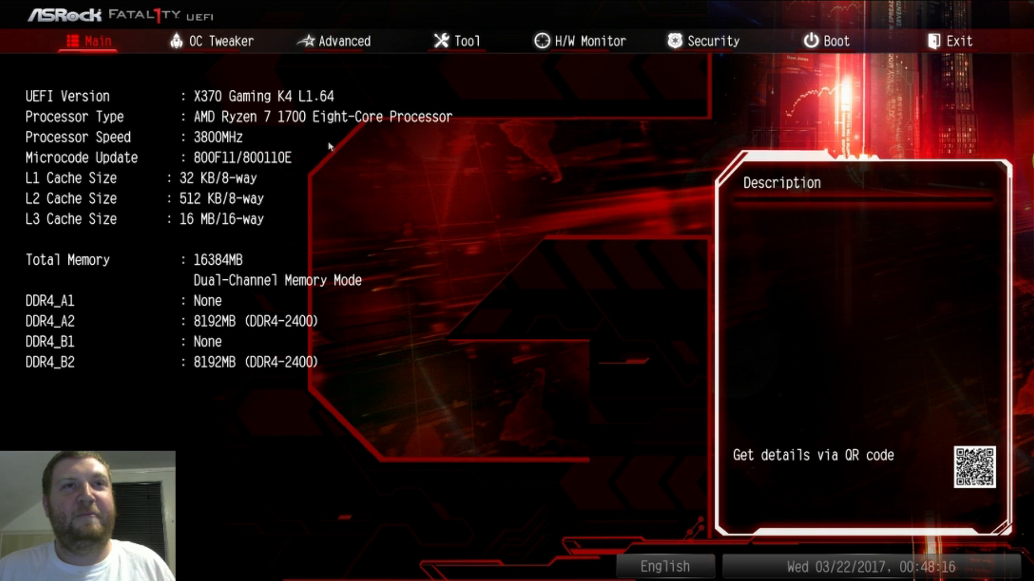
pyautogui.moveTo(193, 263)
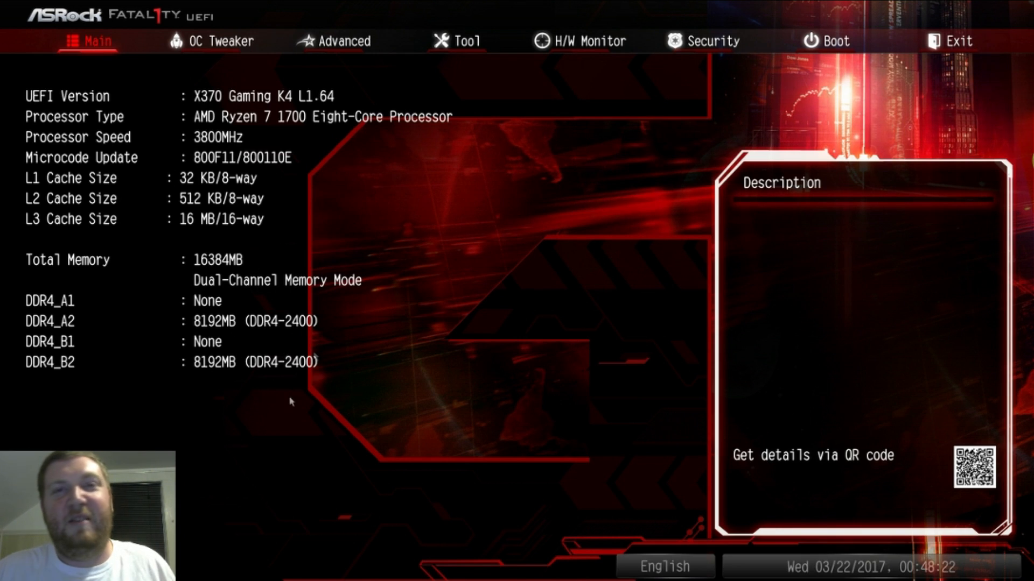
pyautogui.moveTo(175, 157)
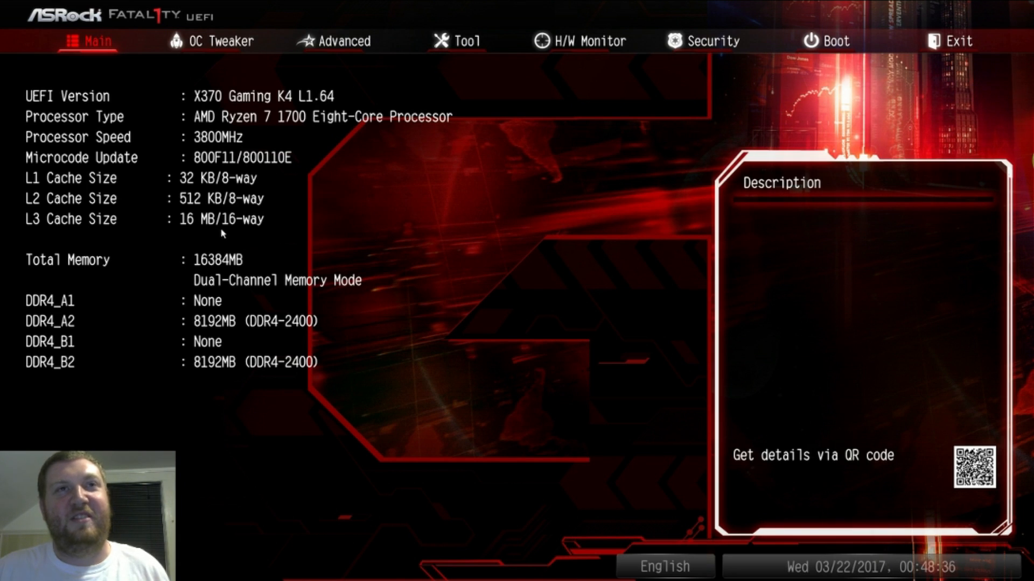
pyautogui.moveTo(220, 244)
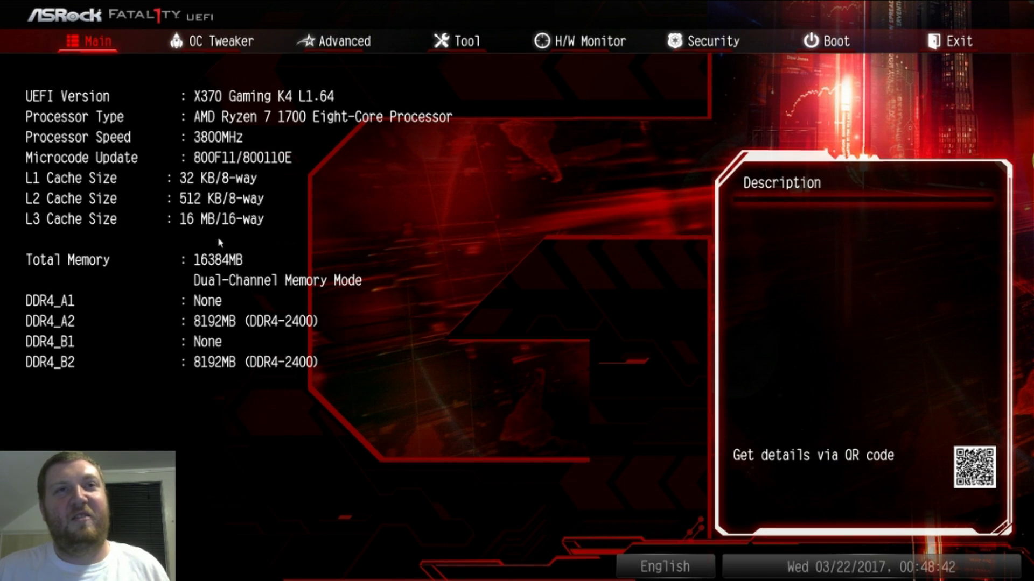
pyautogui.moveTo(195, 173)
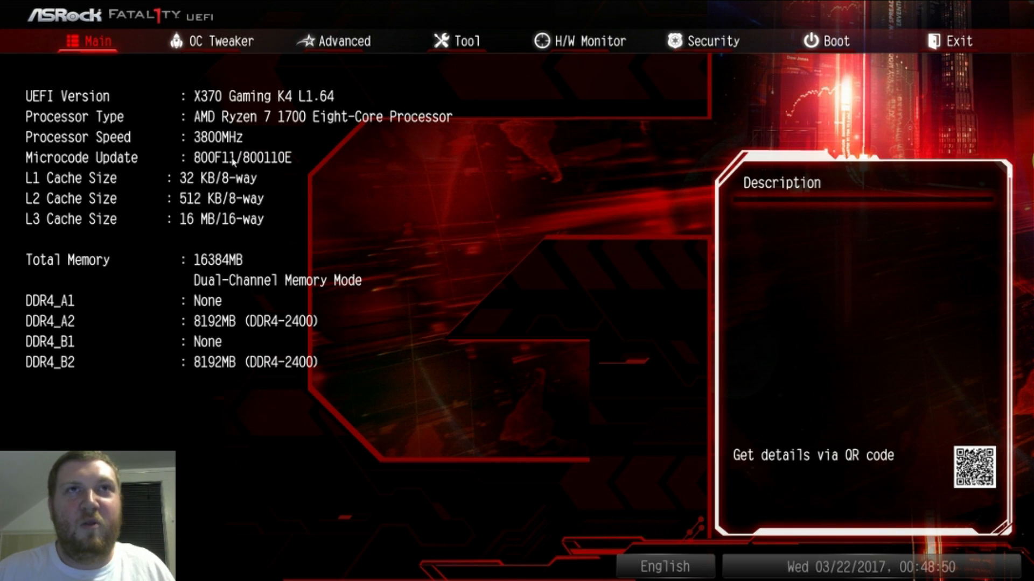
pyautogui.moveTo(199, 71)
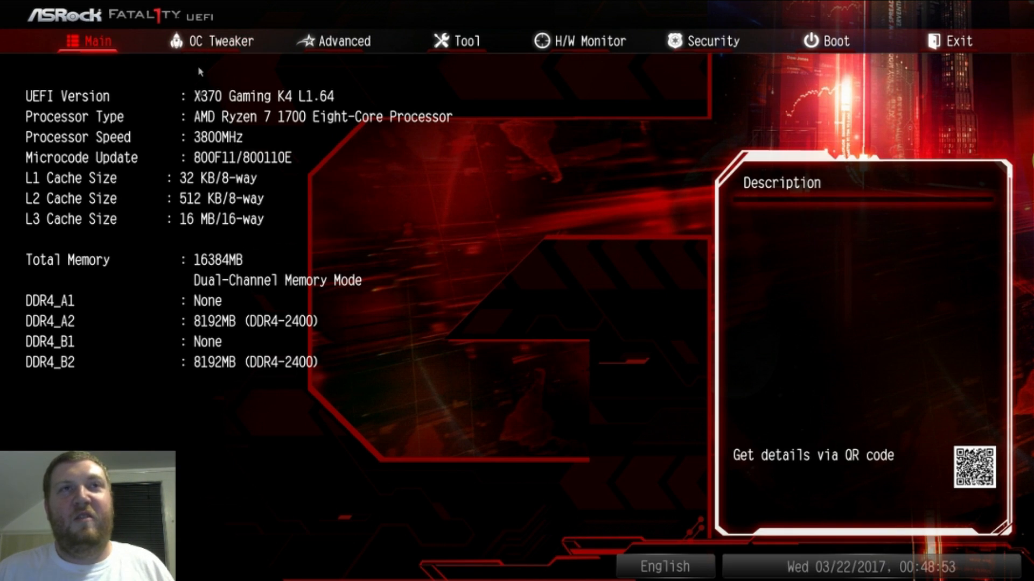
pyautogui.moveTo(199, 47)
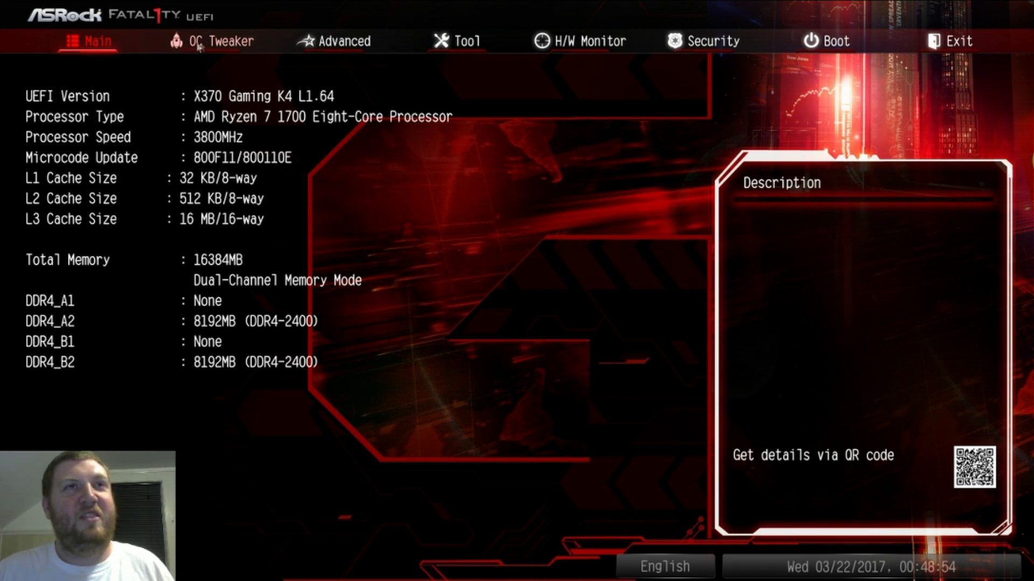
# Open OC Tweaker, showing CPU Frequency and Voltage Change on Manual at 3800MHz
pyautogui.click(212, 41)
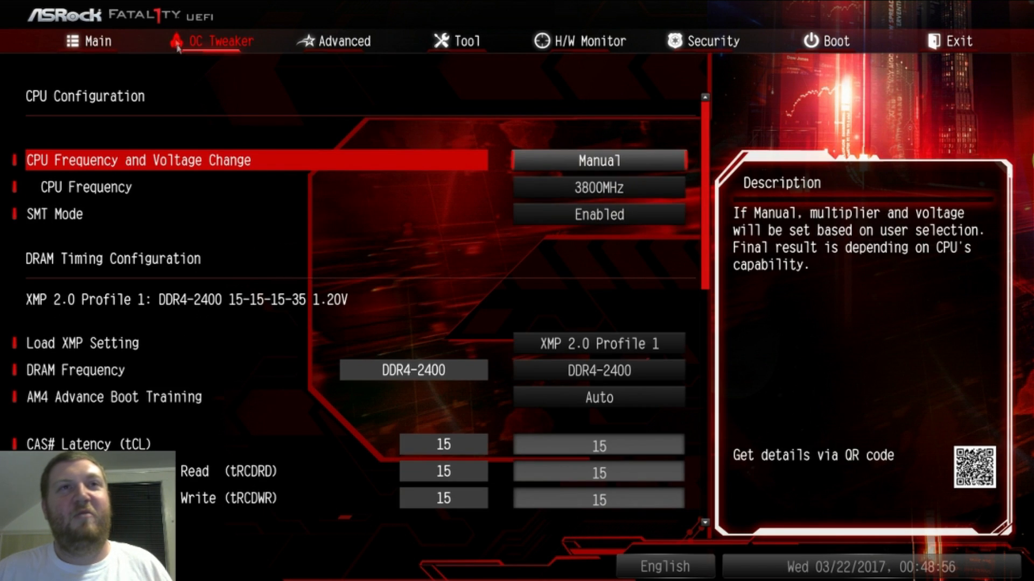
pyautogui.moveTo(183, 188)
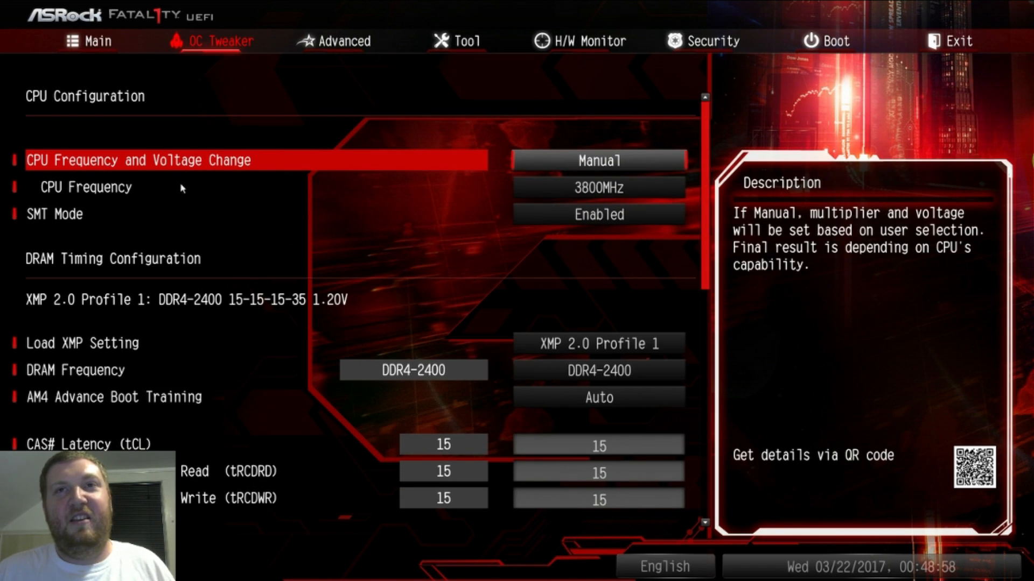
pyautogui.moveTo(334, 184)
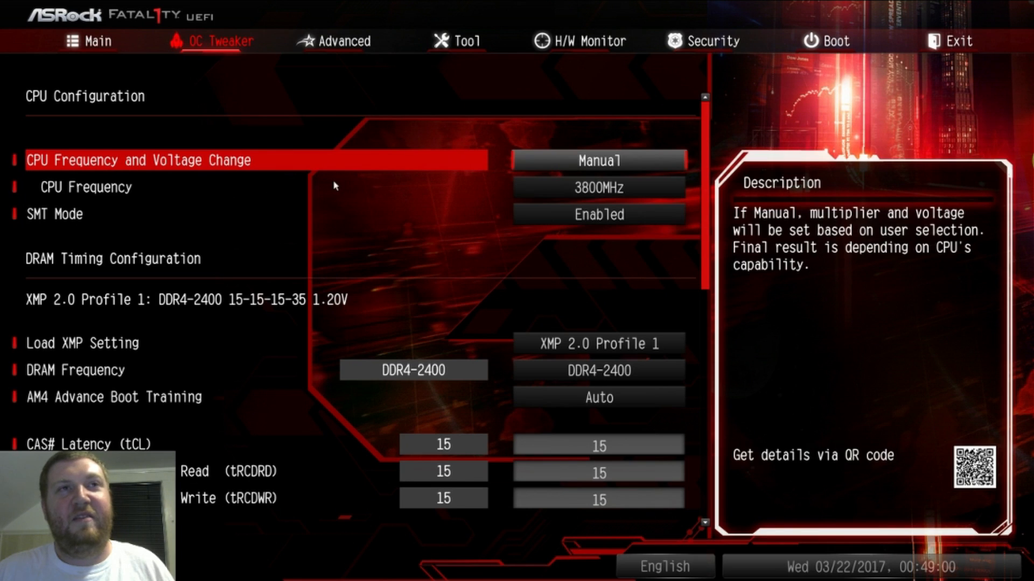
pyautogui.moveTo(308, 178)
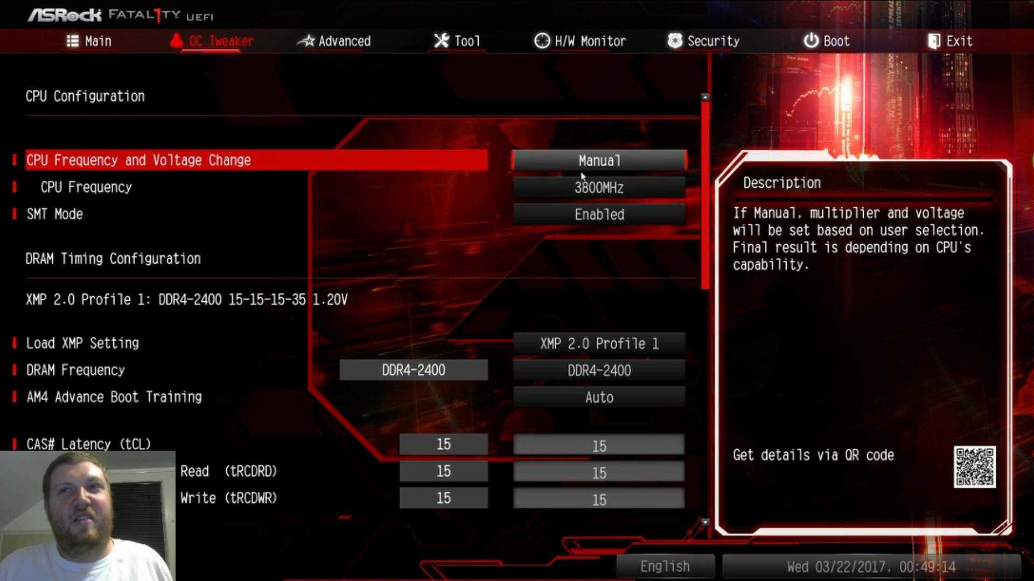
pyautogui.moveTo(659, 166)
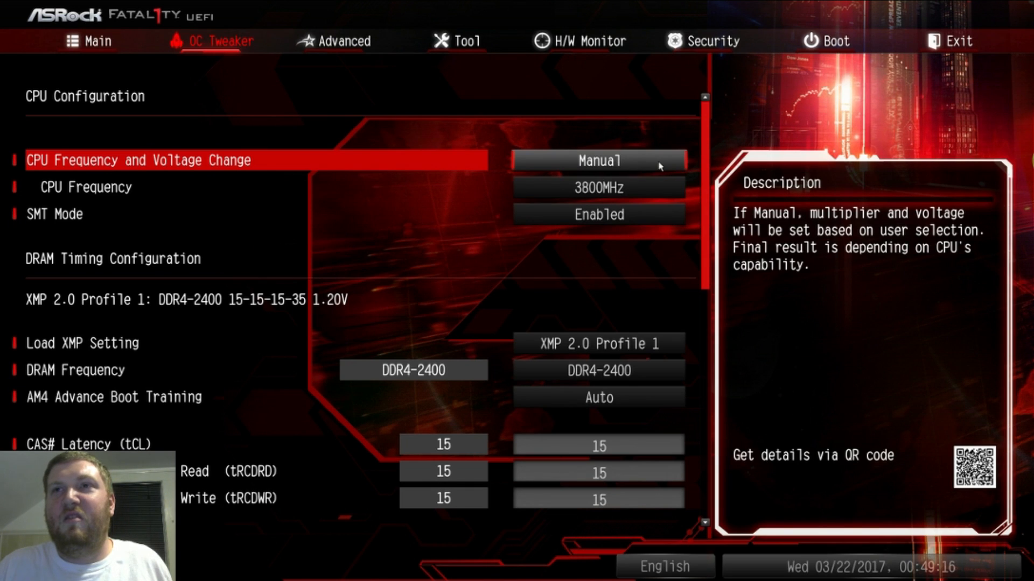
pyautogui.moveTo(629, 165)
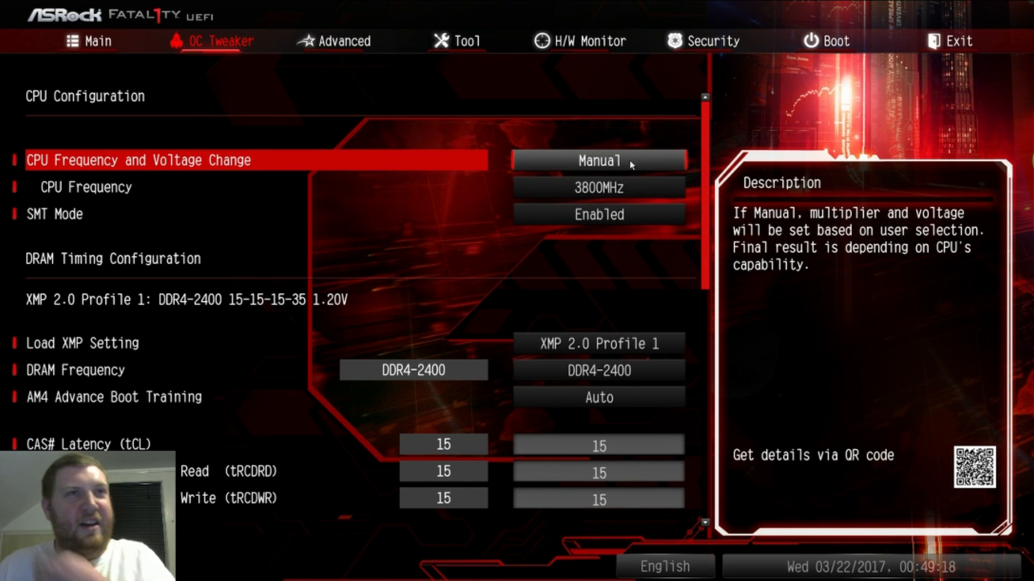
pyautogui.moveTo(610, 166)
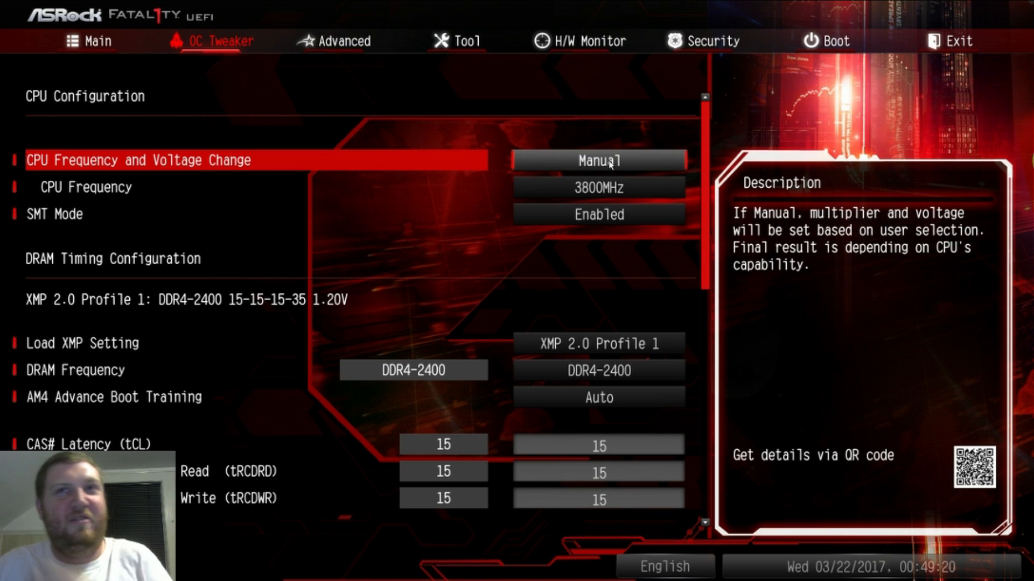
pyautogui.moveTo(444, 211)
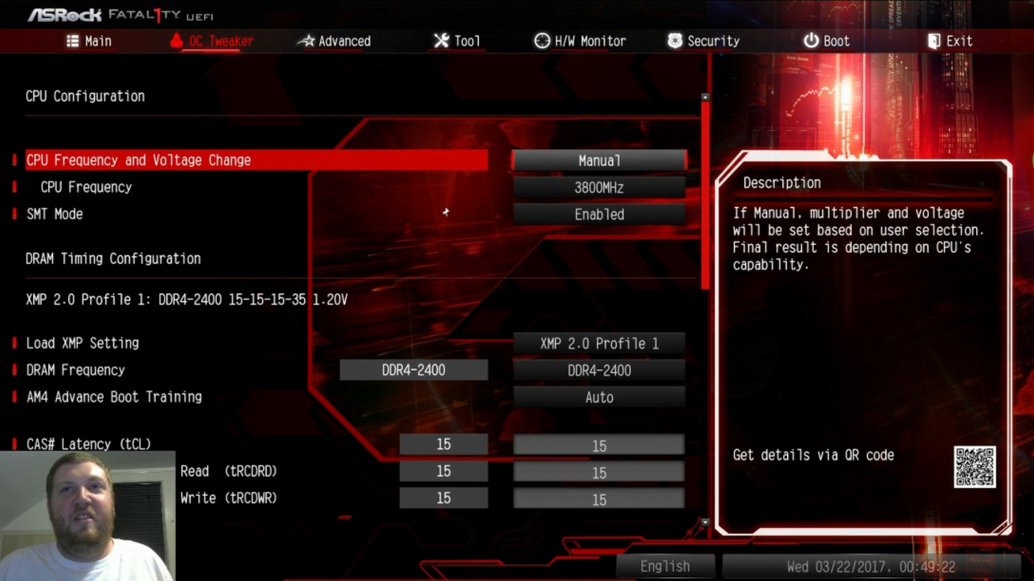
pyautogui.moveTo(648, 158)
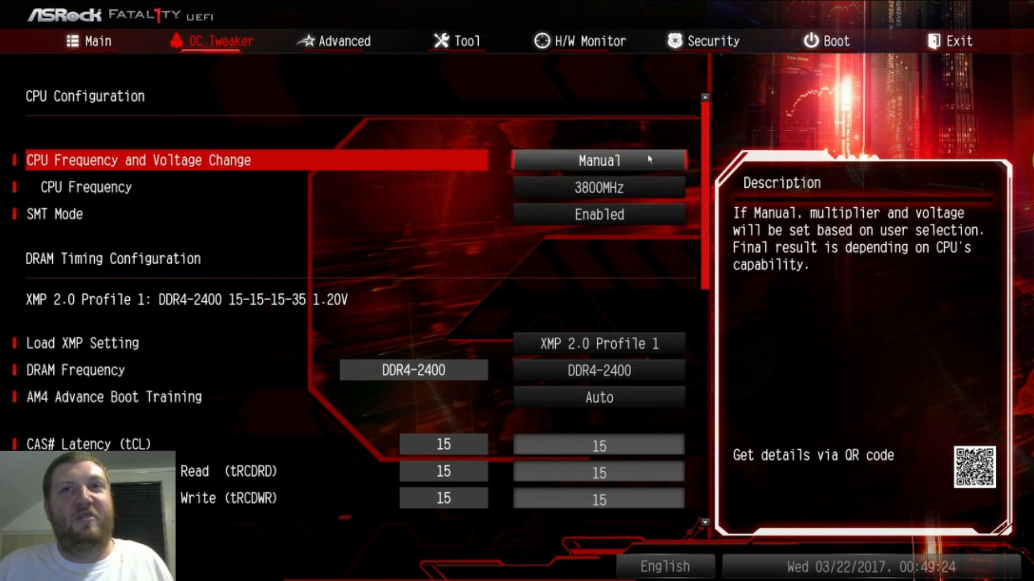
pyautogui.click(596, 188)
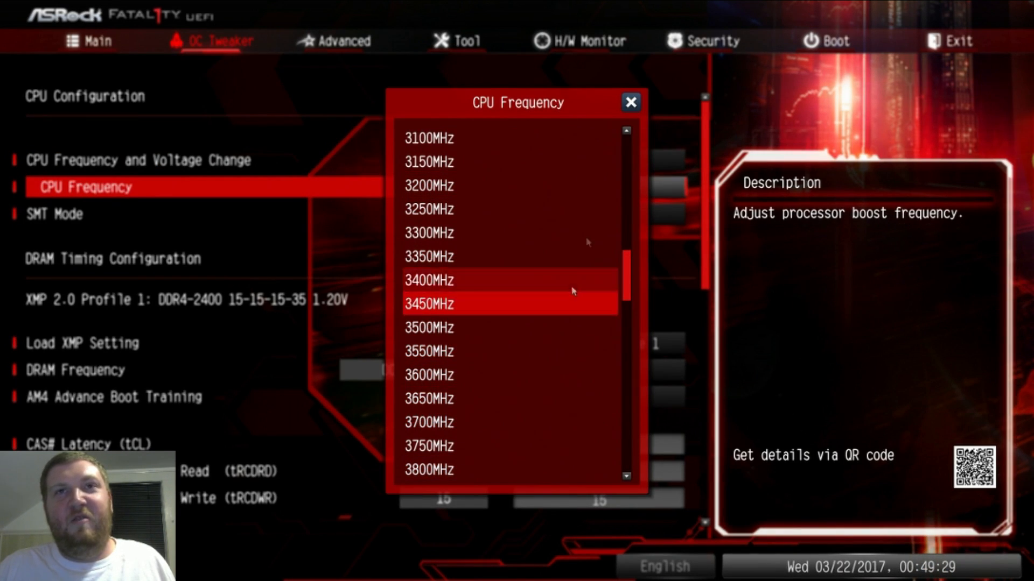
pyautogui.click(429, 470)
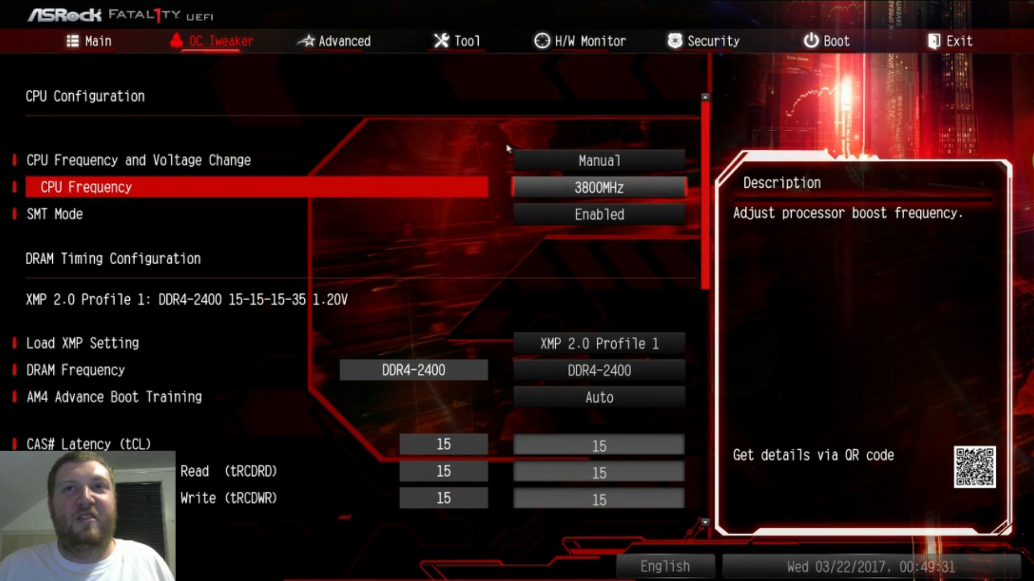
pyautogui.moveTo(544, 201)
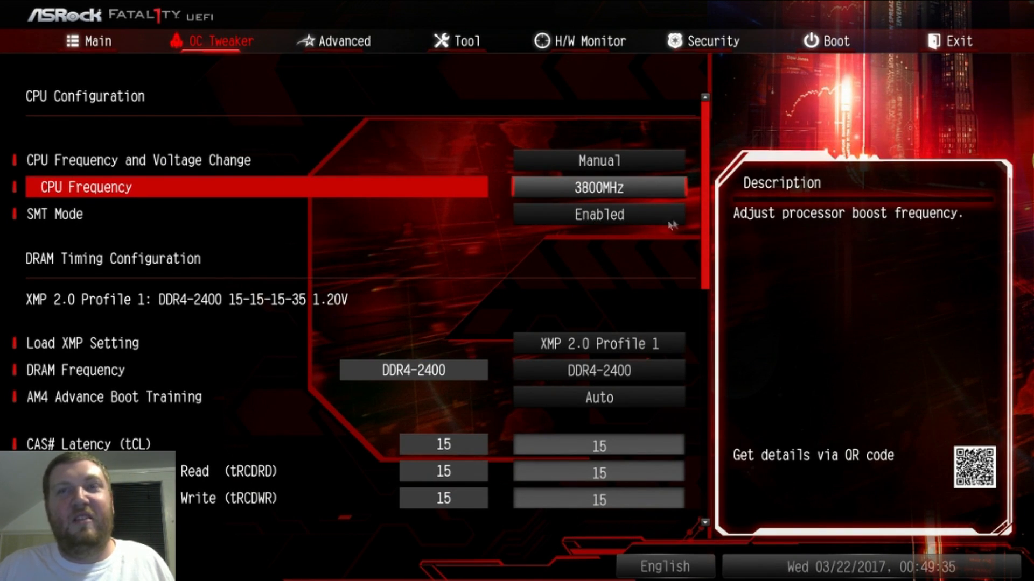
pyautogui.moveTo(595, 227)
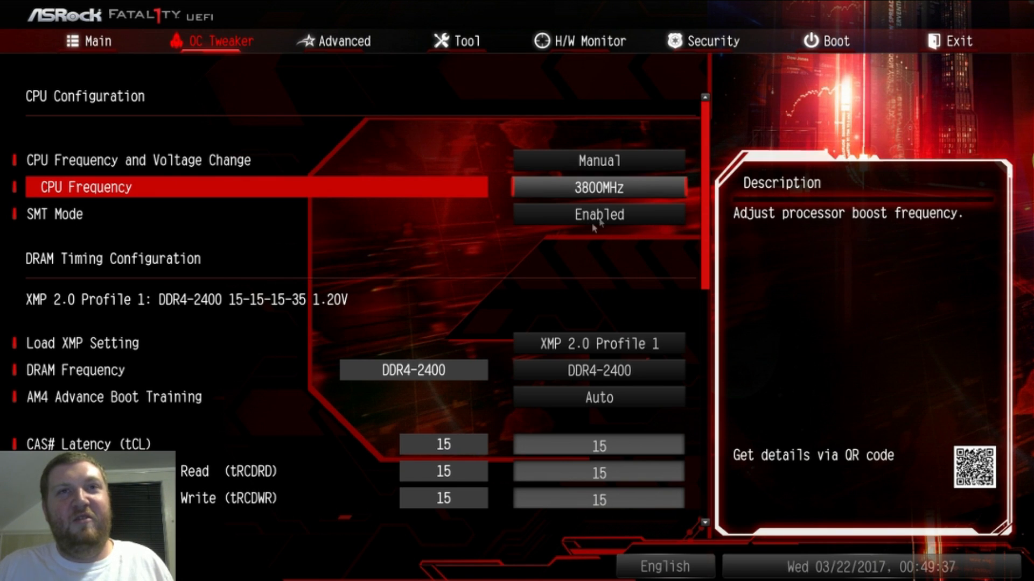
pyautogui.moveTo(558, 243)
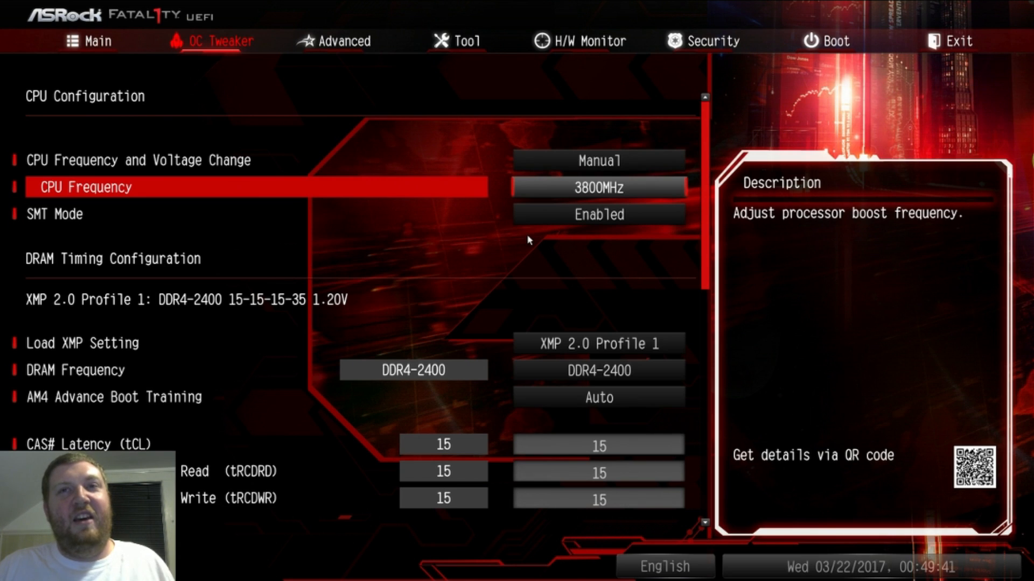
pyautogui.moveTo(601, 216)
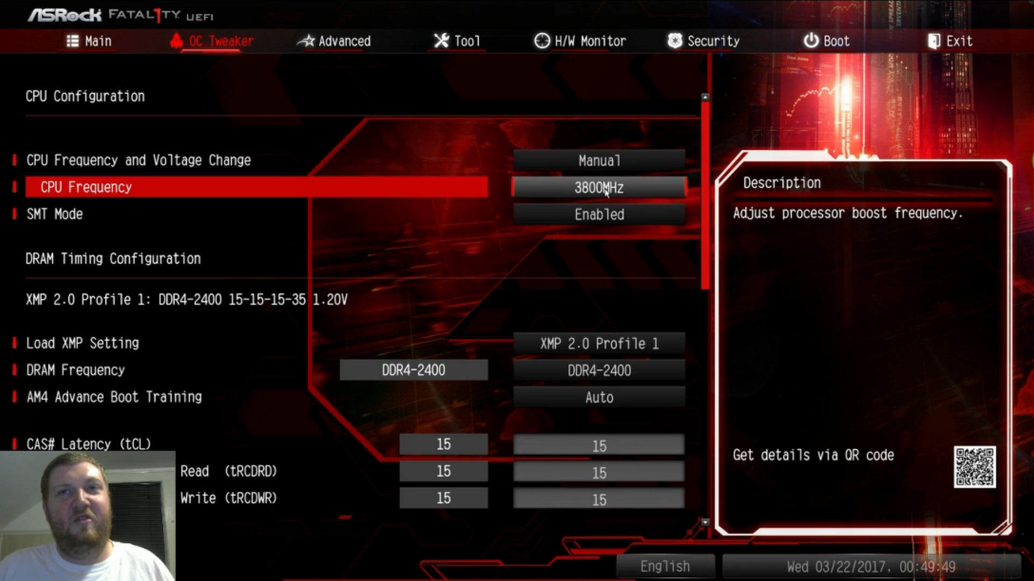
pyautogui.moveTo(585, 205)
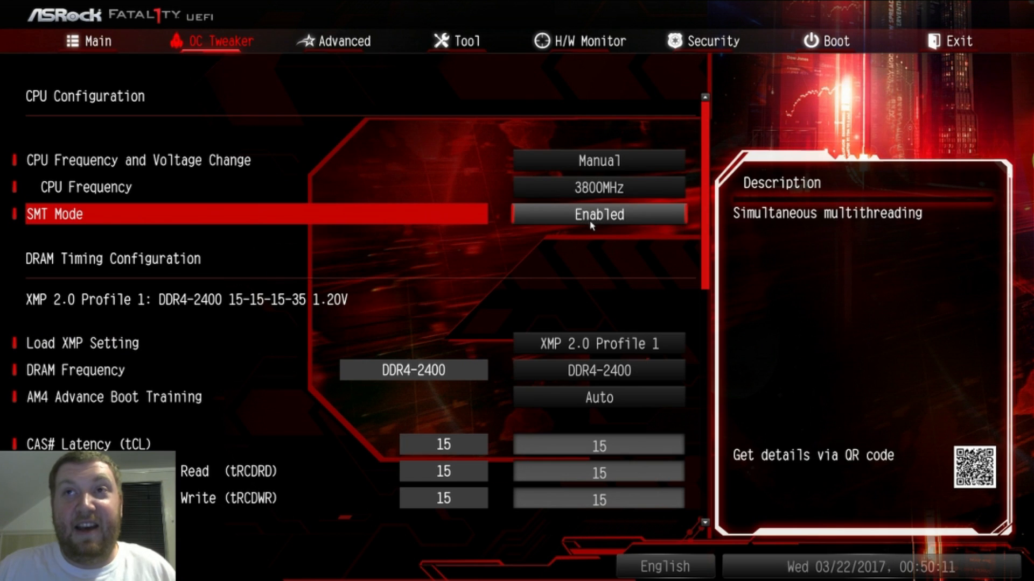
pyautogui.moveTo(711, 220)
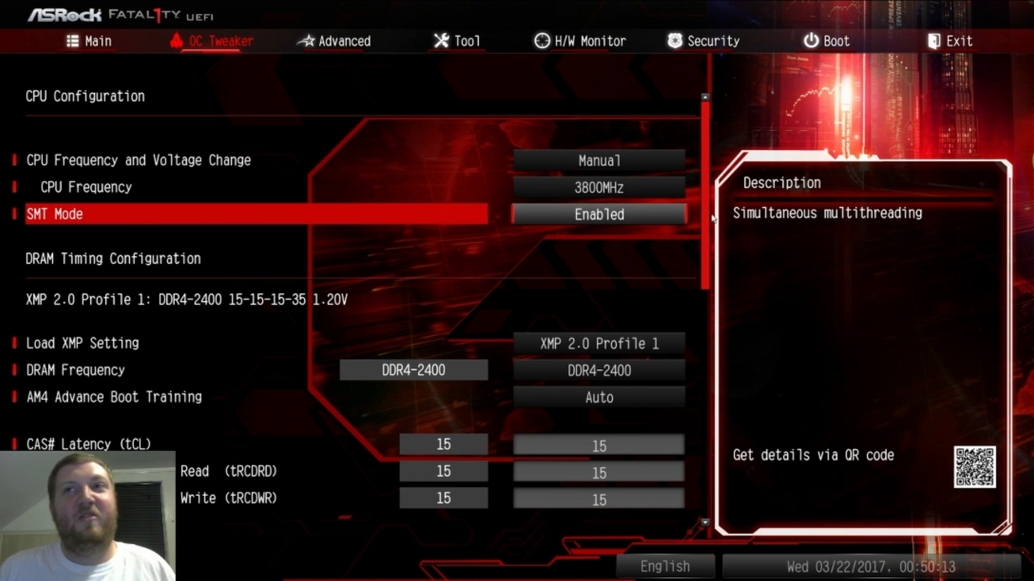
pyautogui.moveTo(555, 244)
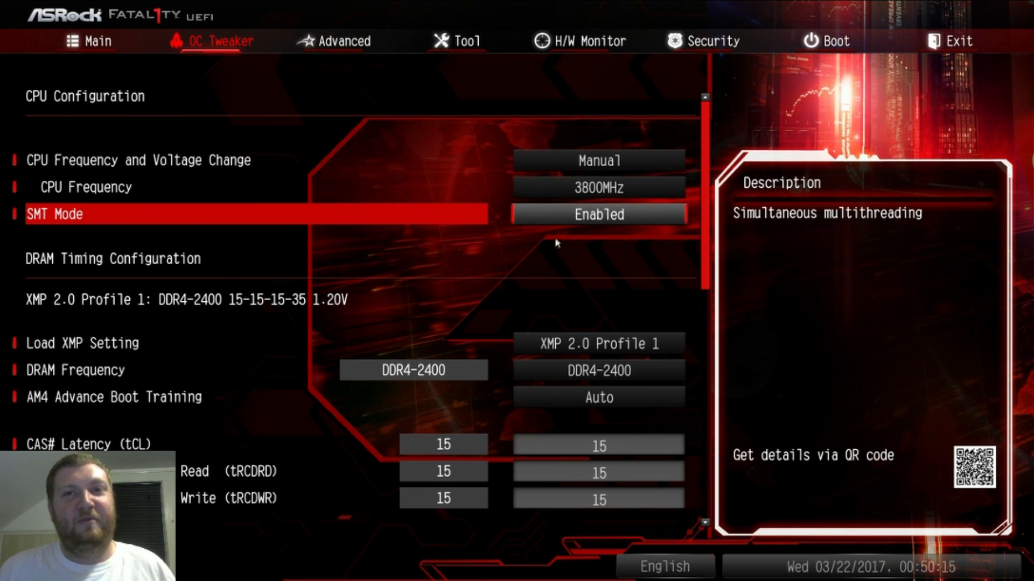
pyautogui.moveTo(570, 239)
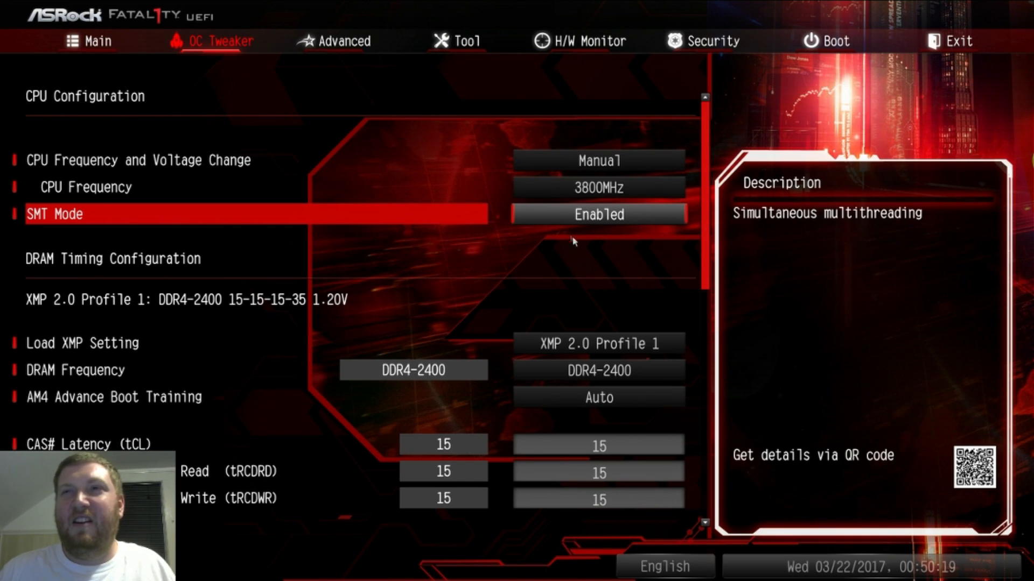
pyautogui.moveTo(581, 259)
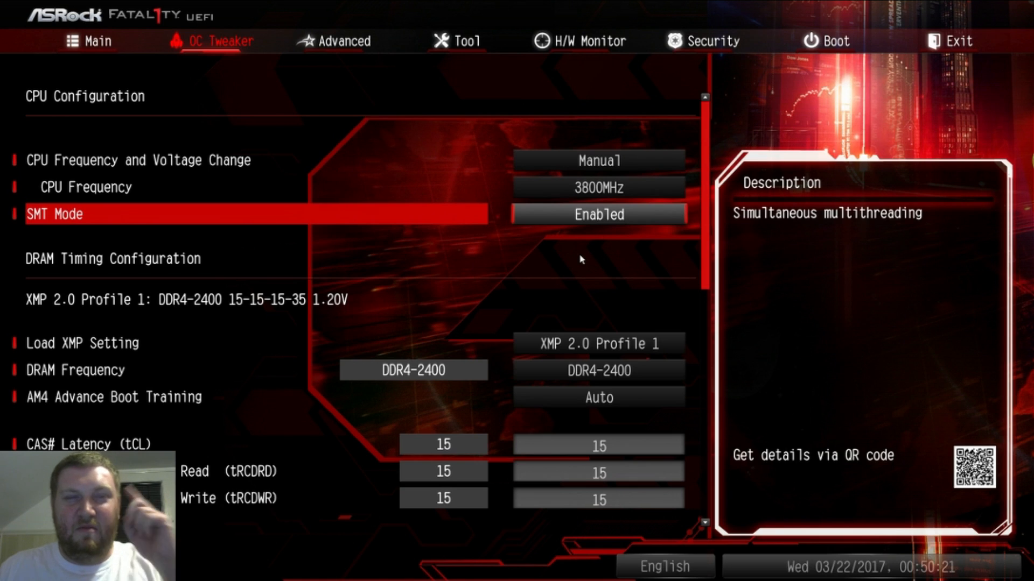
pyautogui.moveTo(556, 278)
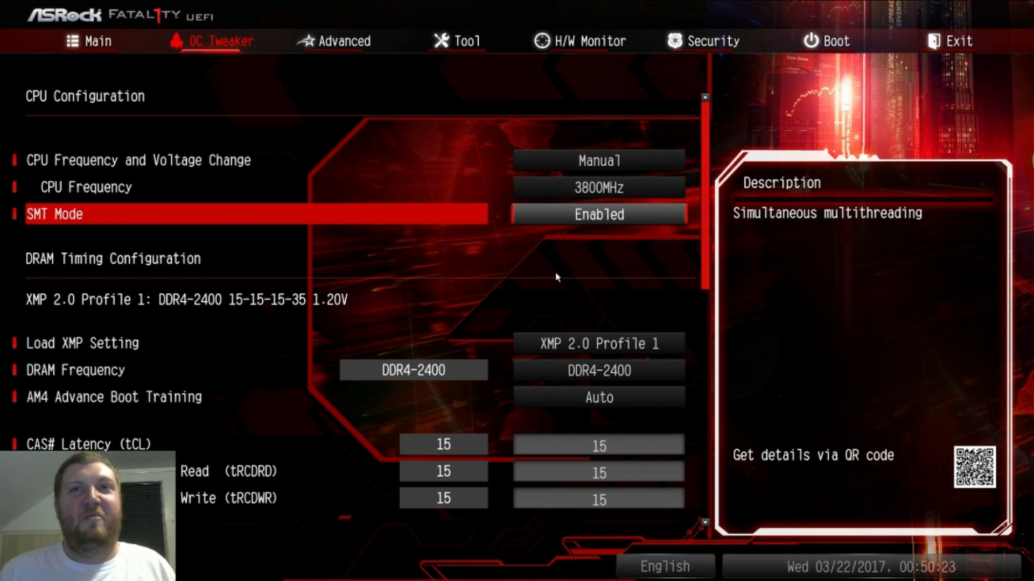
pyautogui.moveTo(618, 228)
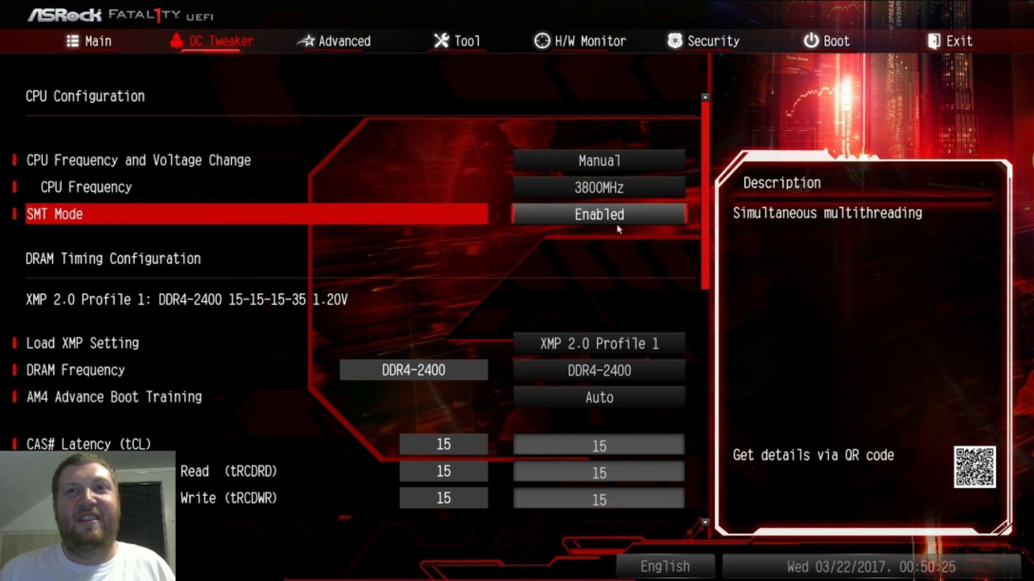
pyautogui.click(597, 214)
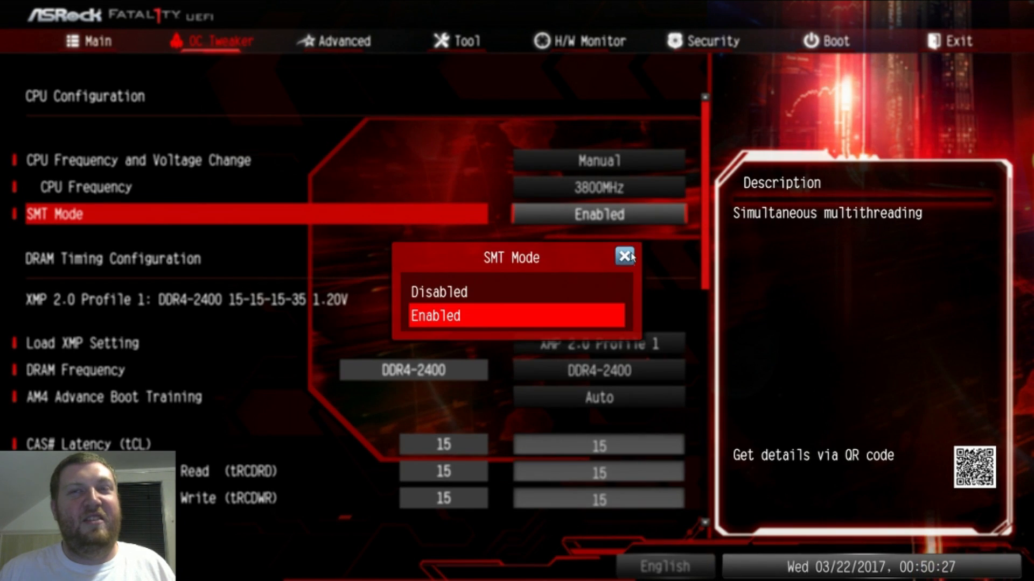
pyautogui.click(623, 256)
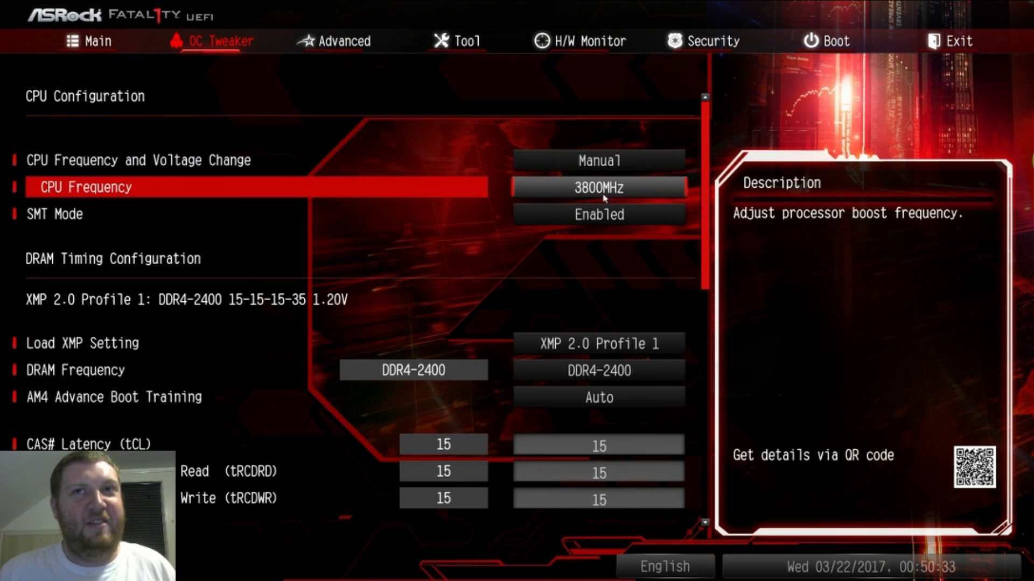
pyautogui.moveTo(600, 223)
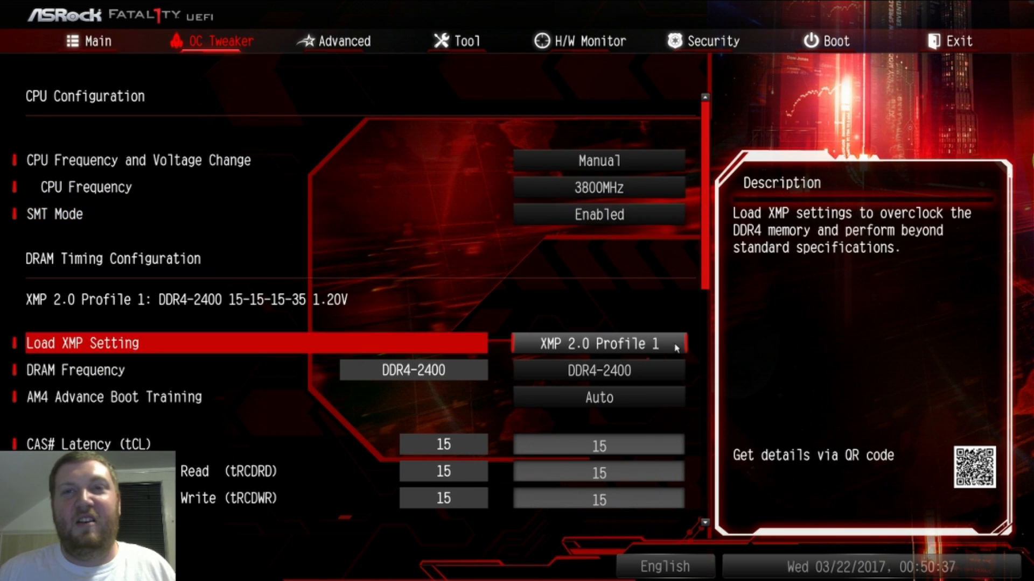
pyautogui.moveTo(572, 352)
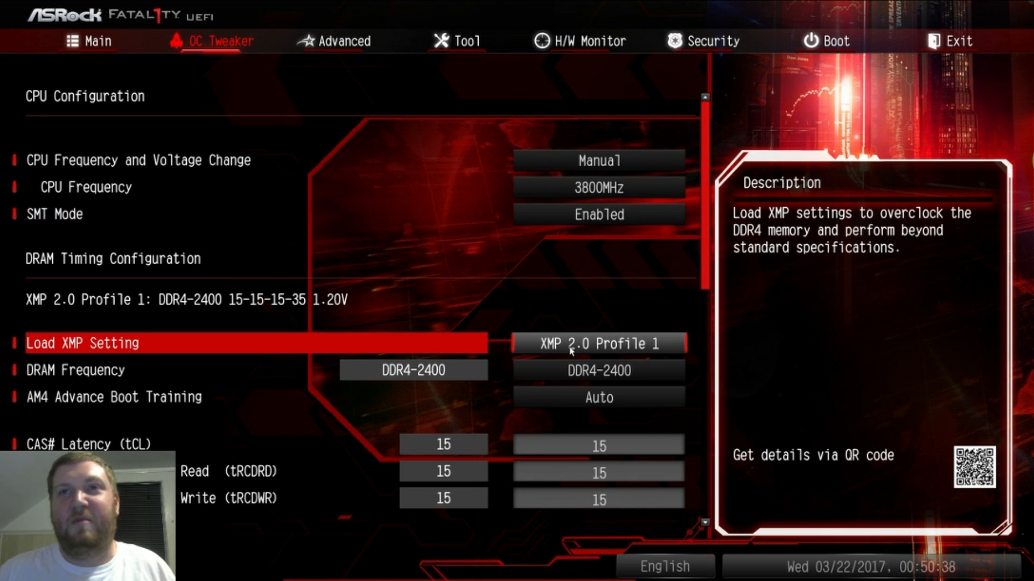
pyautogui.moveTo(492, 226)
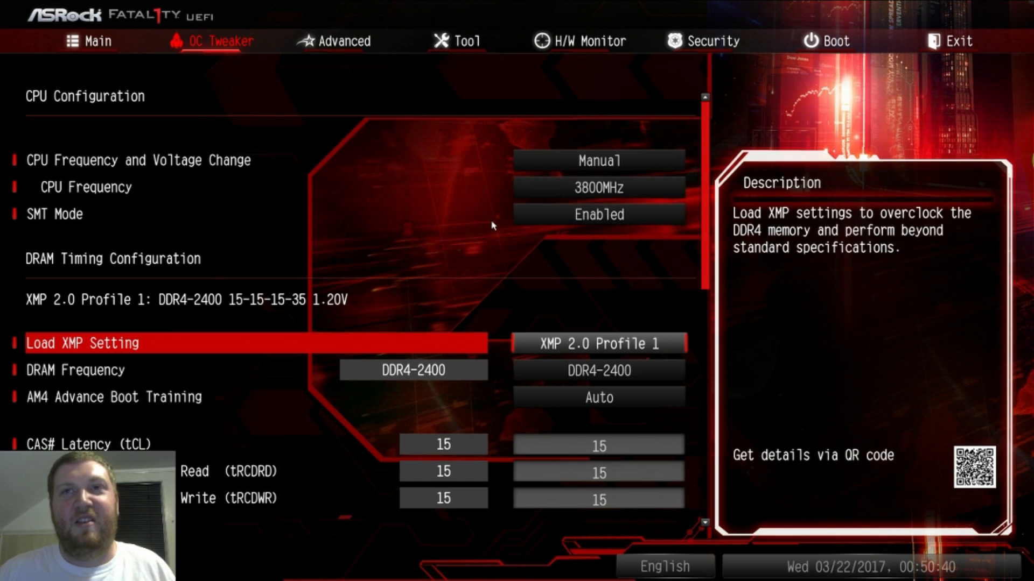
pyautogui.moveTo(523, 225)
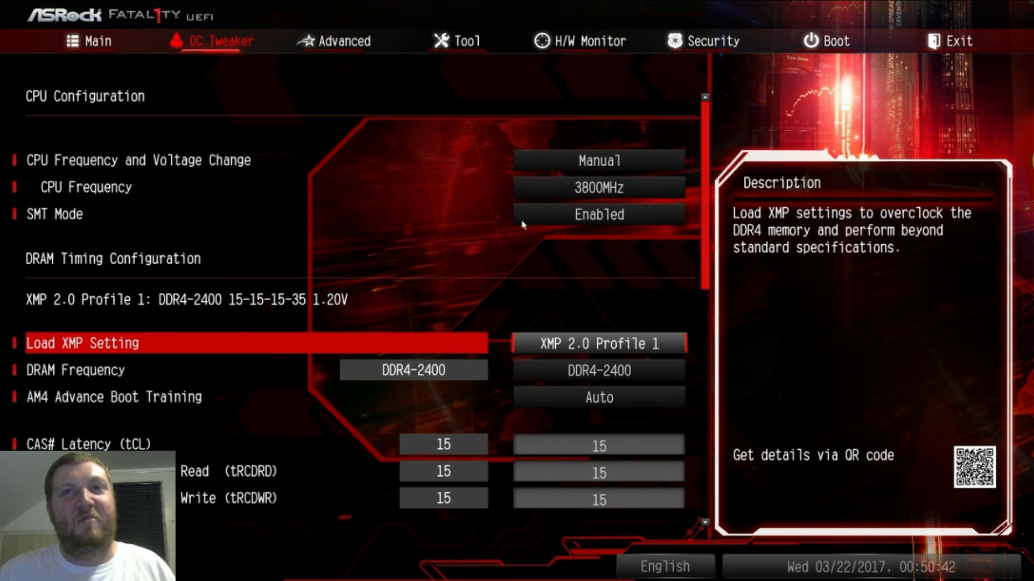
pyautogui.moveTo(546, 239)
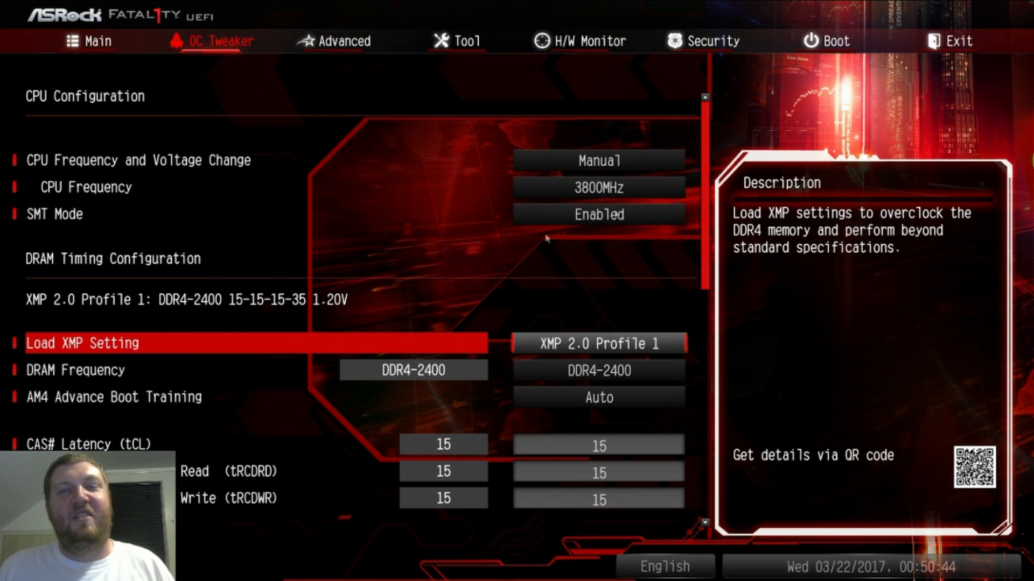
pyautogui.moveTo(582, 229)
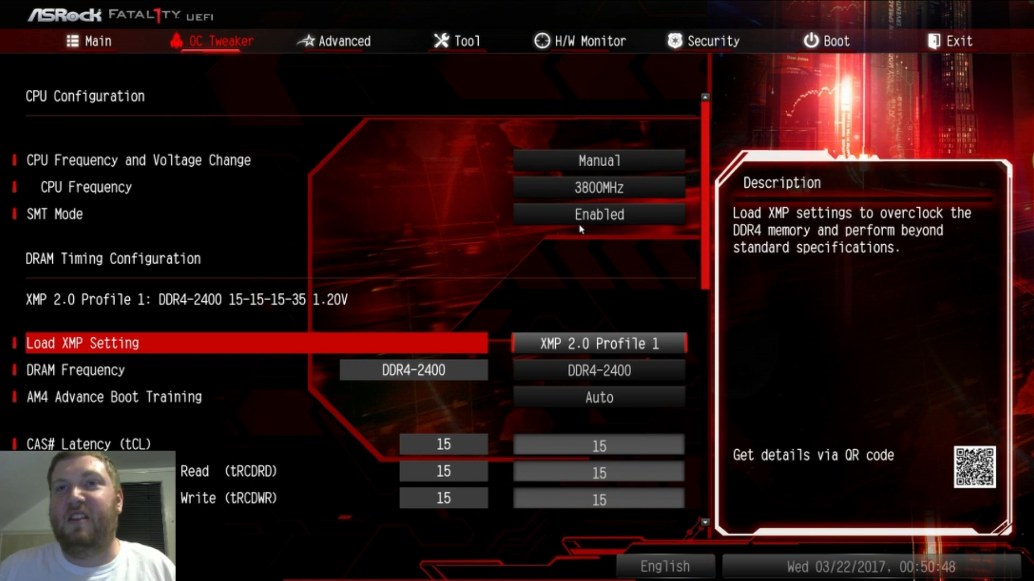
pyautogui.moveTo(567, 296)
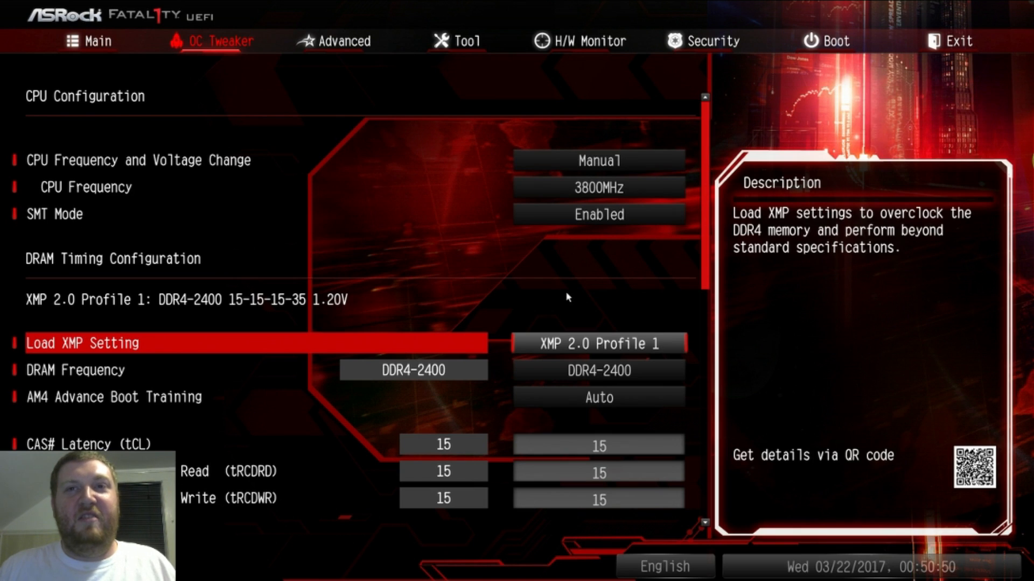
pyautogui.press('Down')
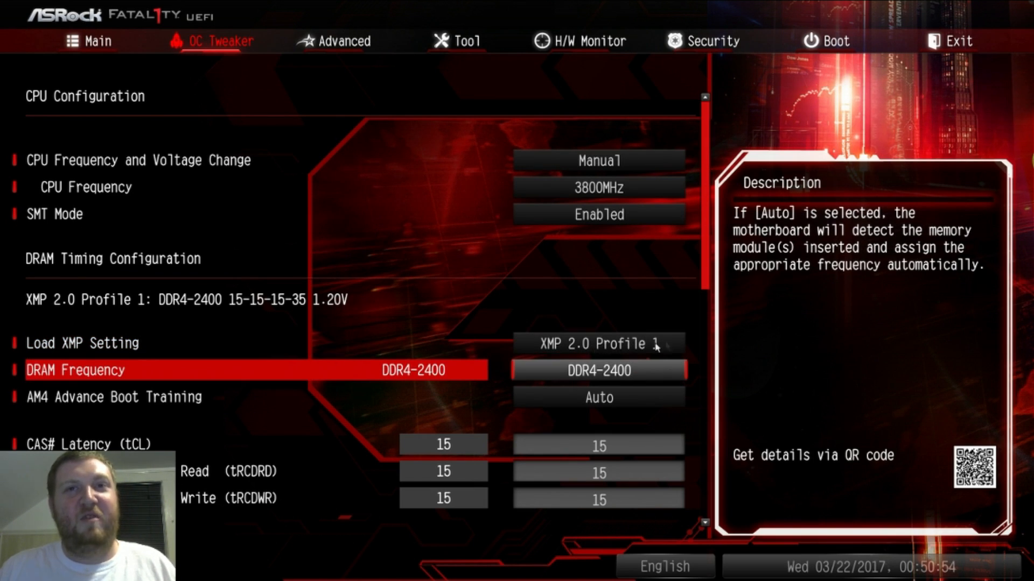
pyautogui.moveTo(425, 376)
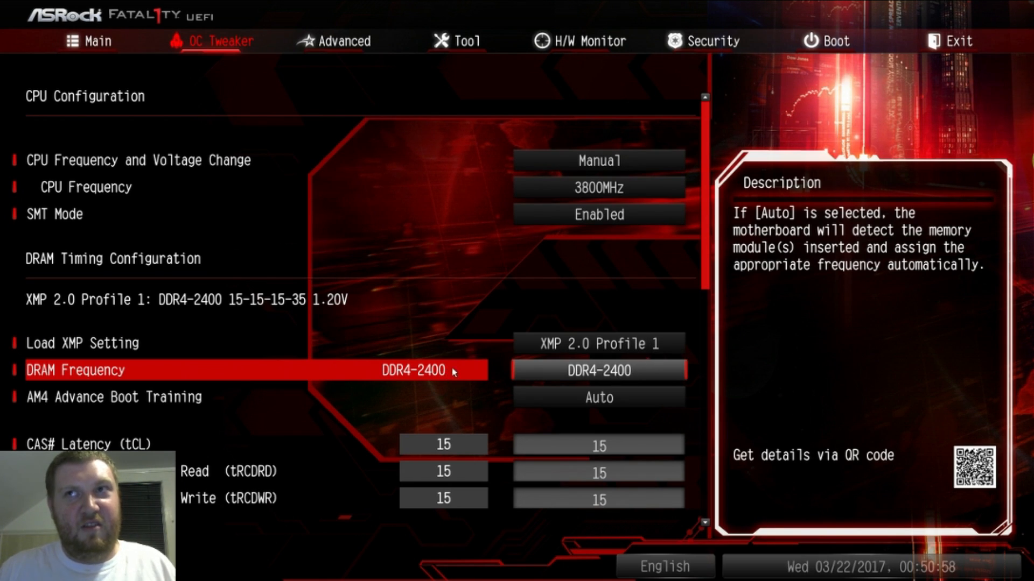
pyautogui.moveTo(488, 347)
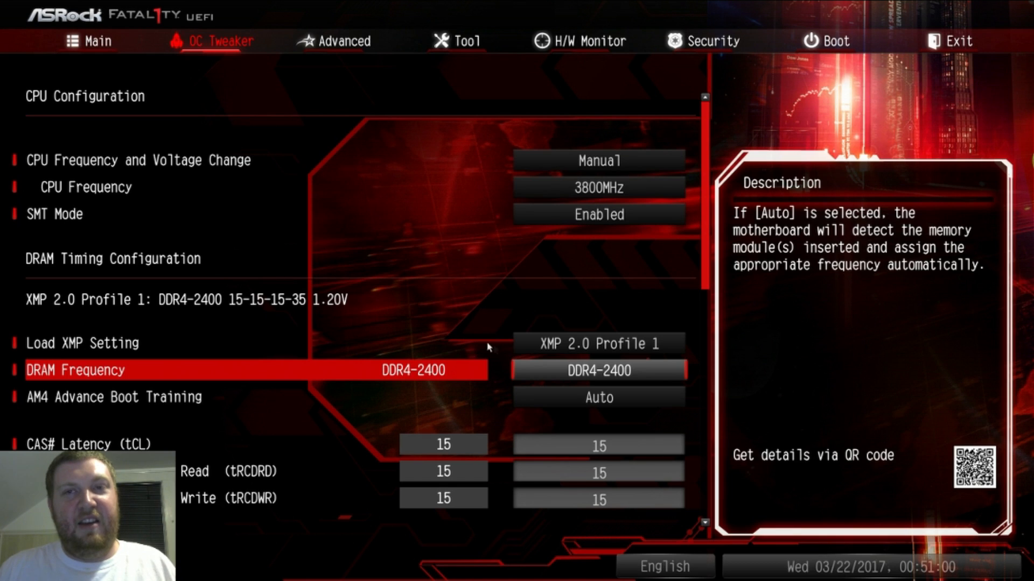
pyautogui.moveTo(454, 327)
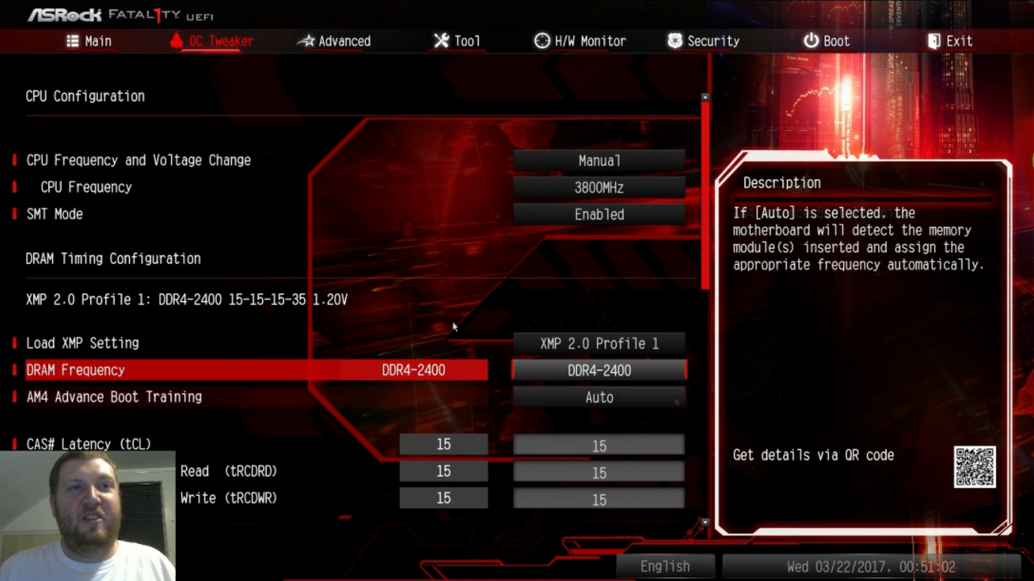
pyautogui.press('Down')
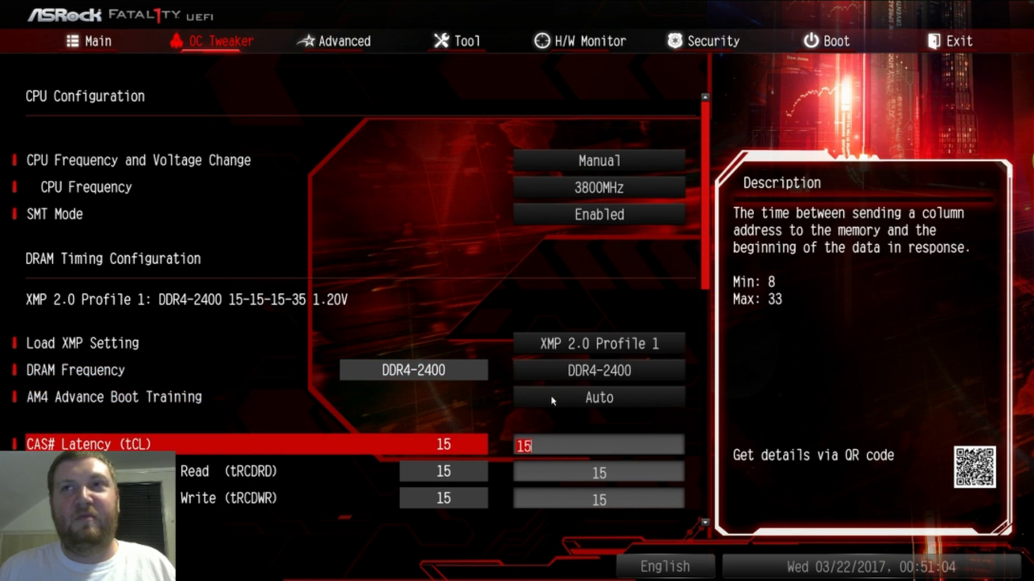
pyautogui.moveTo(663, 455)
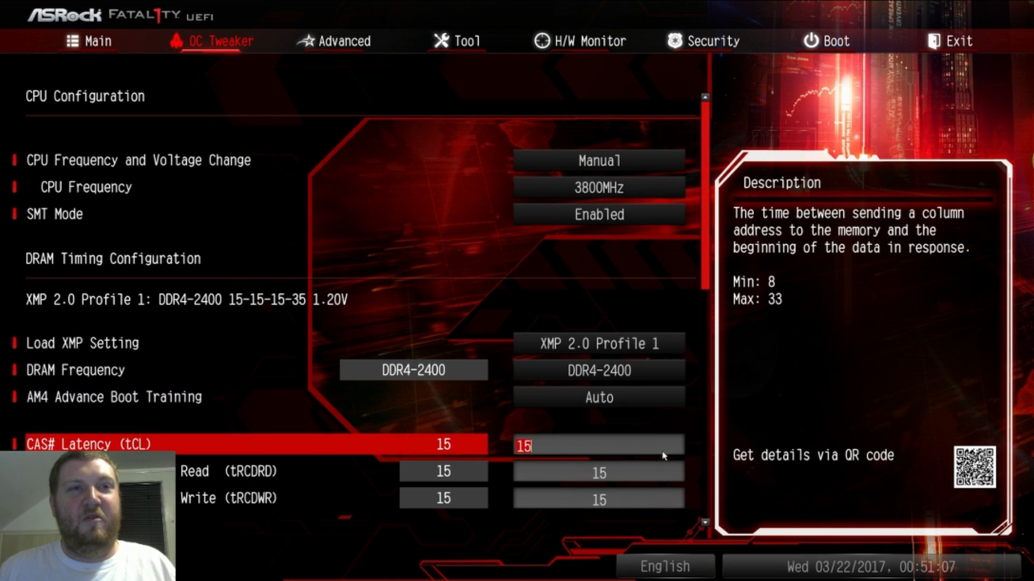
pyautogui.press('down')
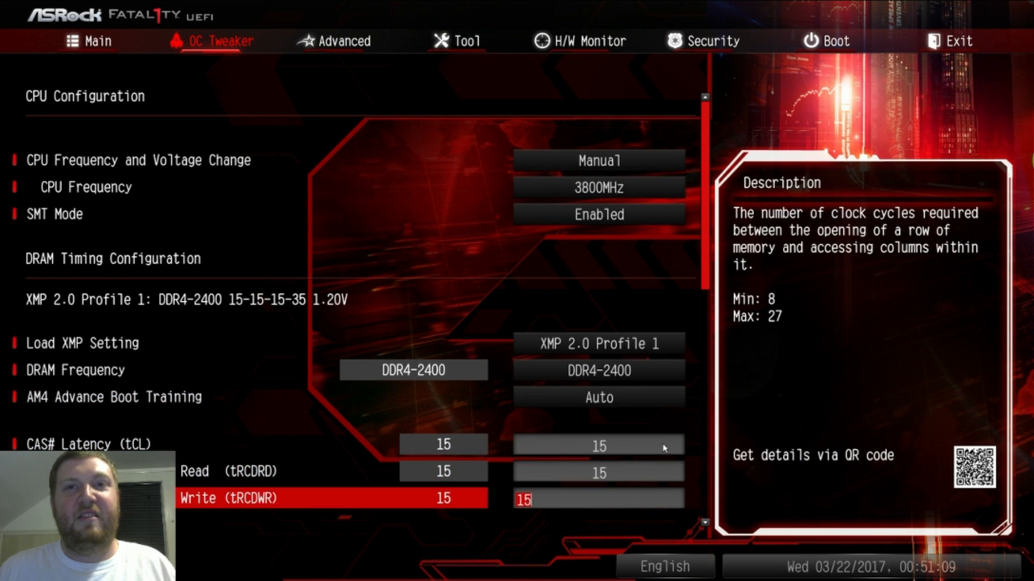
pyautogui.scroll(-3)
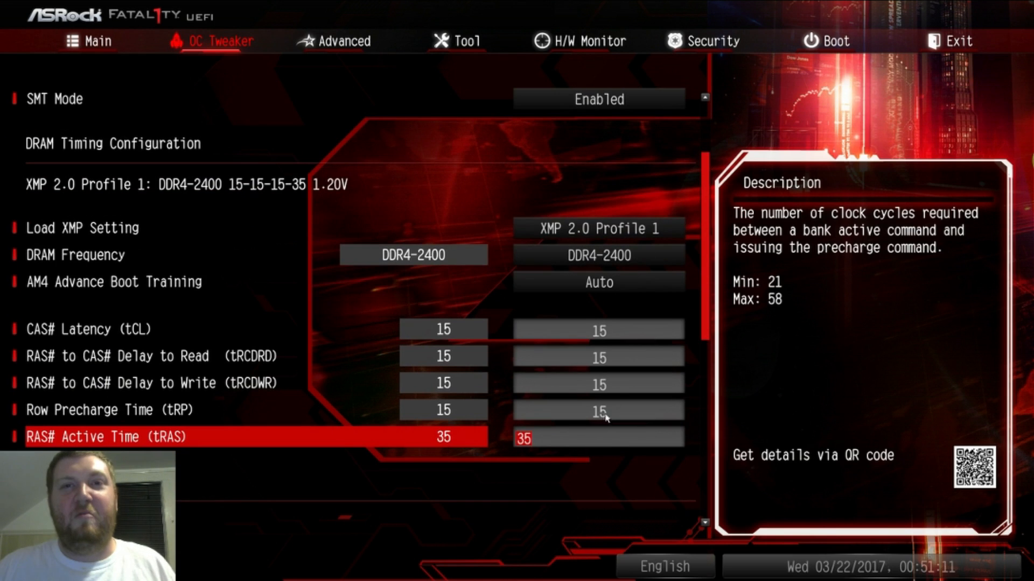
pyautogui.scroll(-3)
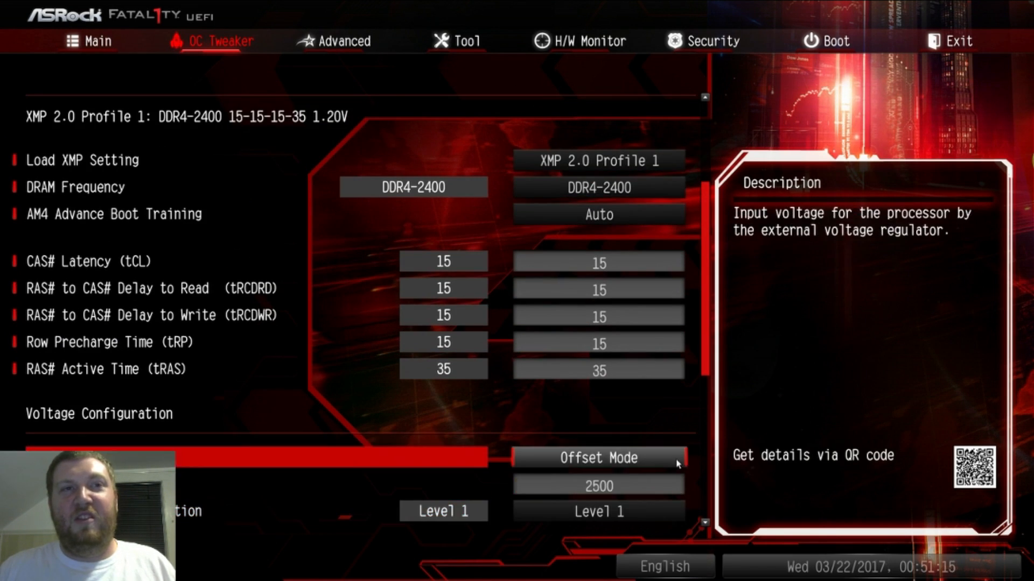
pyautogui.scroll(-3)
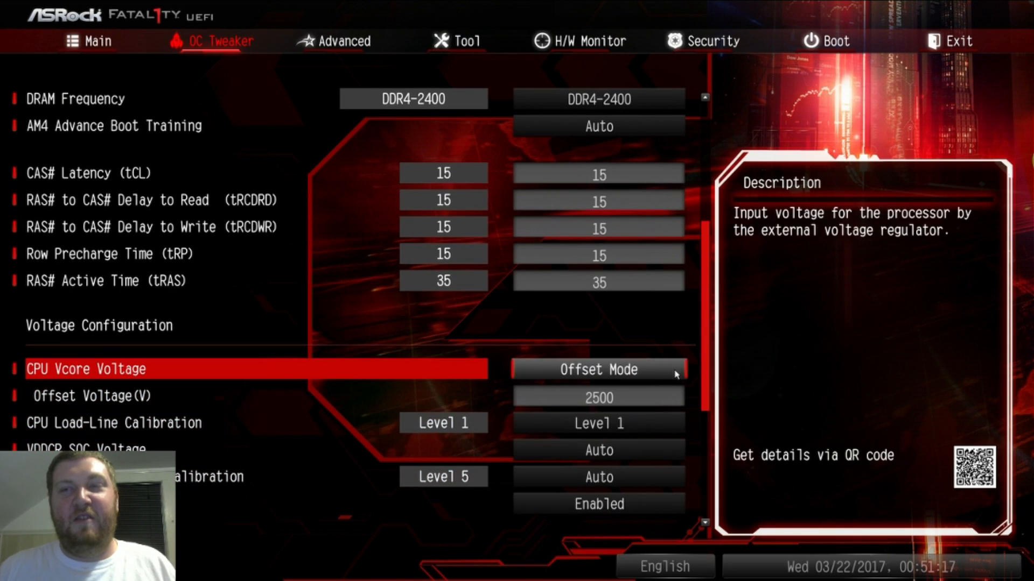
pyautogui.moveTo(620, 379)
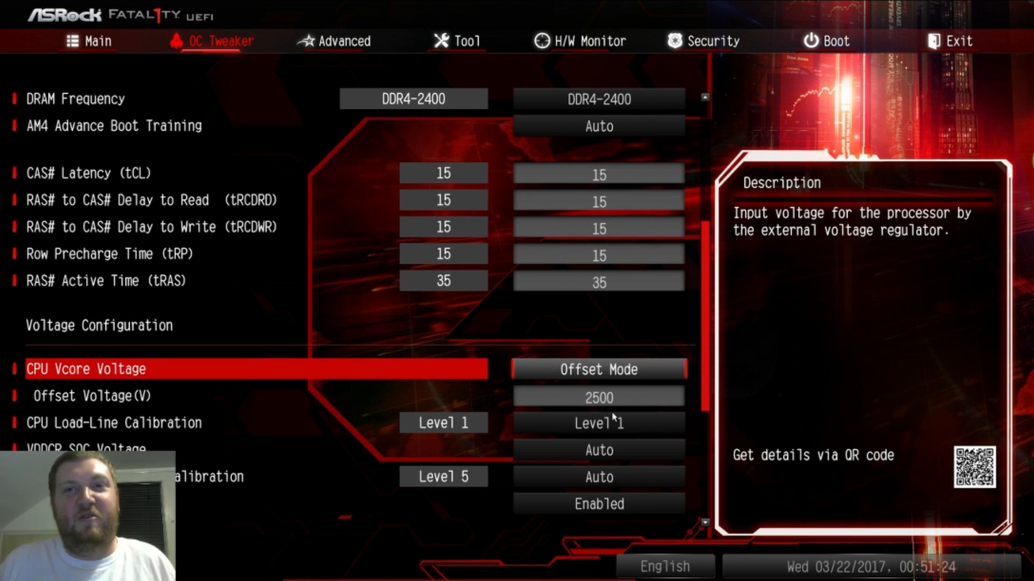
pyautogui.moveTo(633, 399)
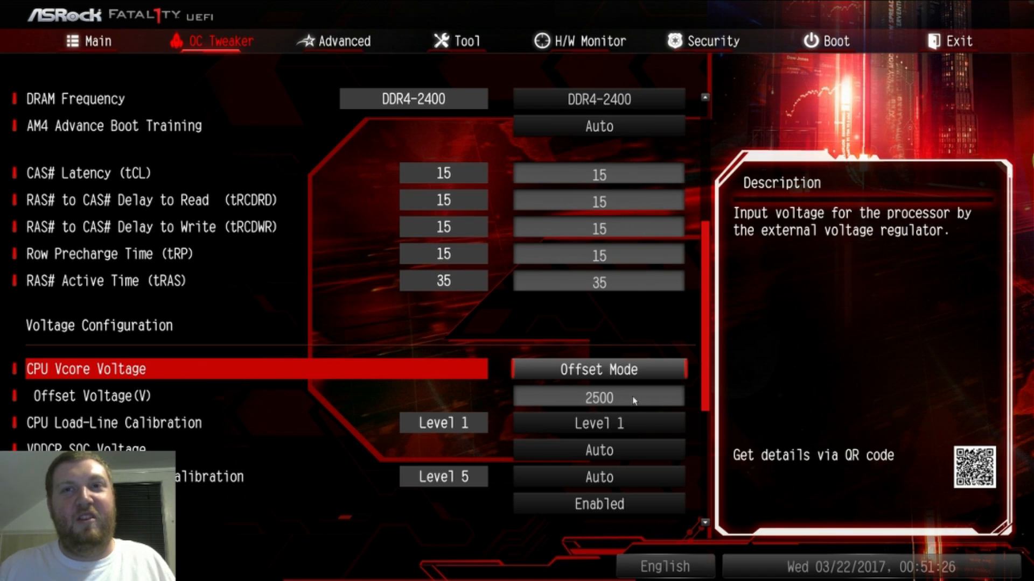
pyautogui.moveTo(619, 385)
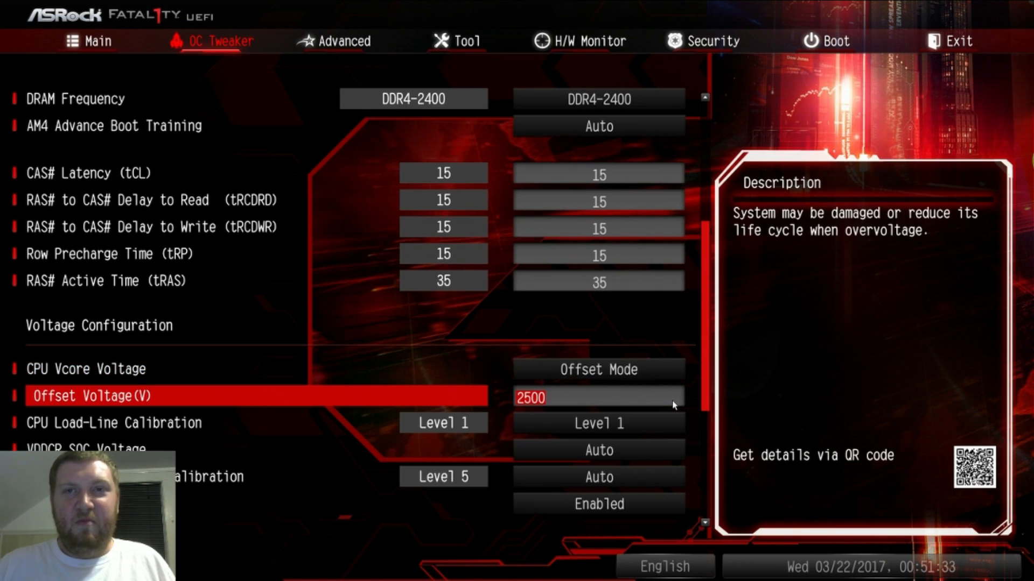
pyautogui.moveTo(597, 401)
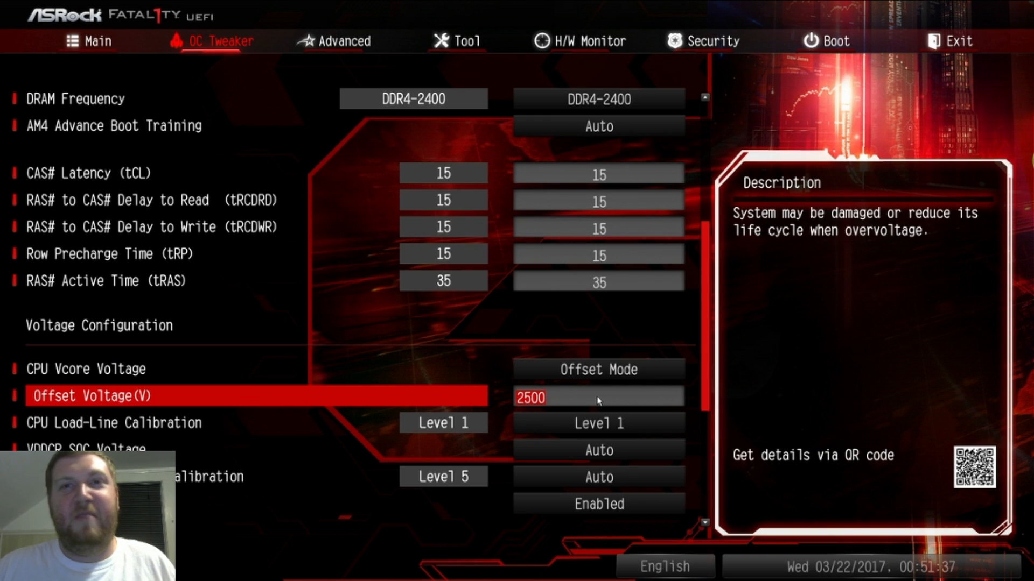
pyautogui.moveTo(590, 399)
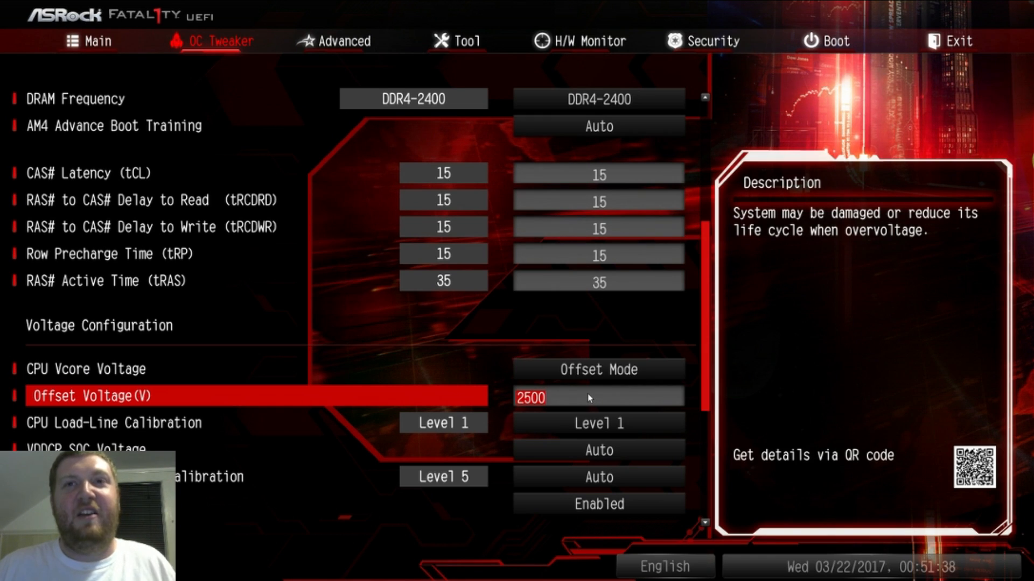
pyautogui.moveTo(608, 393)
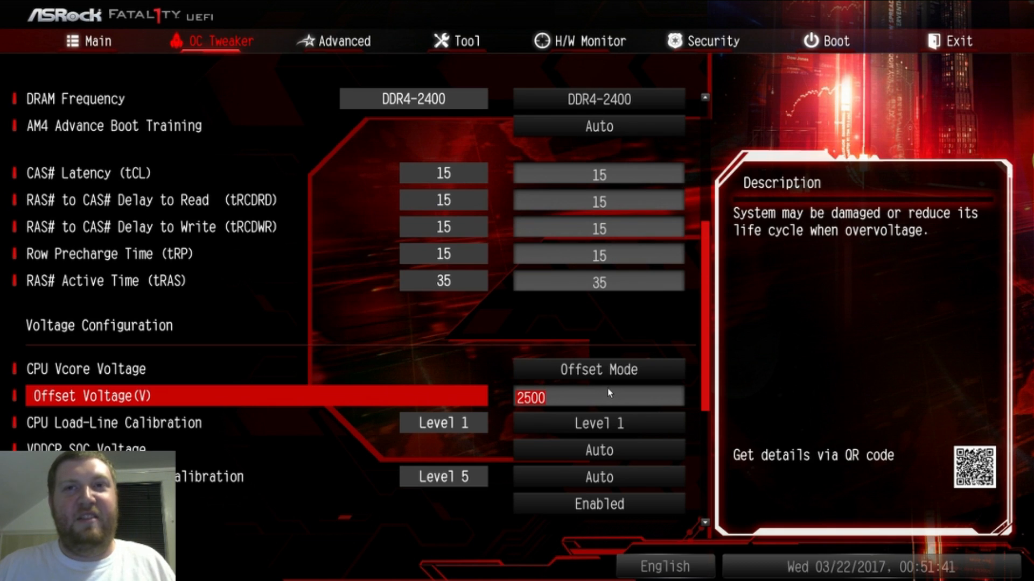
pyautogui.moveTo(619, 397)
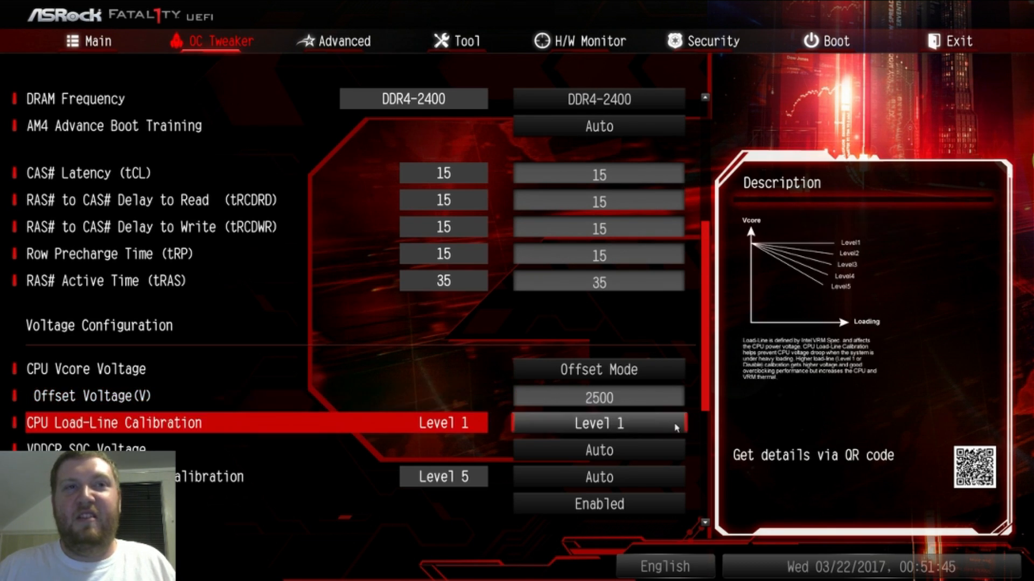
pyautogui.press('Down')
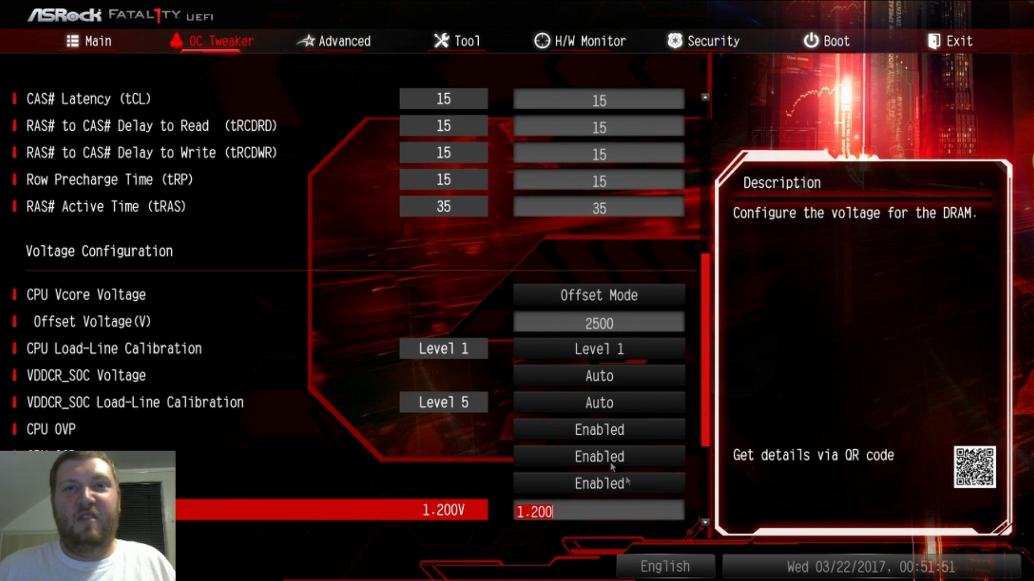
pyautogui.scroll(-3)
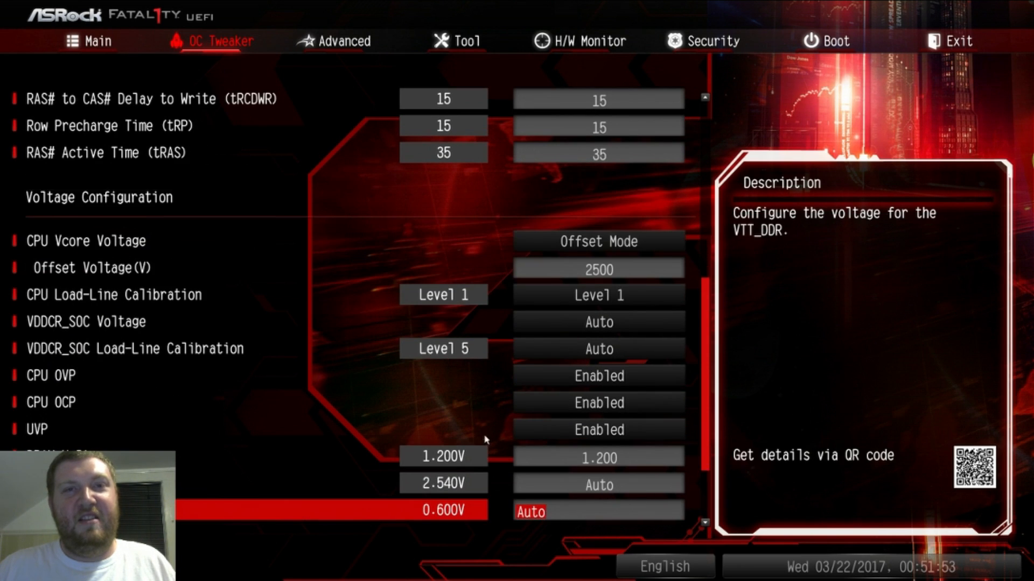
pyautogui.scroll(-3)
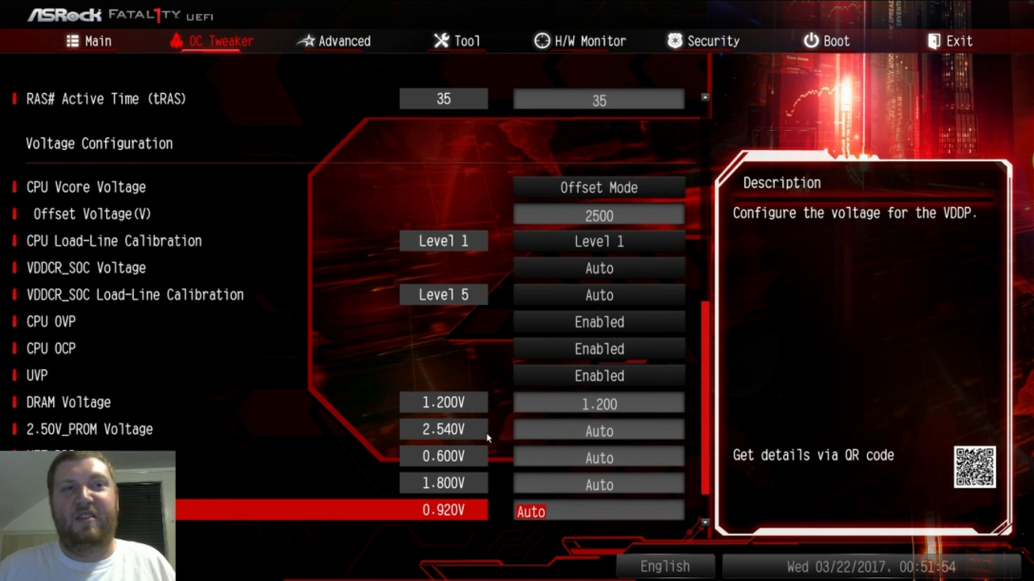
pyautogui.scroll(-3)
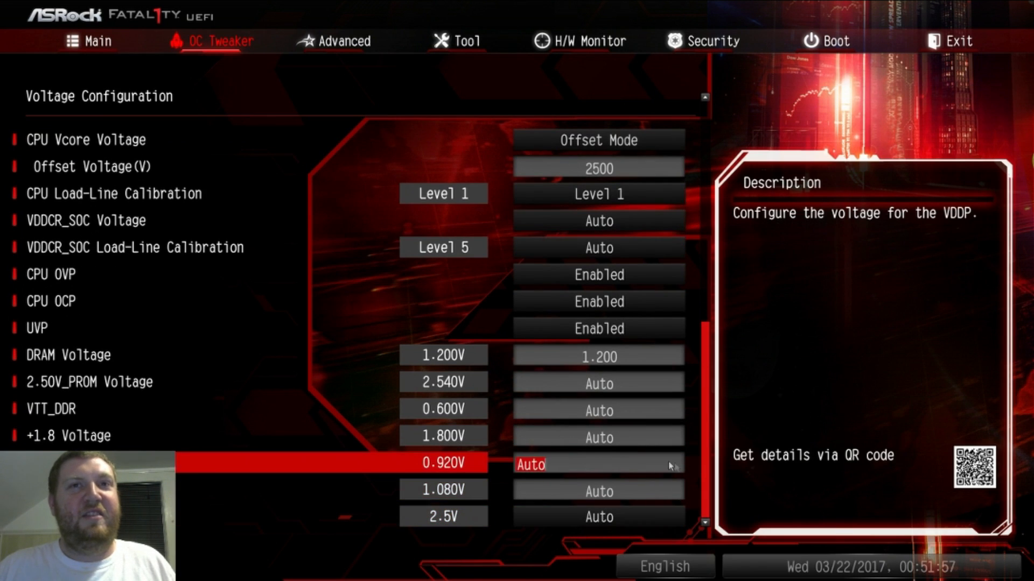
pyautogui.press('Up')
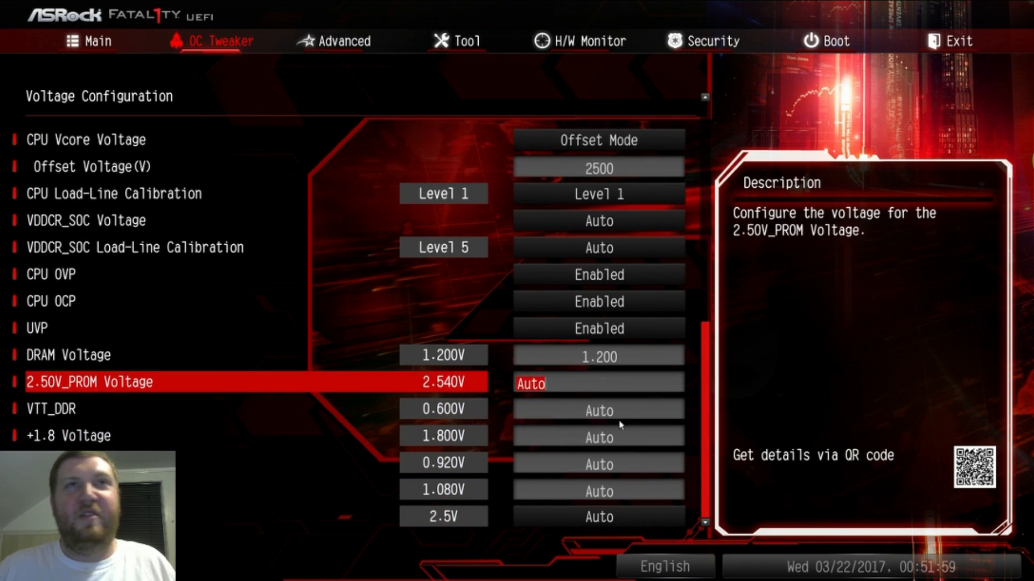
pyautogui.press('up')
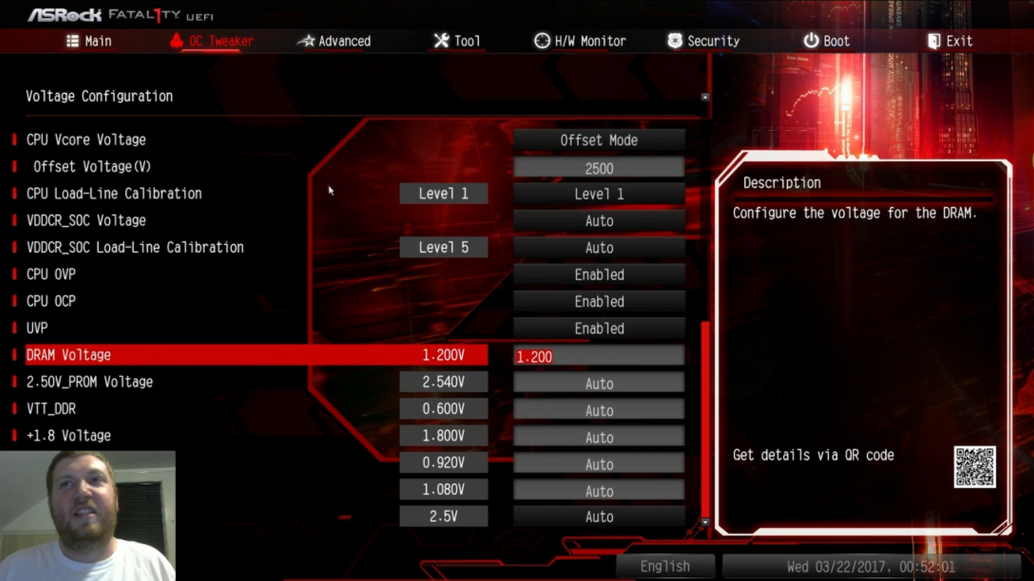
pyautogui.press('Down')
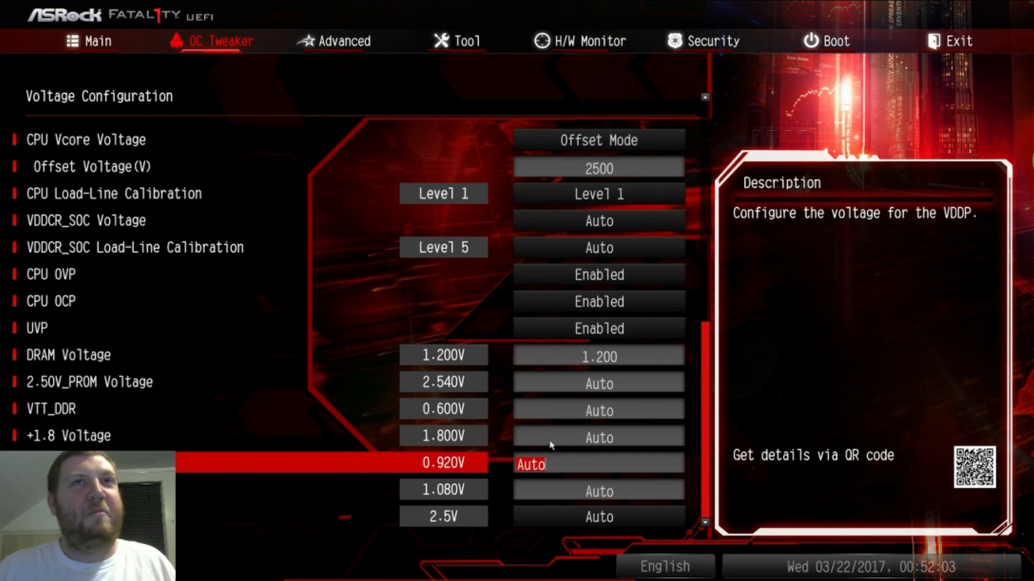
pyautogui.press('down')
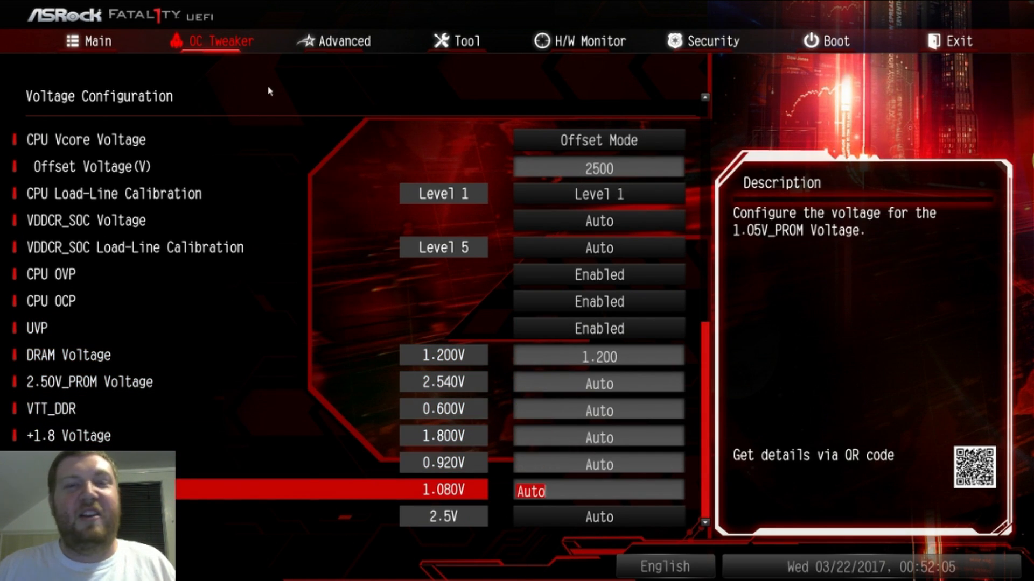
pyautogui.moveTo(344, 40)
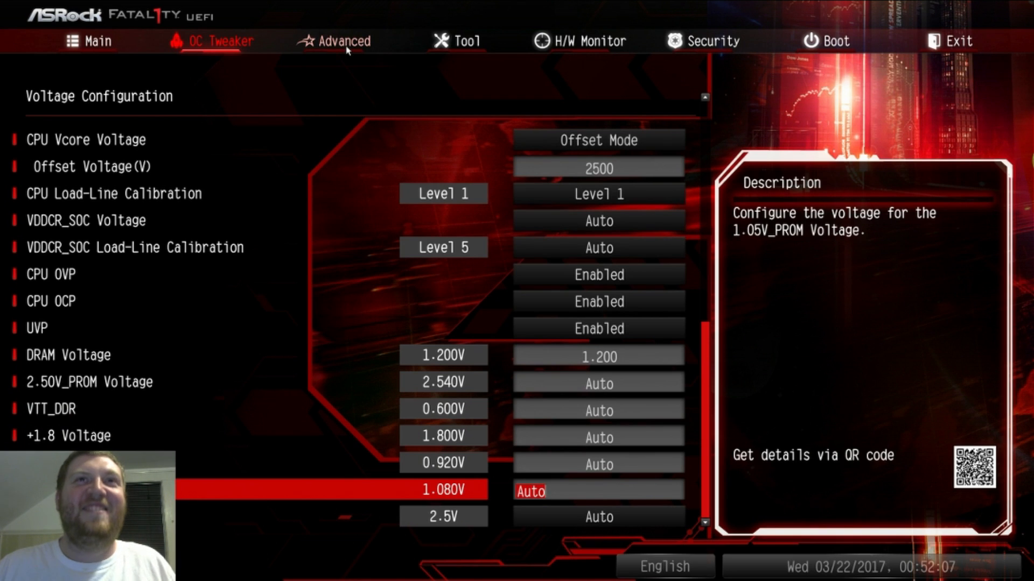
# Switch to the Advanced tab listing CPU, chipset, storage and AMD configuration submenus
pyautogui.click(343, 40)
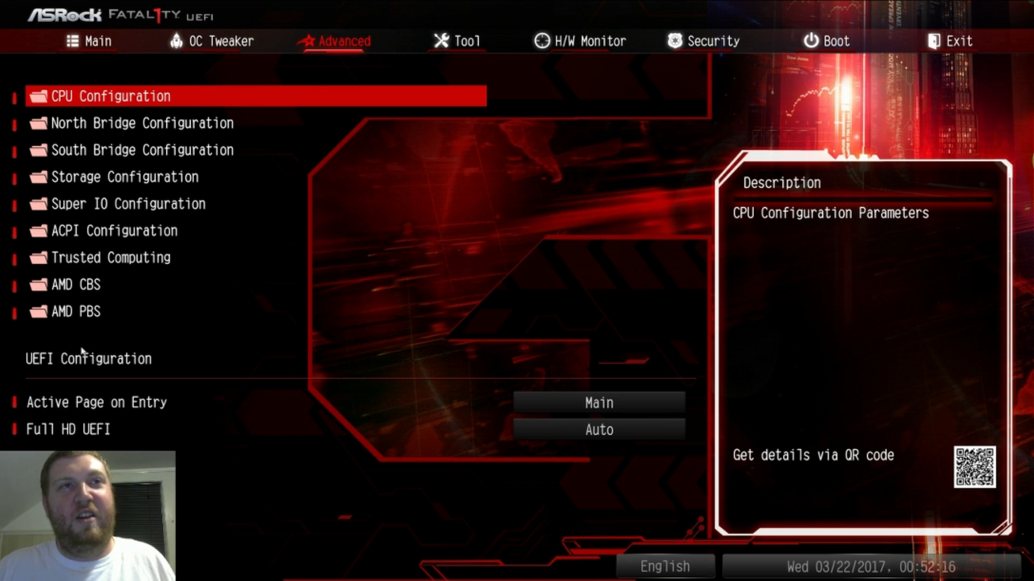
pyautogui.moveTo(108, 137)
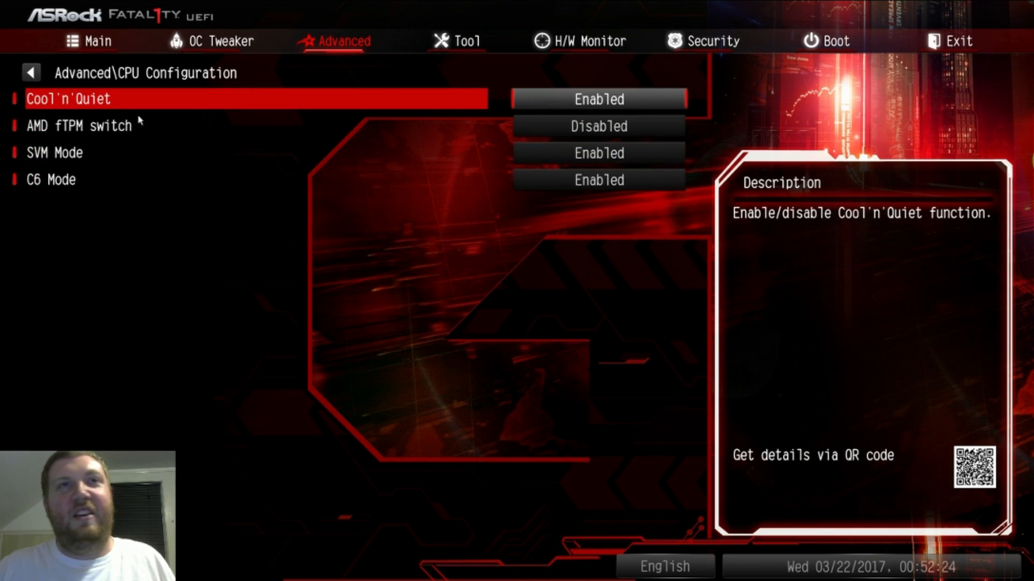
pyautogui.moveTo(242, 109)
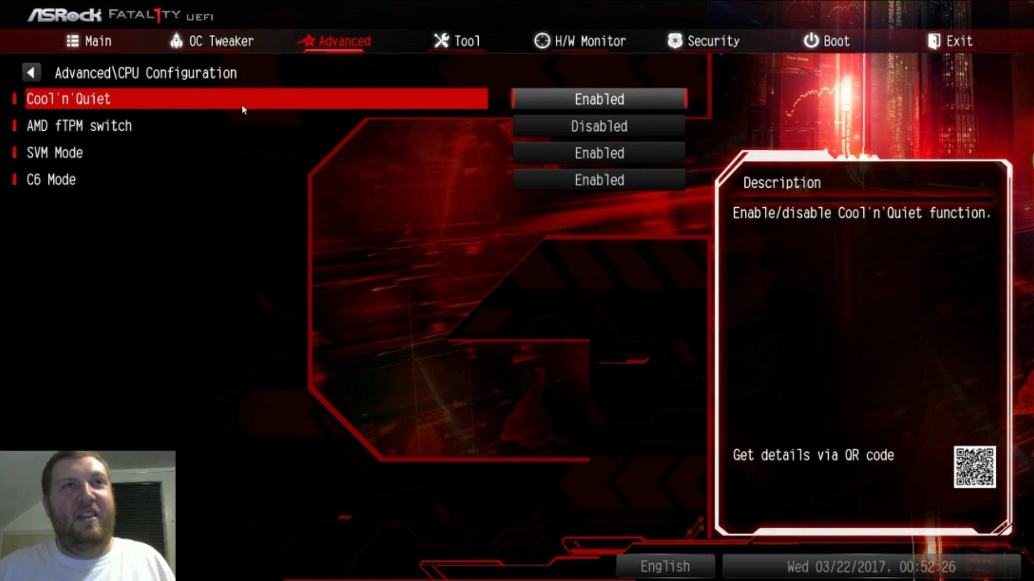
pyautogui.moveTo(153, 122)
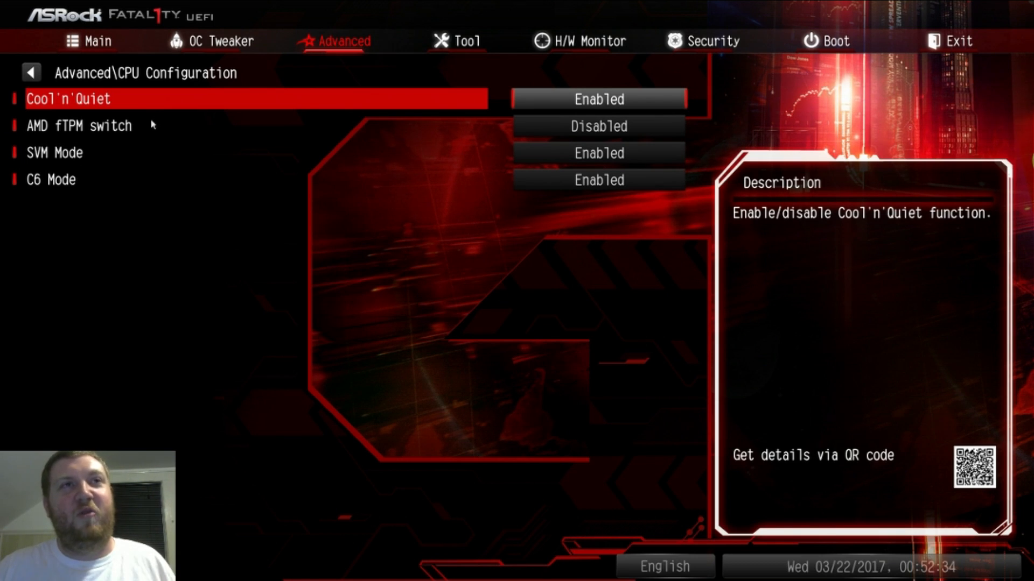
pyautogui.moveTo(148, 137)
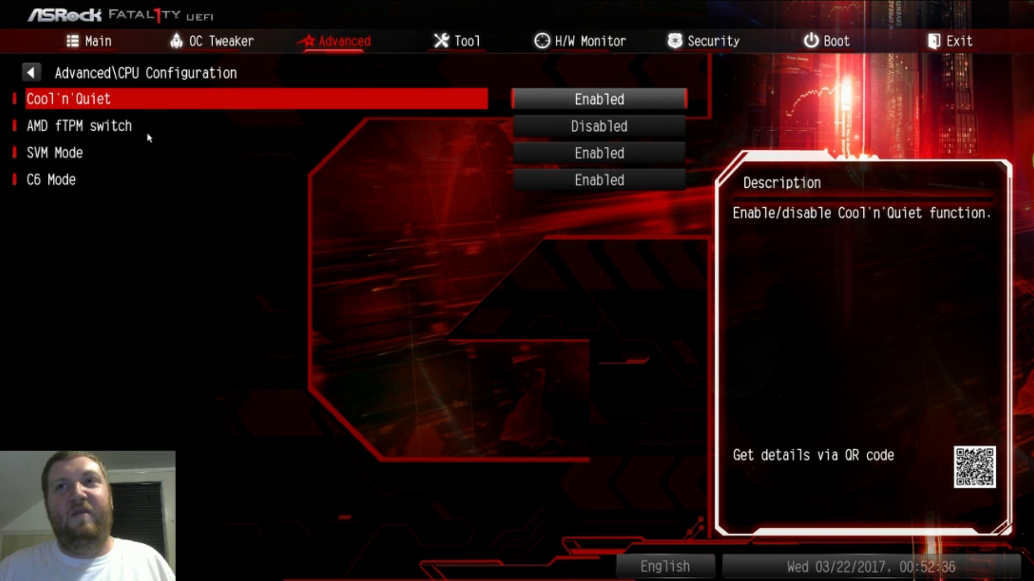
# Move down to C6 Mode in CPU Configuration, where Cool'n'Quiet, SVM and C6 are Enabled
pyautogui.press('Down')
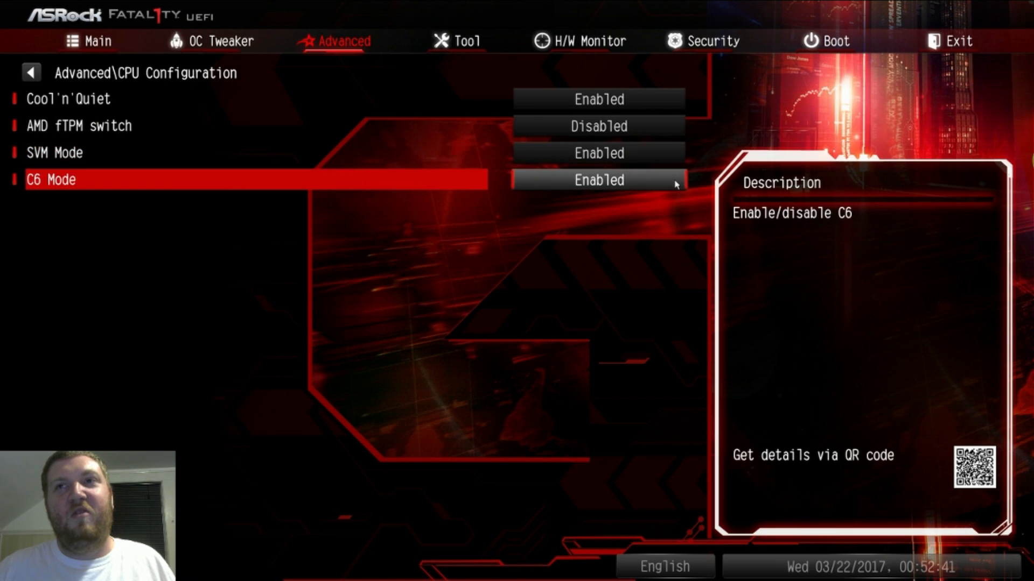
pyautogui.moveTo(570, 185)
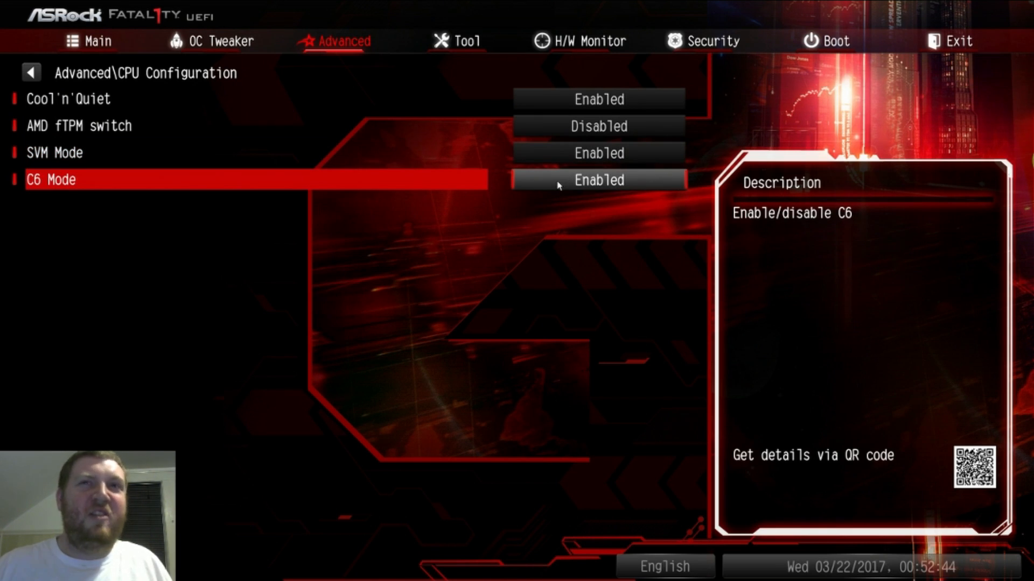
pyautogui.moveTo(379, 212)
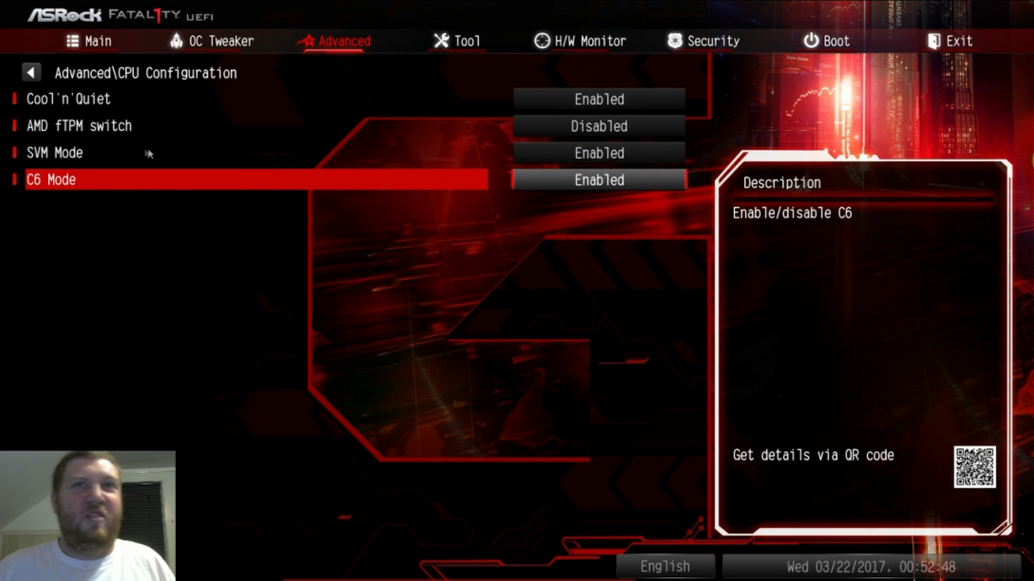
pyautogui.moveTo(231, 178)
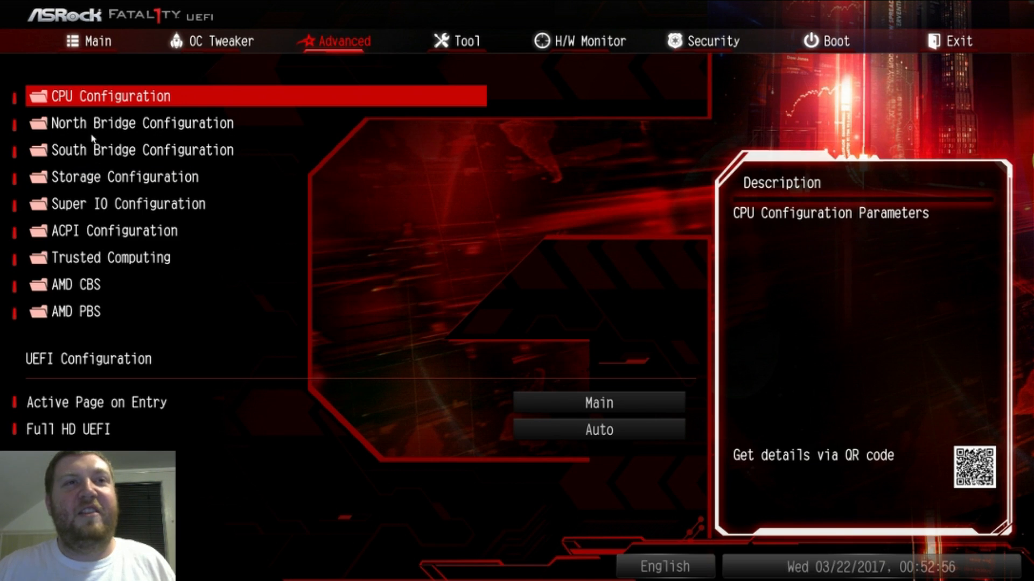
pyautogui.moveTo(121, 162)
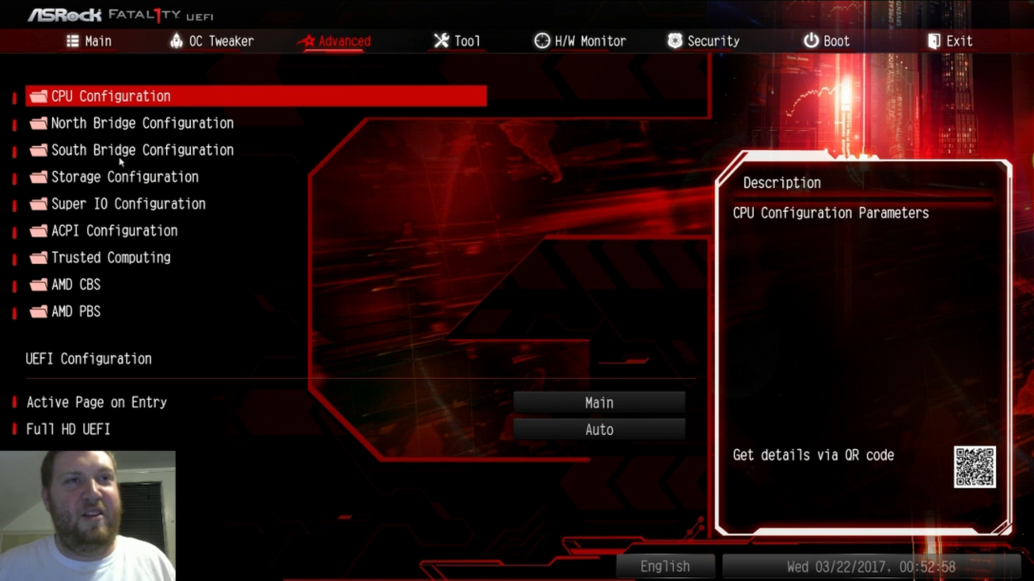
pyautogui.moveTo(102, 296)
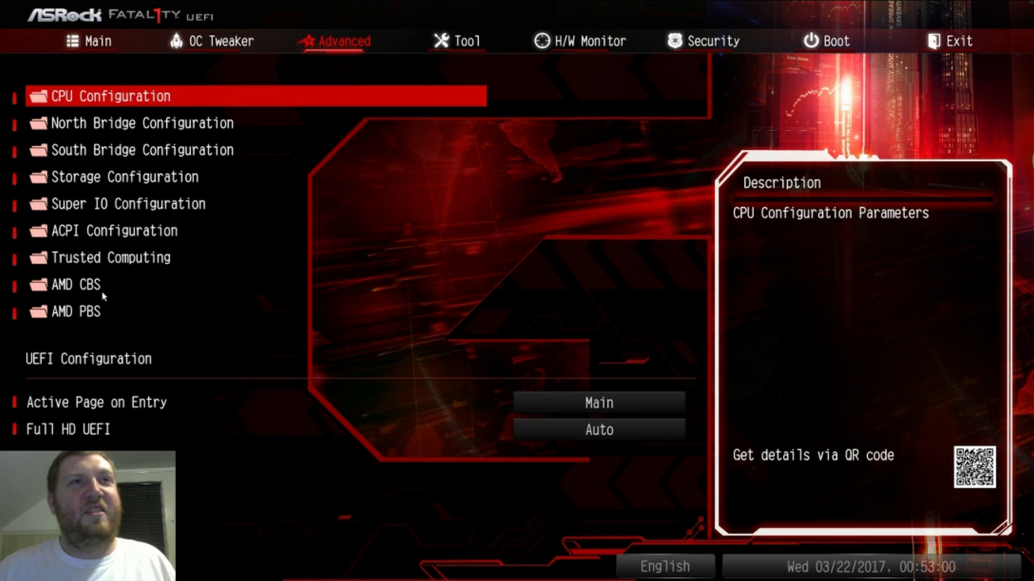
# Enter AMD CBS and move from FCH Common Options up past NBIO Common Options
pyautogui.click(79, 285)
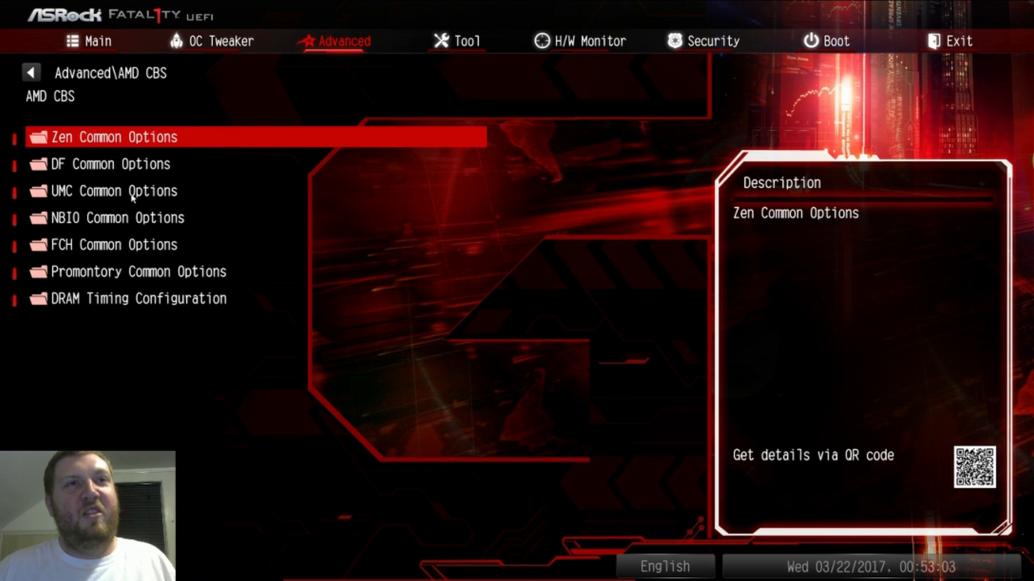
pyautogui.click(112, 244)
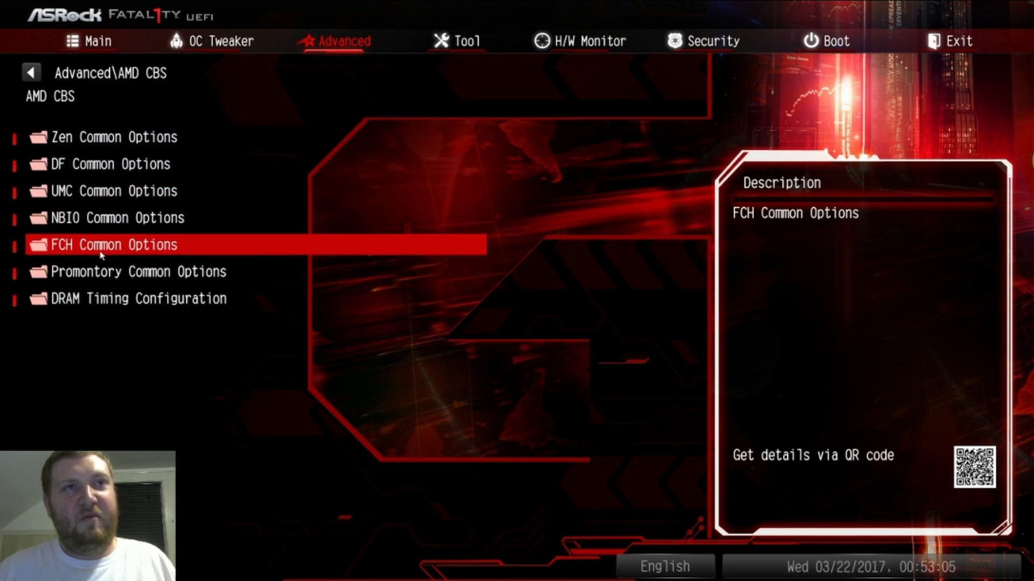
pyautogui.press('Up')
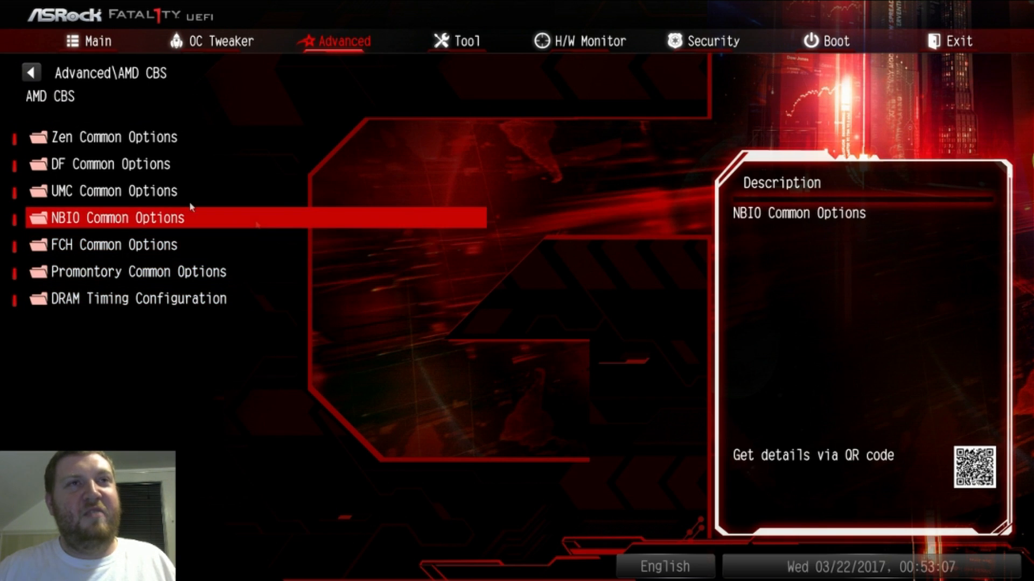
pyautogui.press('Up')
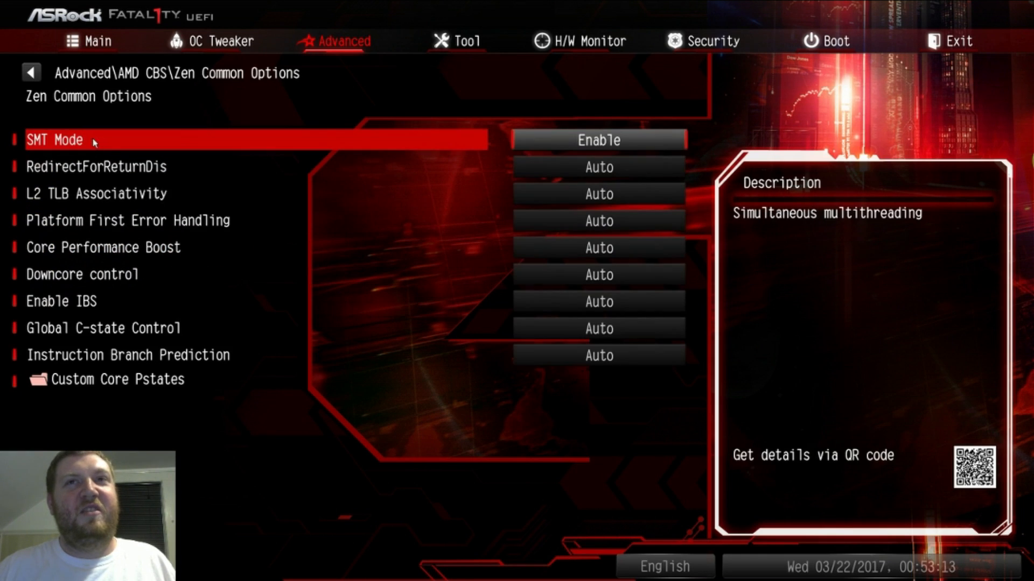
pyautogui.moveTo(211, 149)
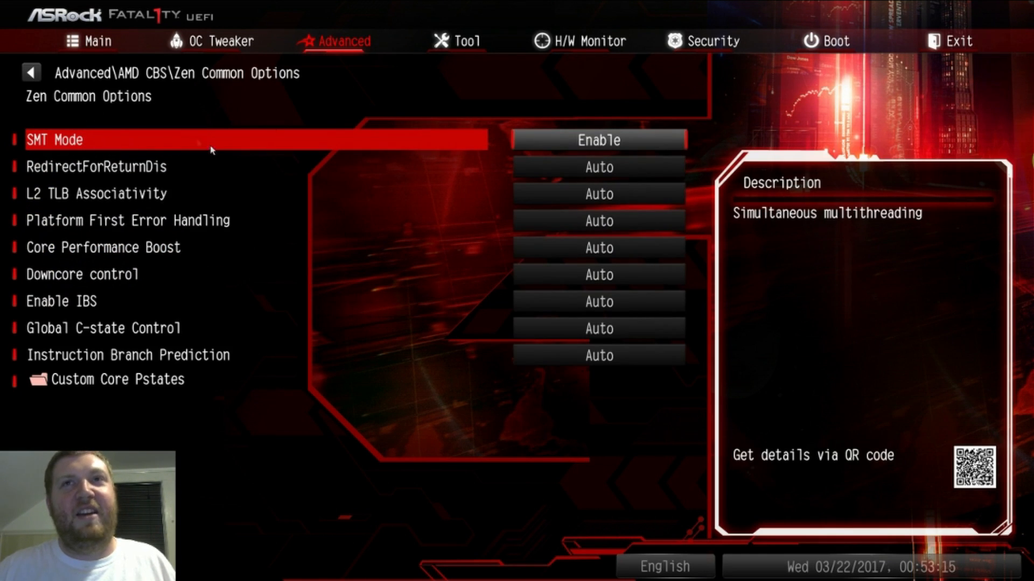
pyautogui.moveTo(284, 139)
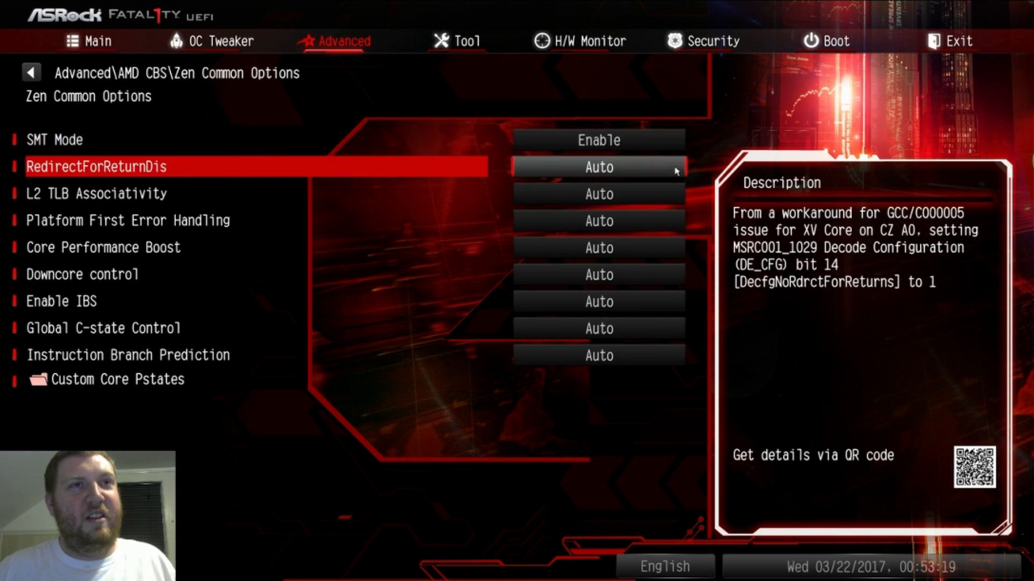
# Read Zen Common Options descriptions, then show Downcore control's TWO (1+1) to SIX (3+3) choices
pyautogui.press('Down')
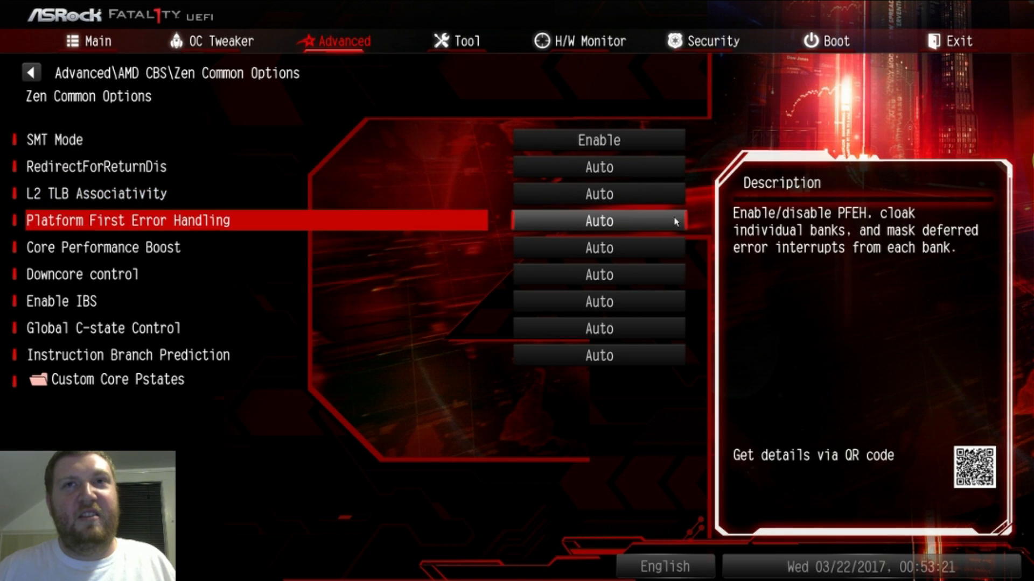
pyautogui.press('Down')
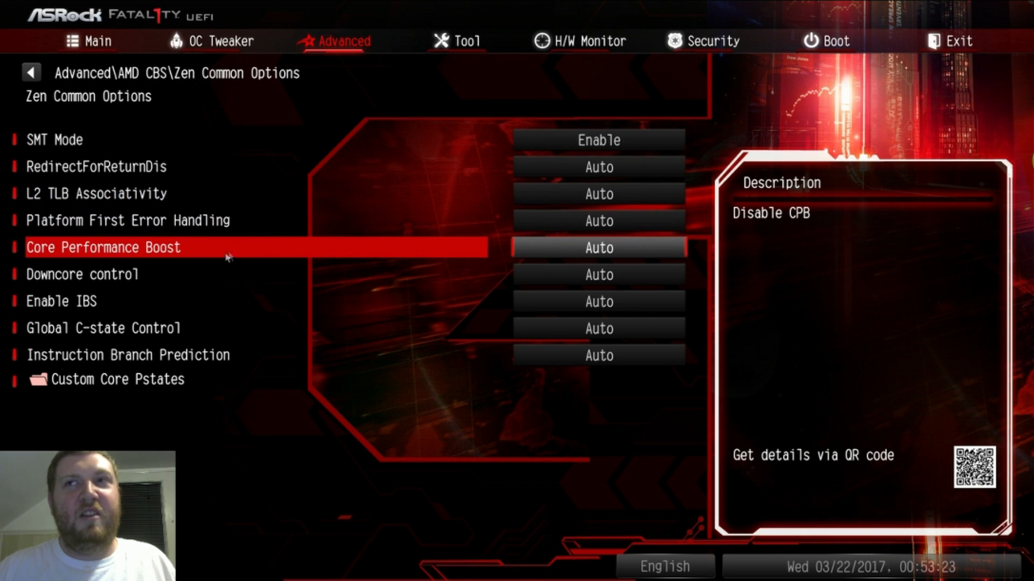
pyautogui.press('Down')
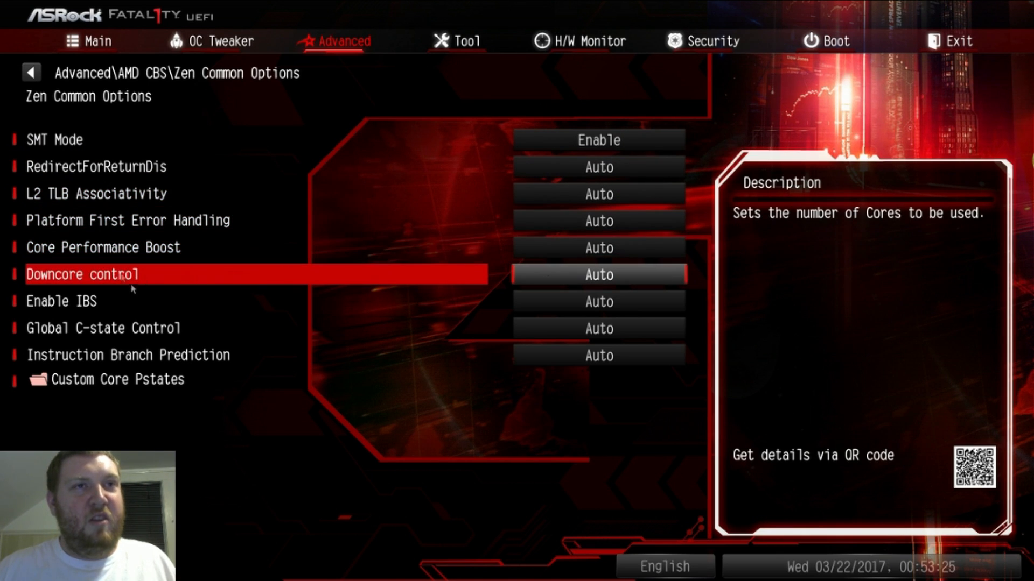
pyautogui.press('down')
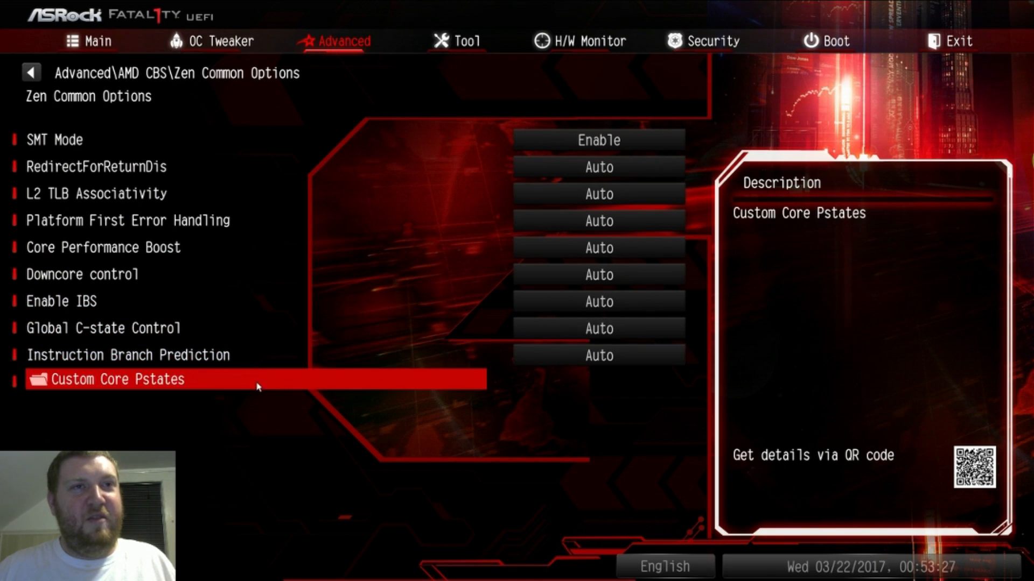
pyautogui.moveTo(673, 360)
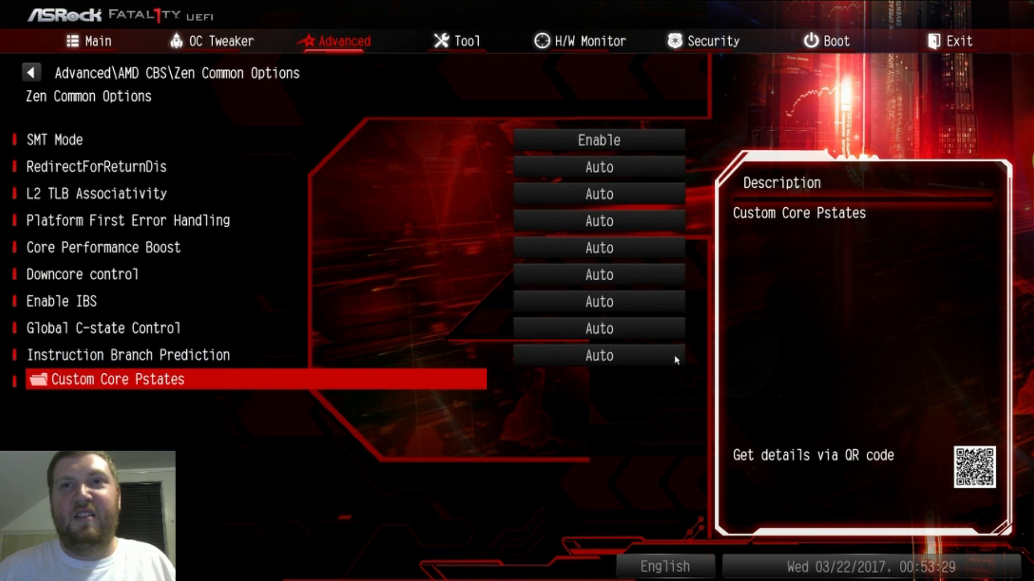
pyautogui.press('up')
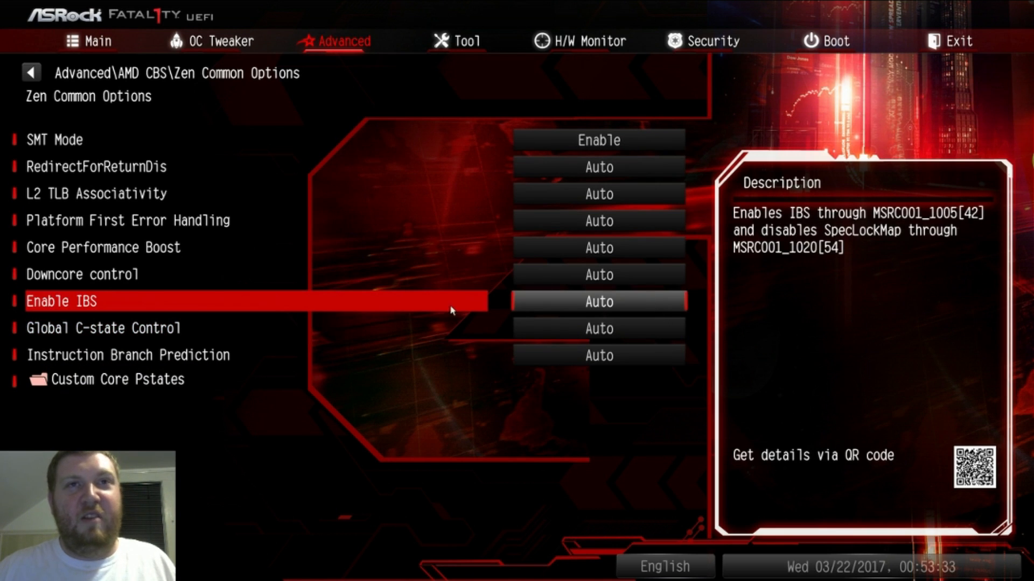
pyautogui.press('up')
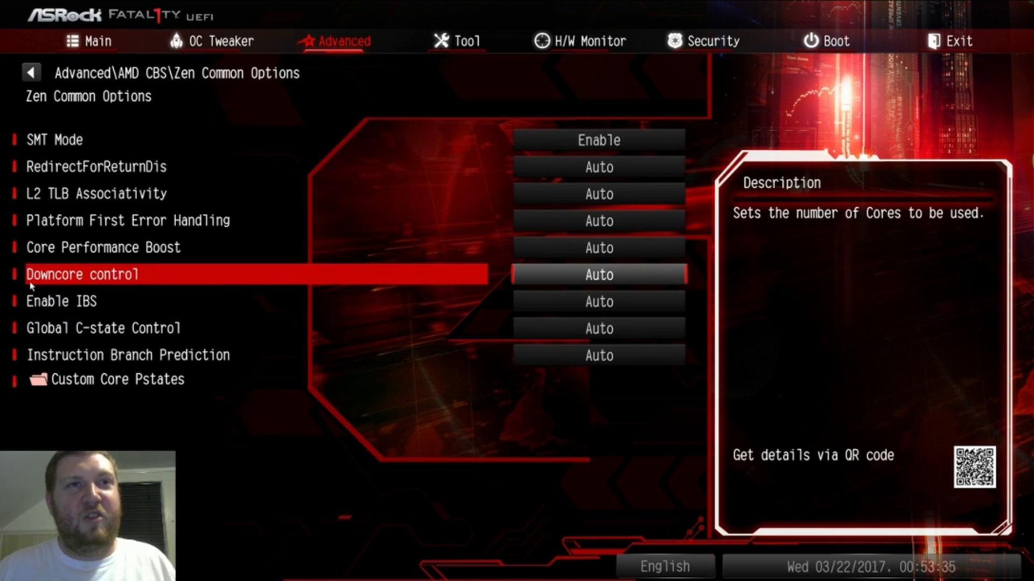
pyautogui.click(597, 274)
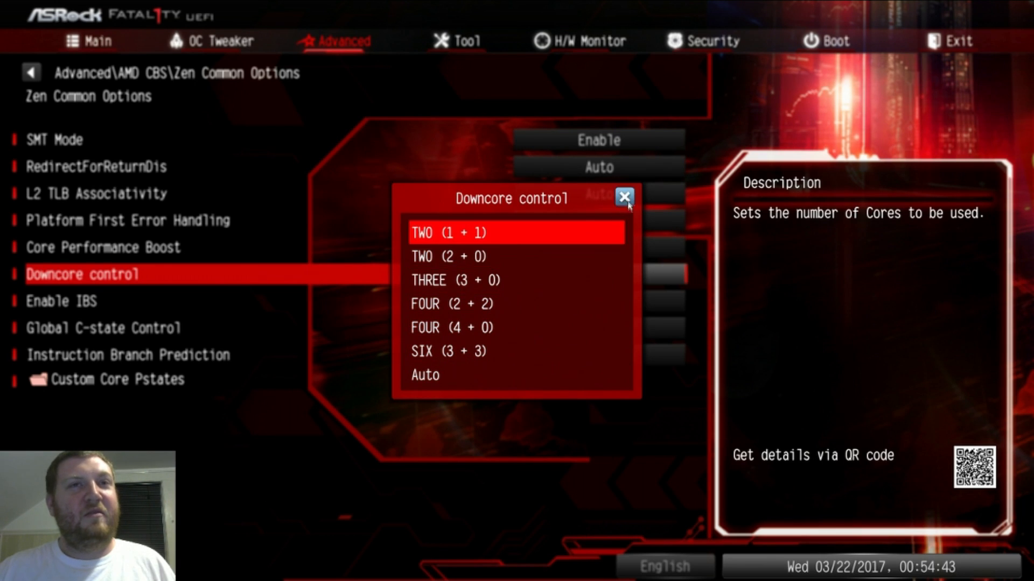
# Dismiss the Downcore control choices, leaving it set to Auto
pyautogui.click(623, 197)
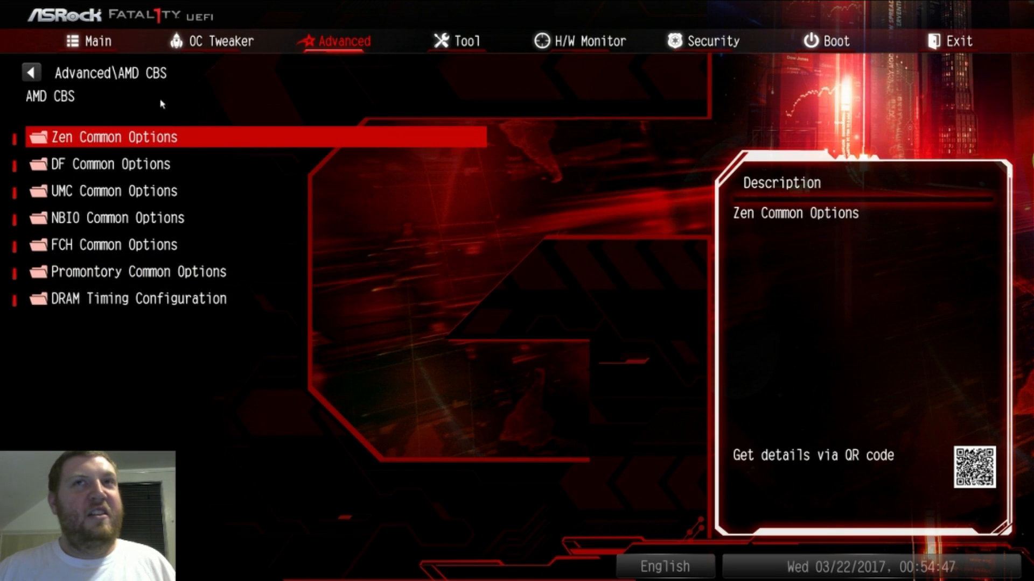
pyautogui.moveTo(461, 41)
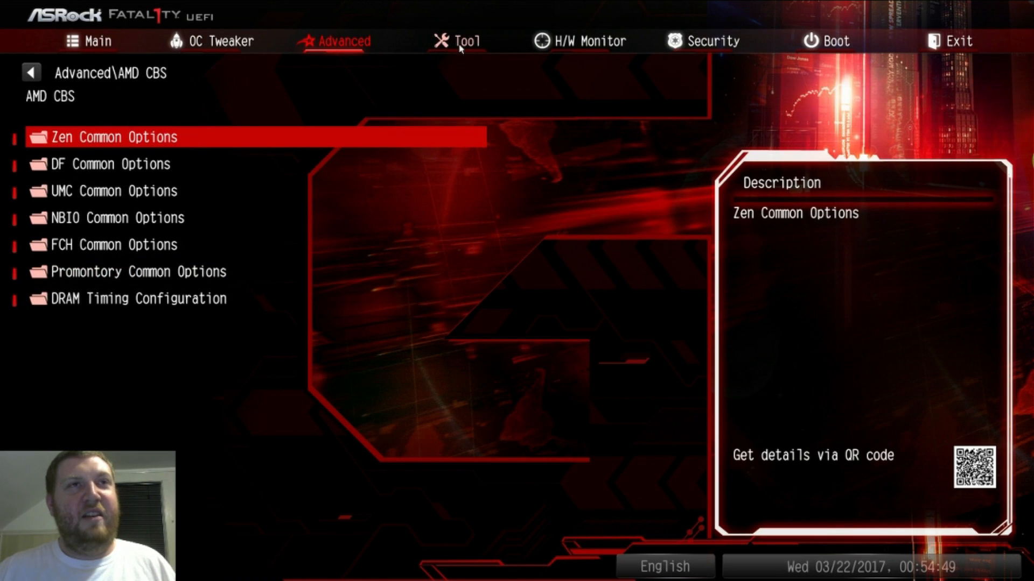
# Open the Tool tab and read the Easy RAID Installer and Instant Flash descriptions
pyautogui.click(464, 41)
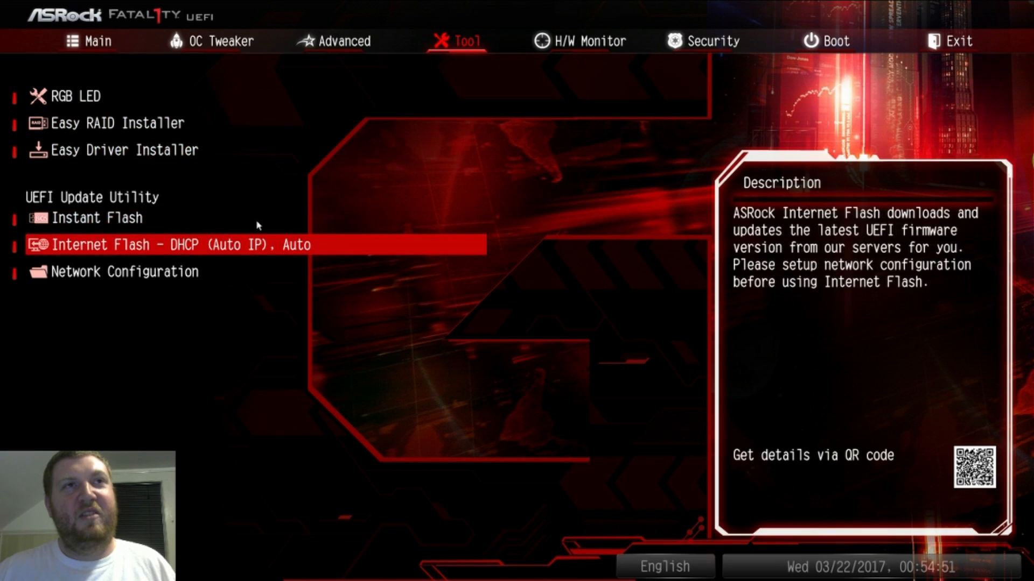
pyautogui.press('up')
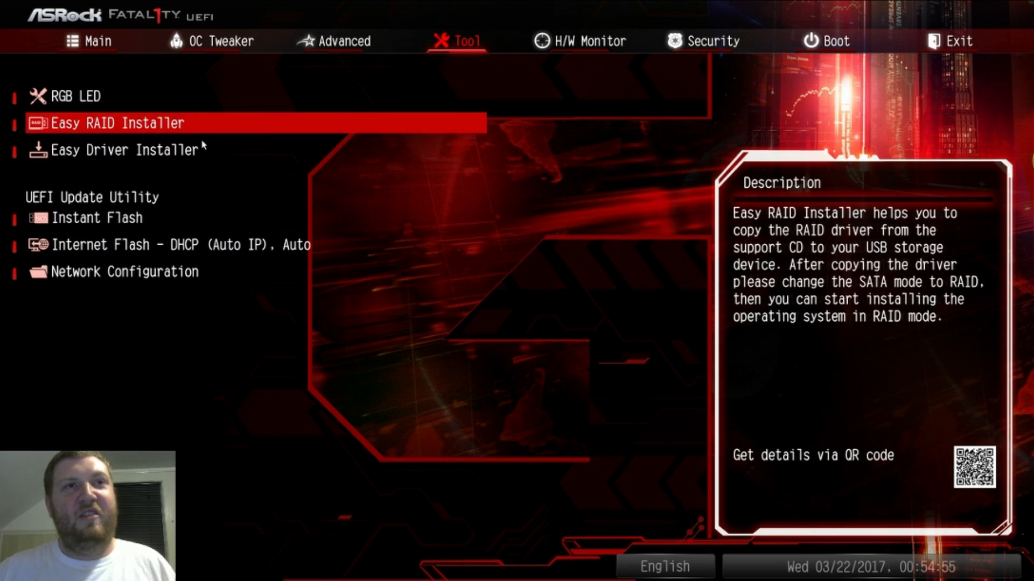
pyautogui.click(96, 218)
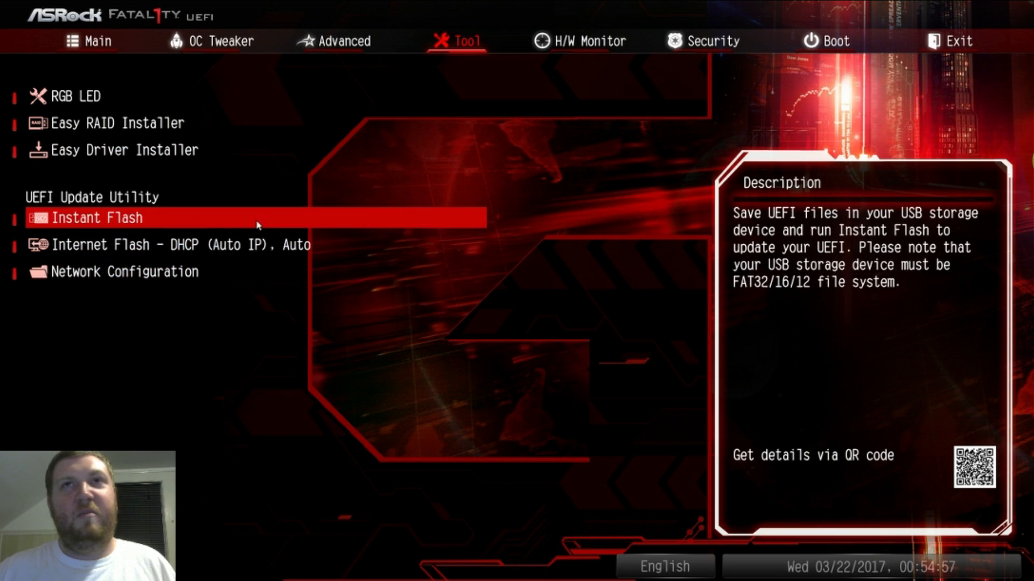
pyautogui.press('up')
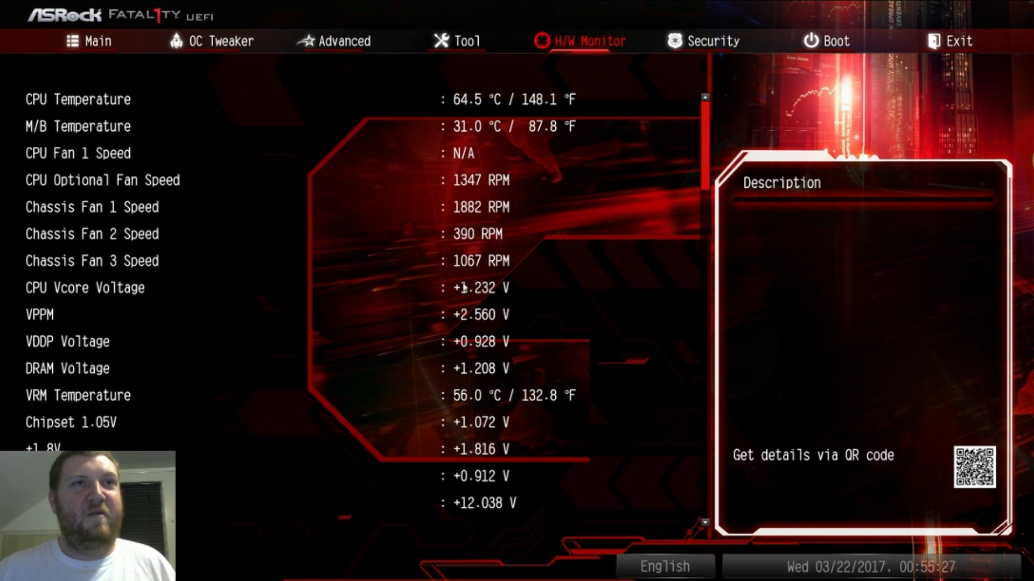
pyautogui.moveTo(387, 219)
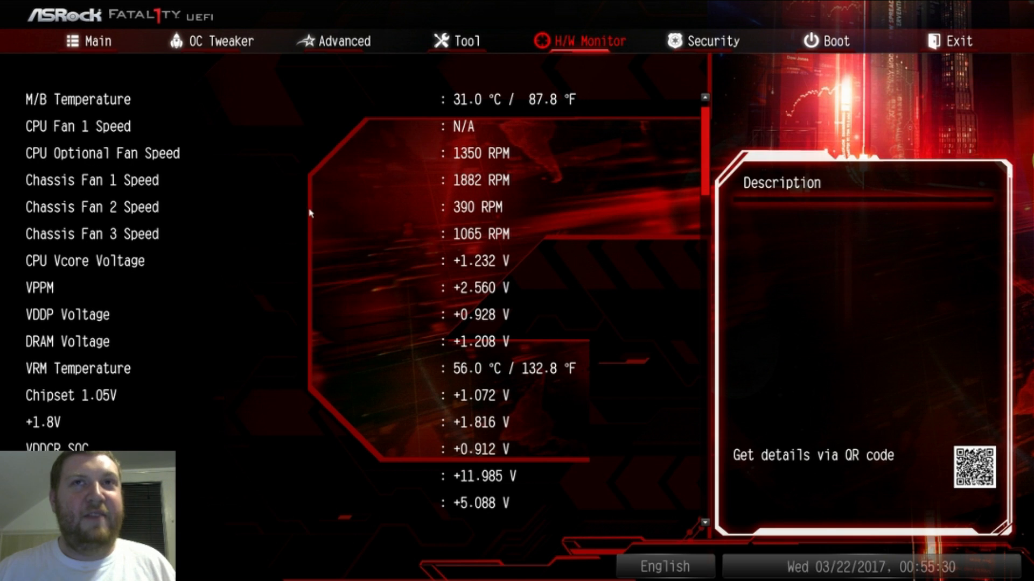
# Scroll up and down through the H/W Monitor fan curve settings
pyautogui.scroll(3)
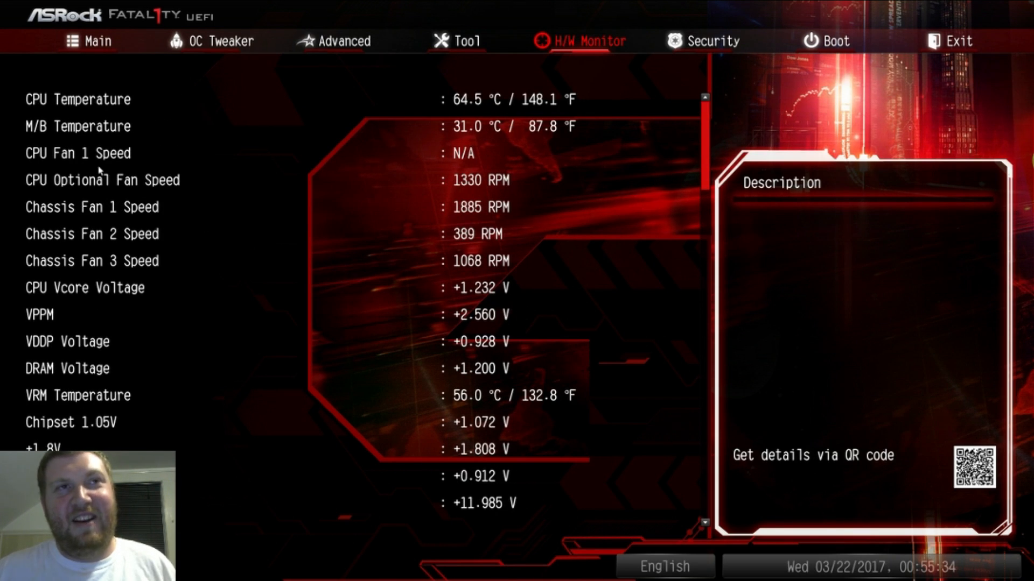
pyautogui.moveTo(244, 168)
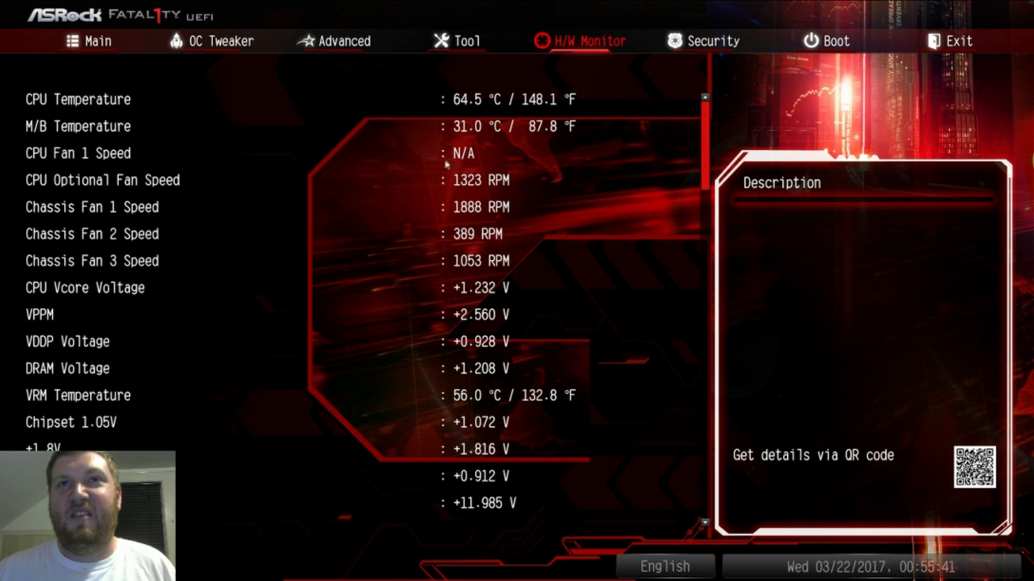
pyautogui.scroll(-3)
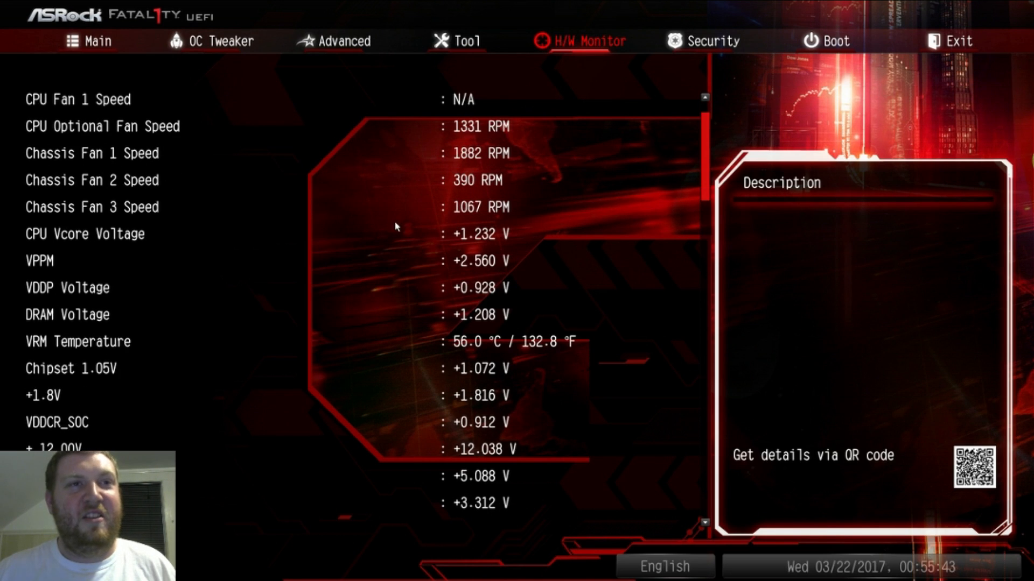
pyautogui.scroll(-3)
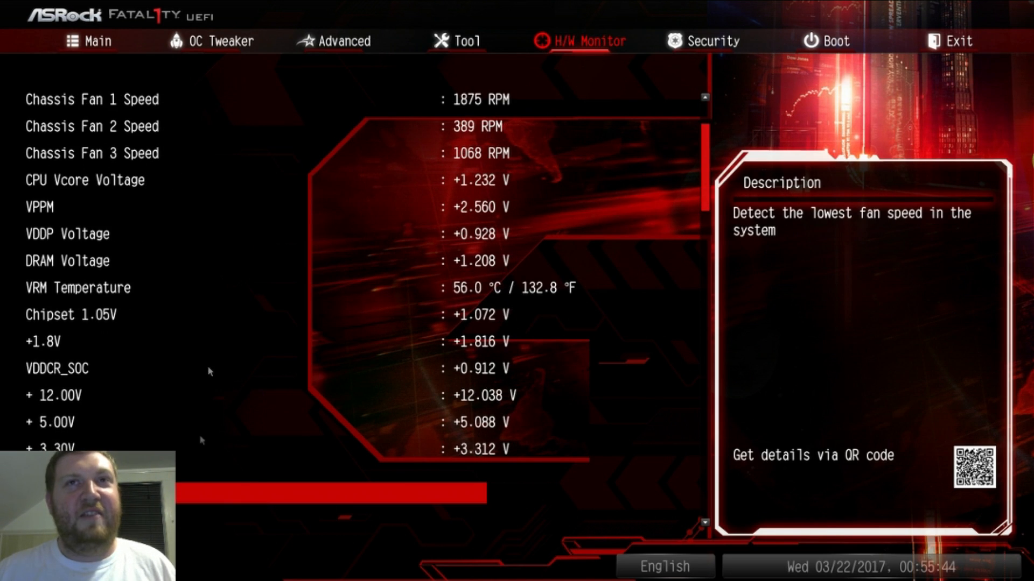
pyautogui.scroll(3)
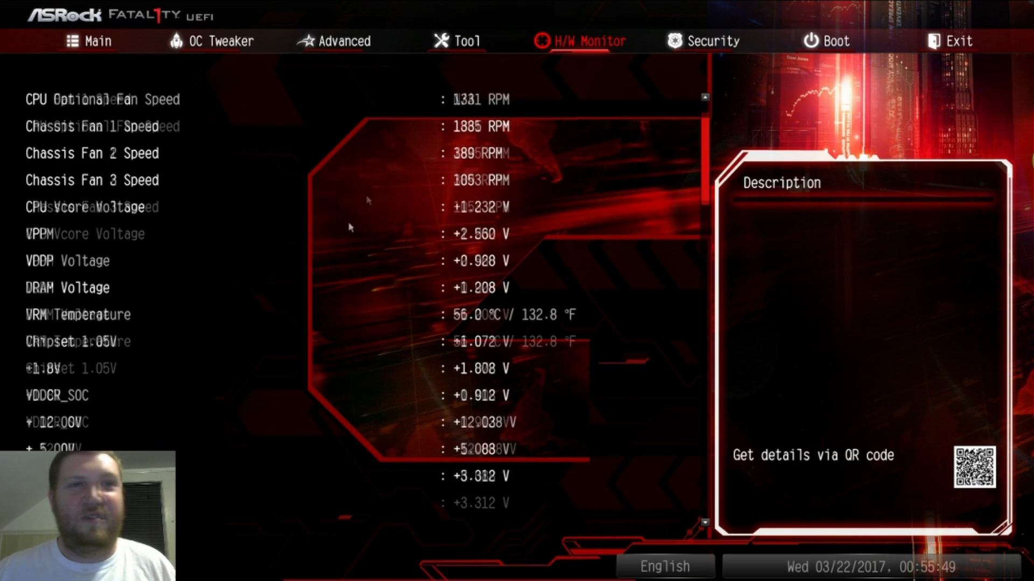
pyautogui.scroll(-3)
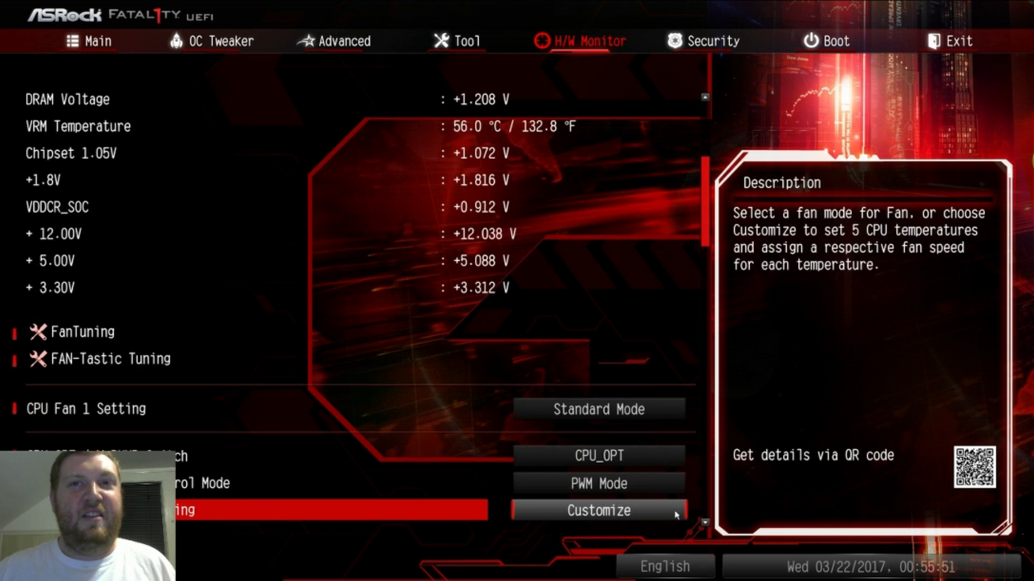
pyautogui.scroll(-3)
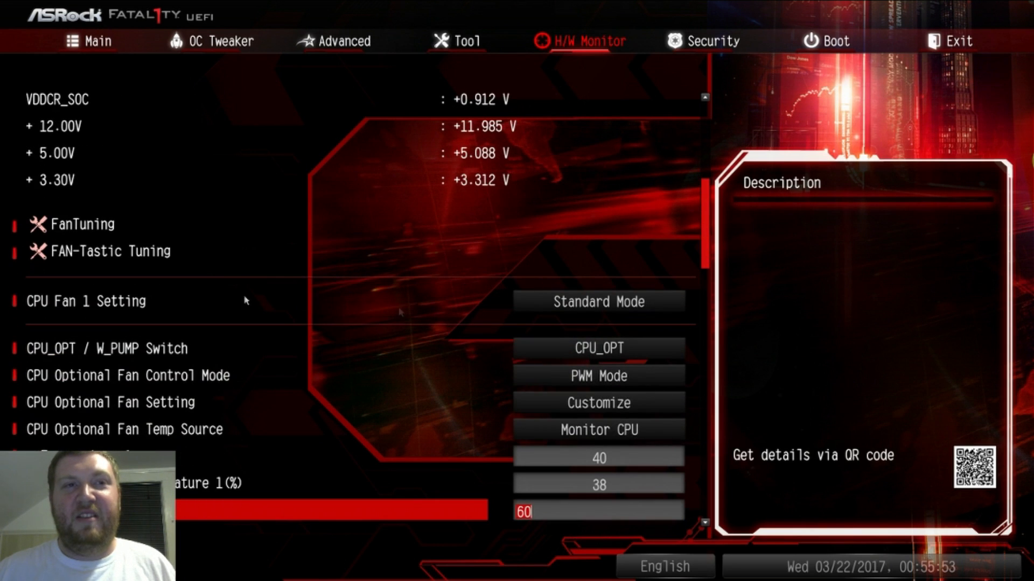
pyautogui.scroll(-3)
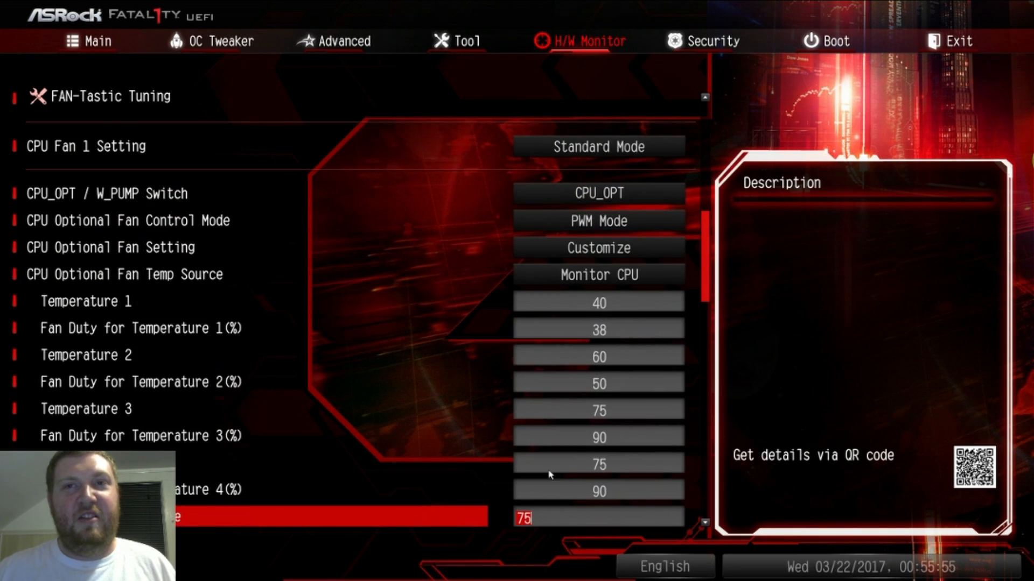
pyautogui.scroll(-3)
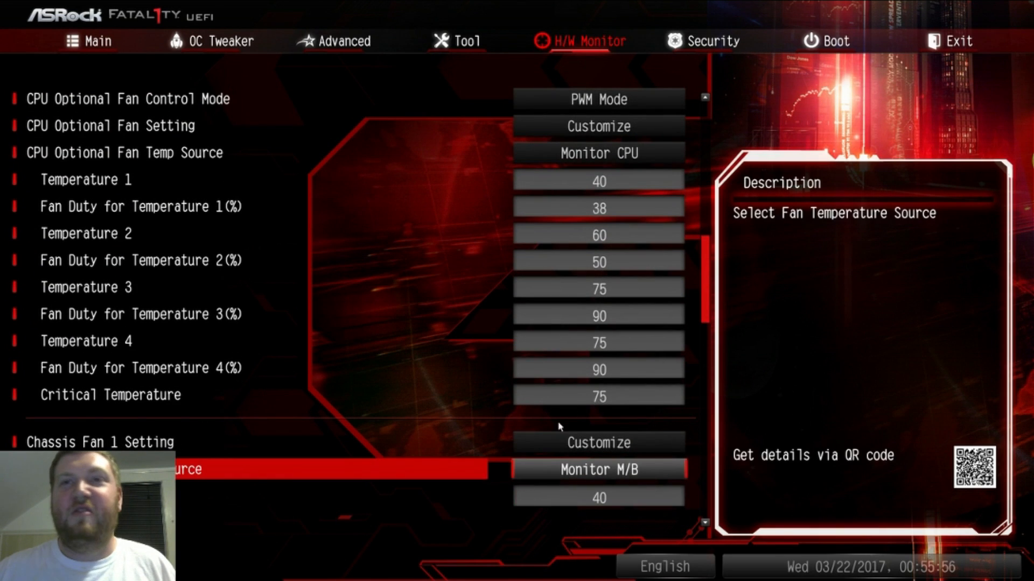
pyautogui.scroll(-3)
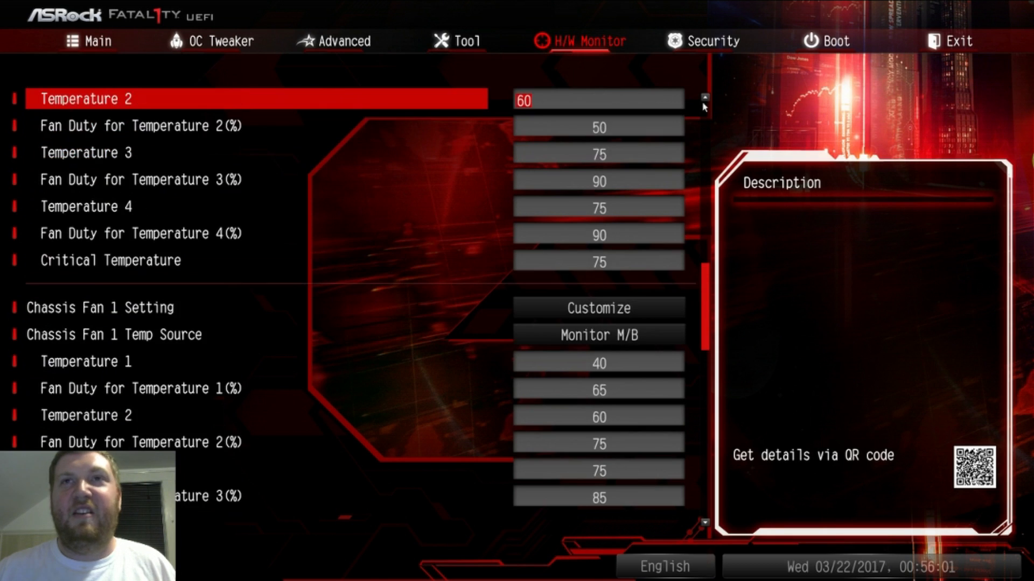
pyautogui.scroll(3)
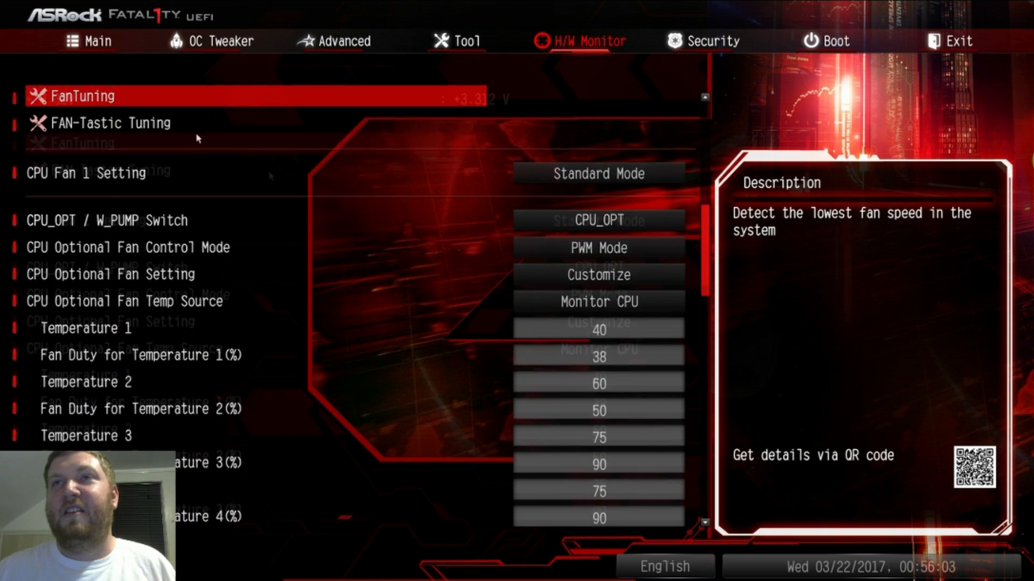
pyautogui.scroll(3)
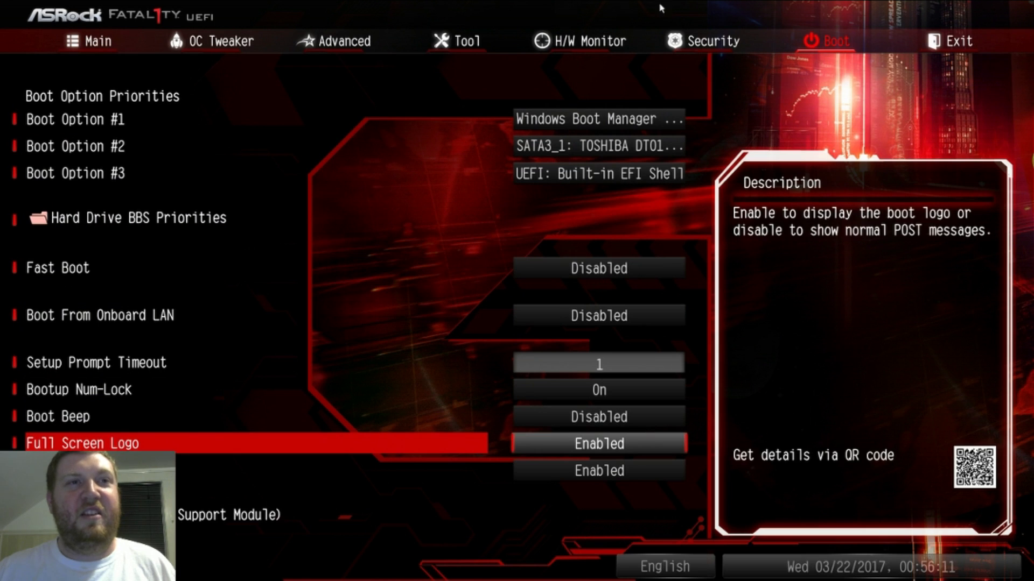
# Read the Bootup Num-Lock, Setup Prompt Timeout and Boot Beep descriptions
pyautogui.press('Down')
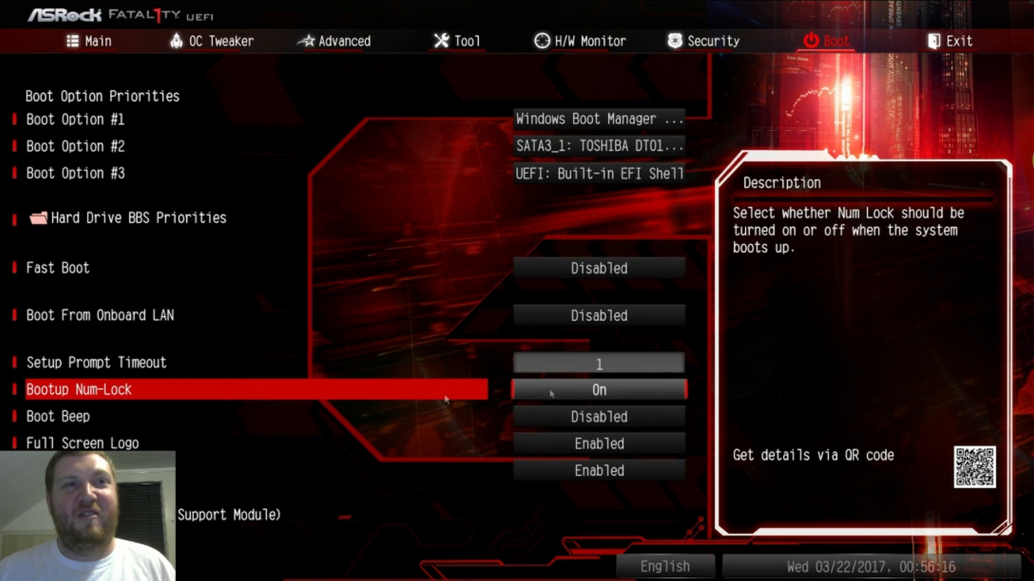
pyautogui.press('up')
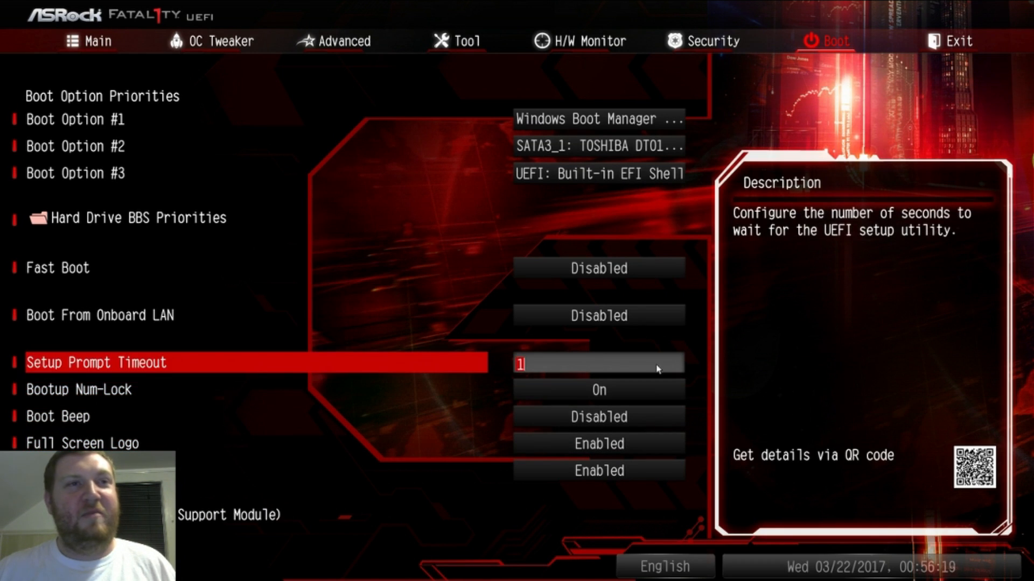
pyautogui.press('Down')
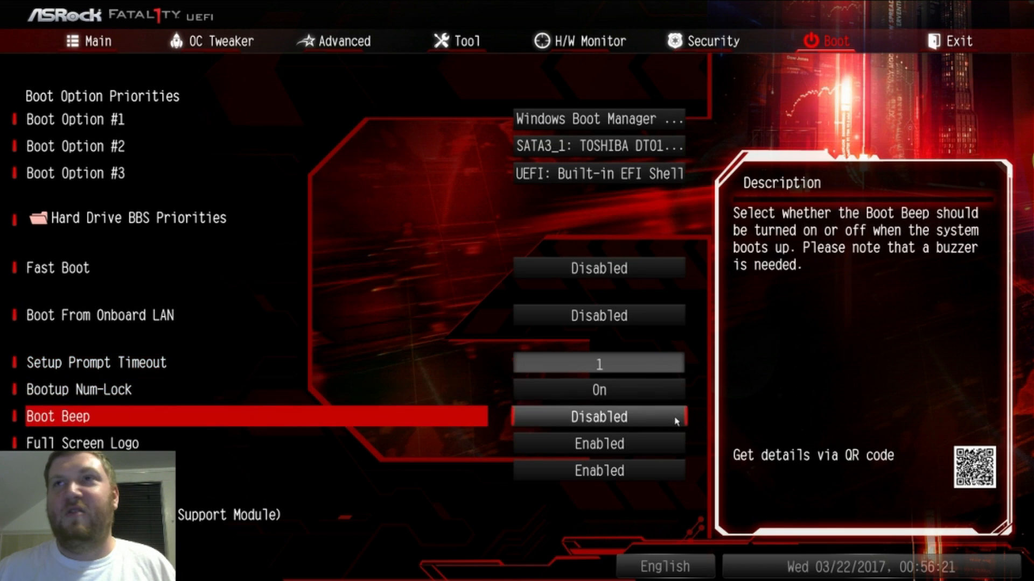
pyautogui.press('Down')
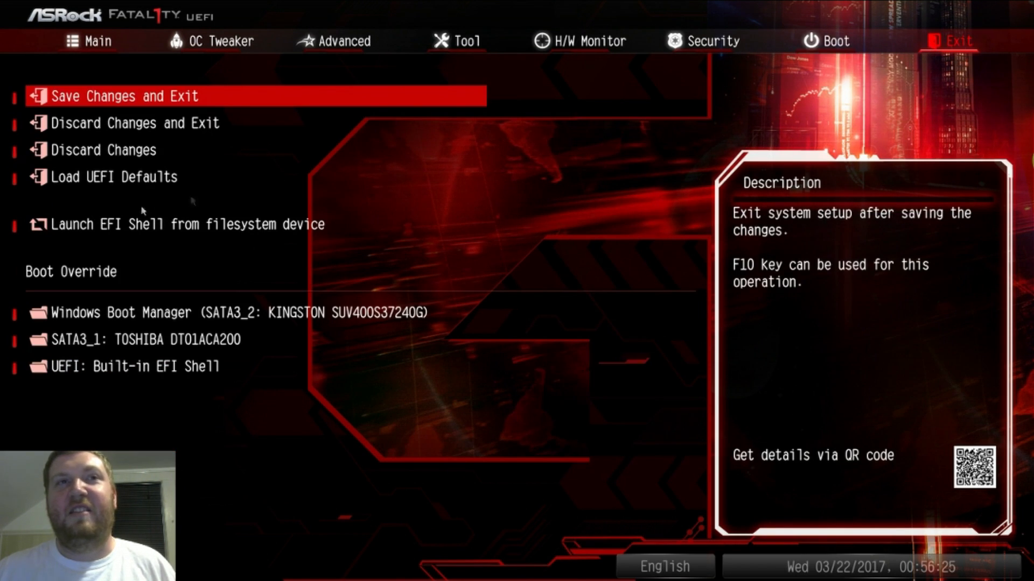
pyautogui.moveTo(282, 291)
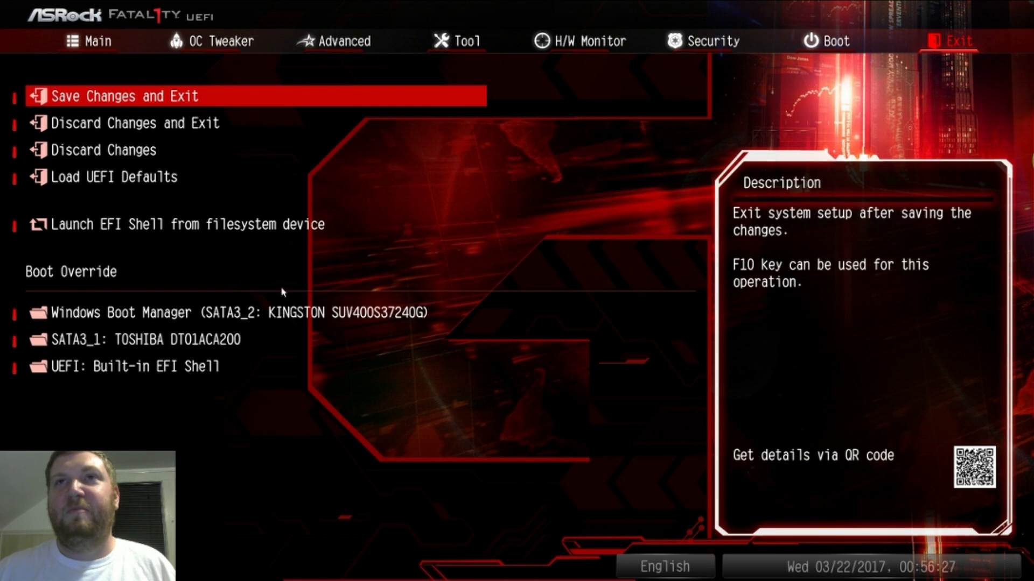
pyautogui.moveTo(370, 187)
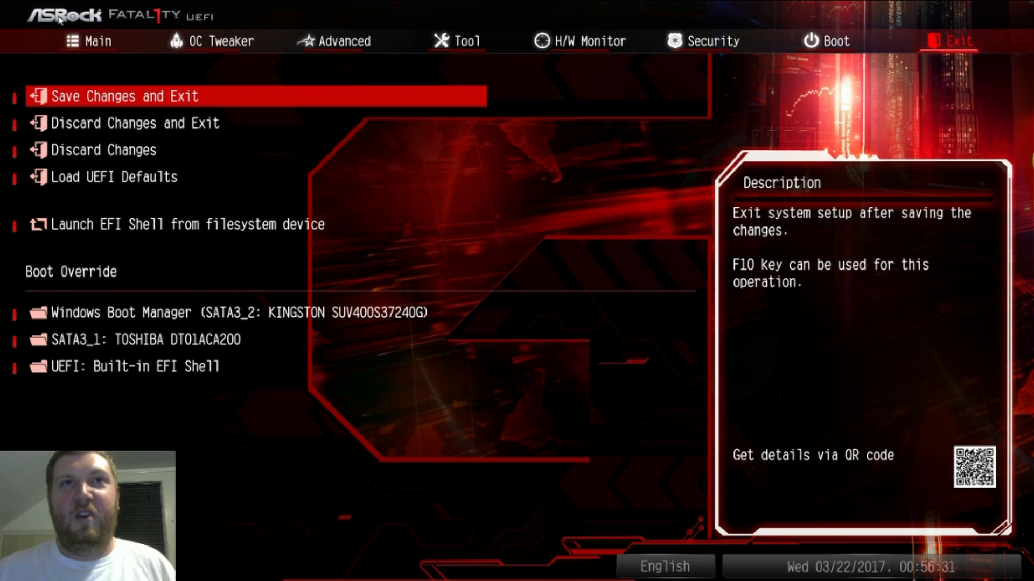
# Return to the Main tab showing Ryzen 7 1700 at 3800MHz and 16GB memory
pyautogui.click(97, 41)
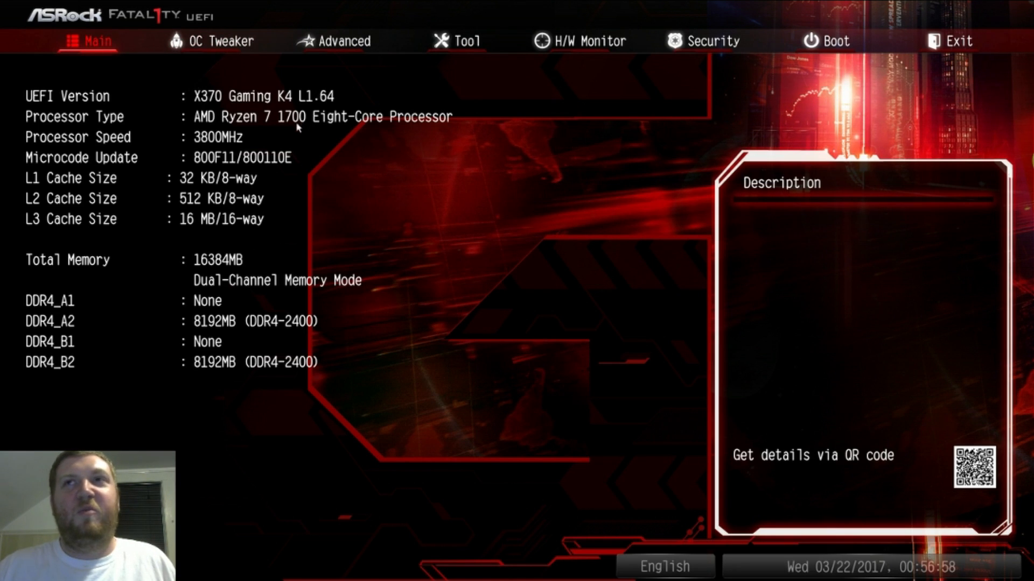
pyautogui.moveTo(461, 213)
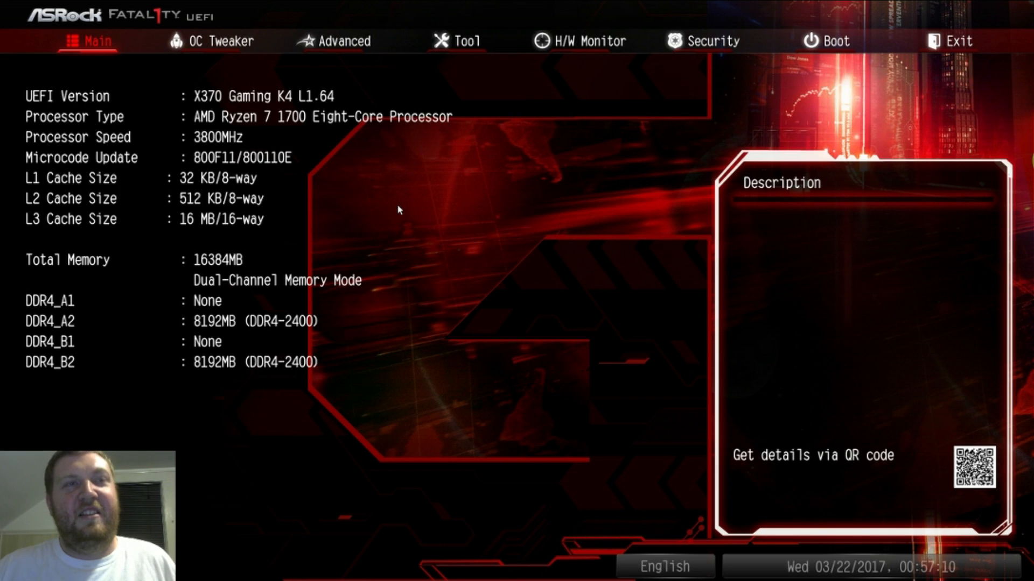
pyautogui.moveTo(150, 212)
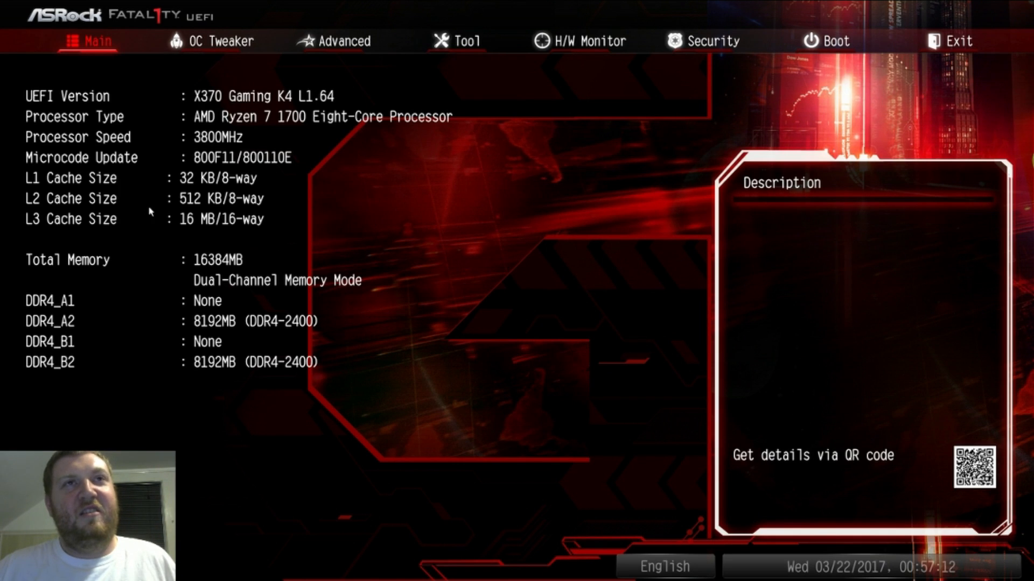
pyautogui.moveTo(185, 220)
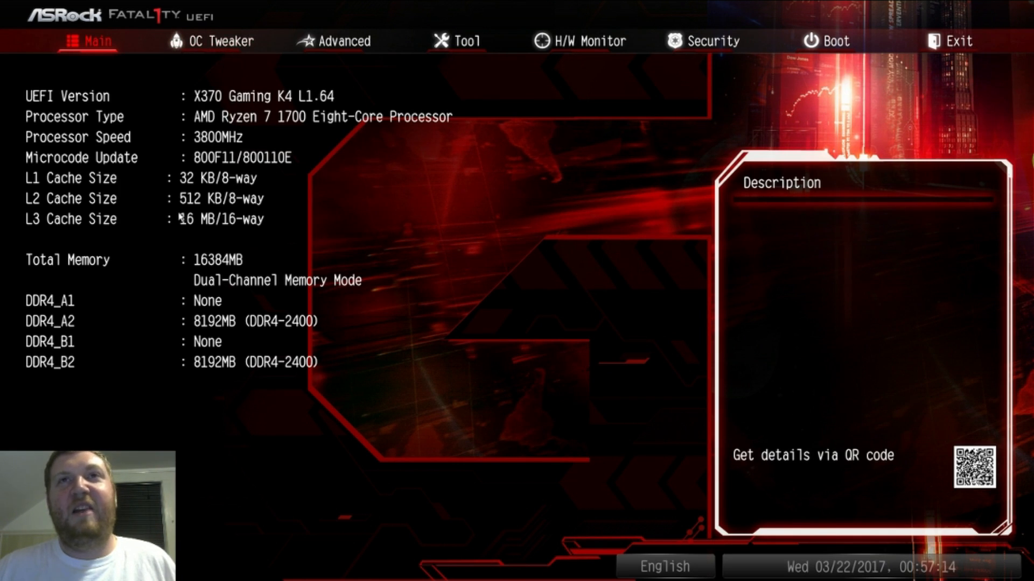
pyautogui.moveTo(317, 155)
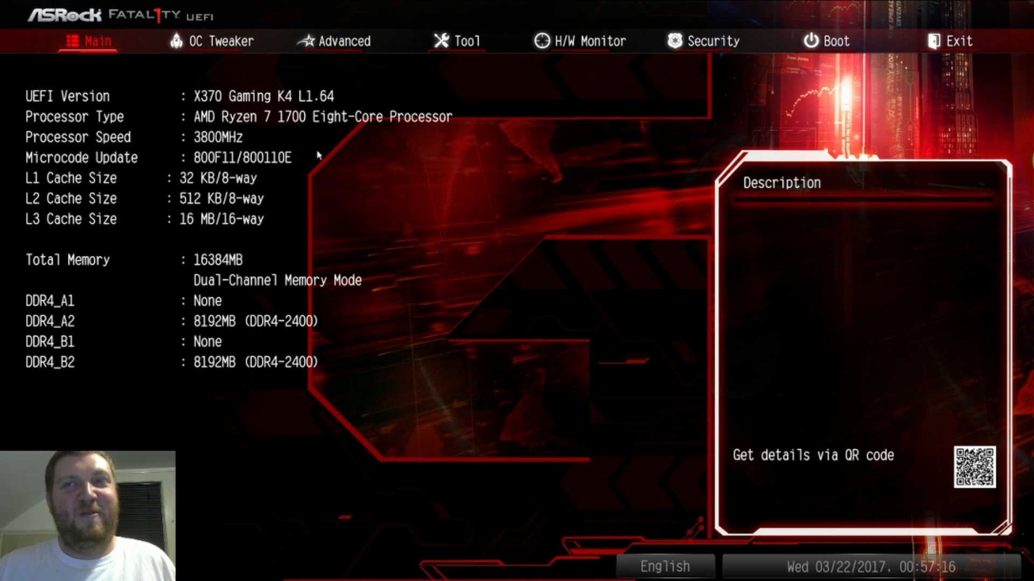
pyautogui.moveTo(565, 209)
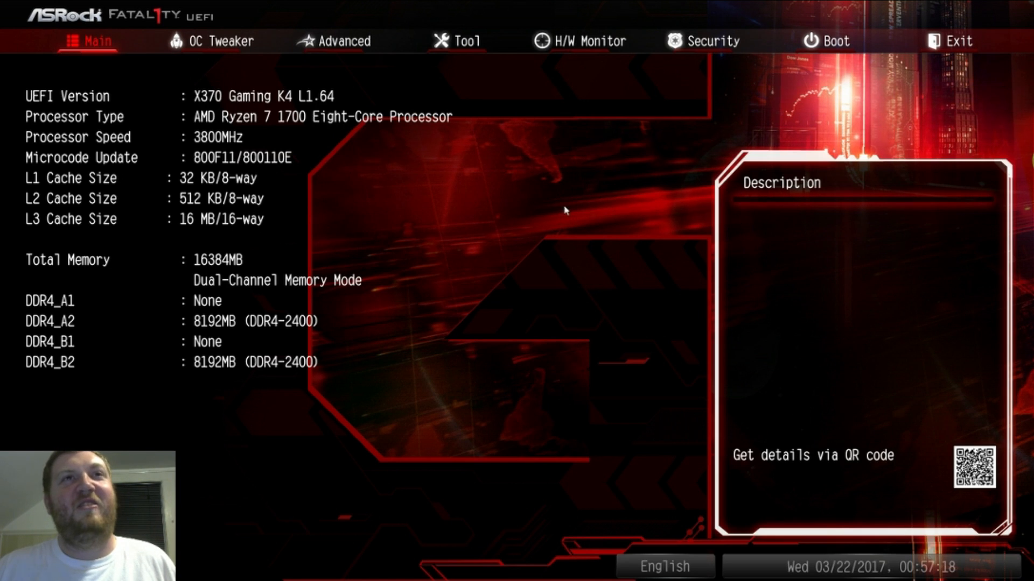
pyautogui.moveTo(215, 60)
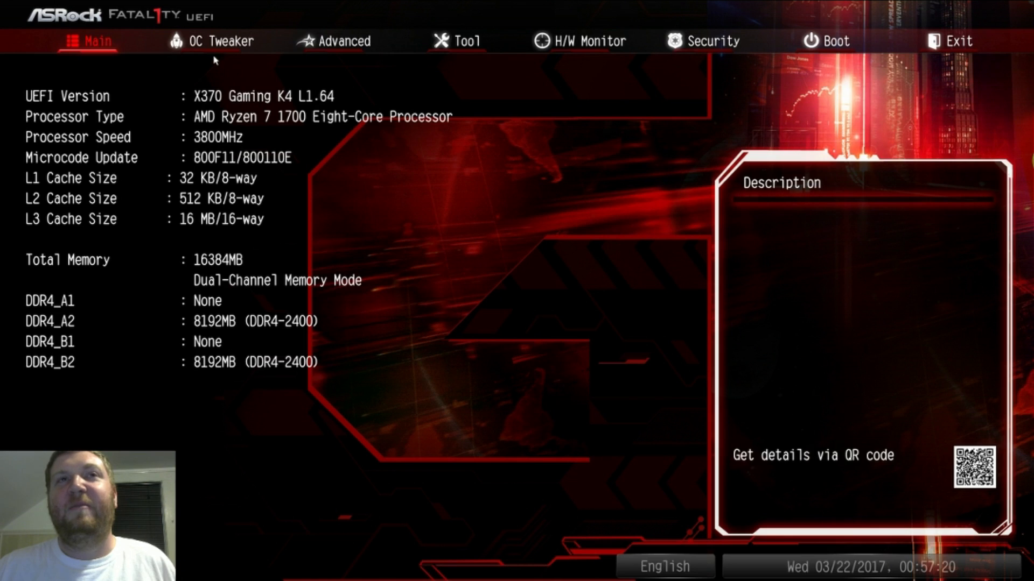
pyautogui.moveTo(296, 61)
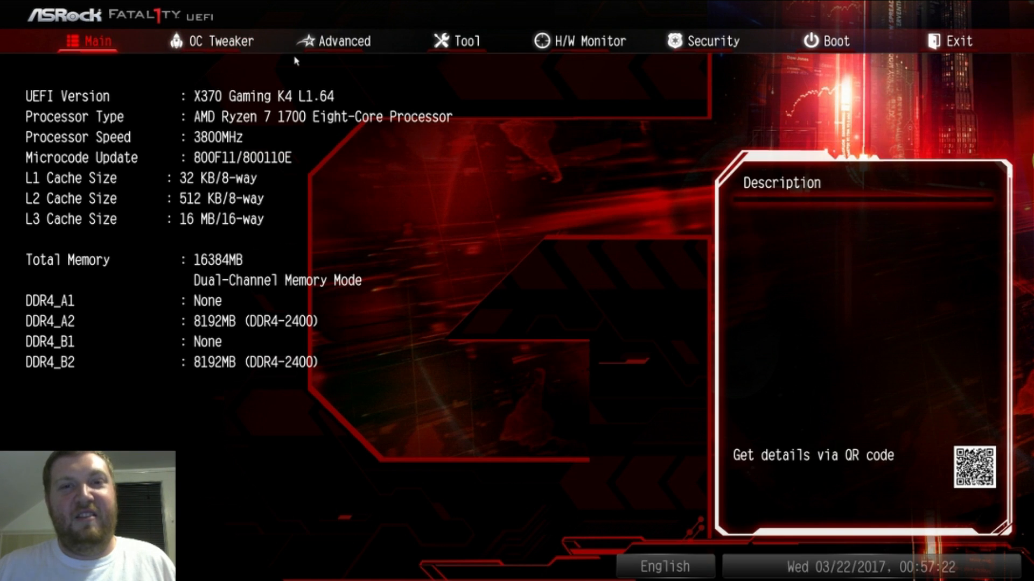
pyautogui.moveTo(321, 142)
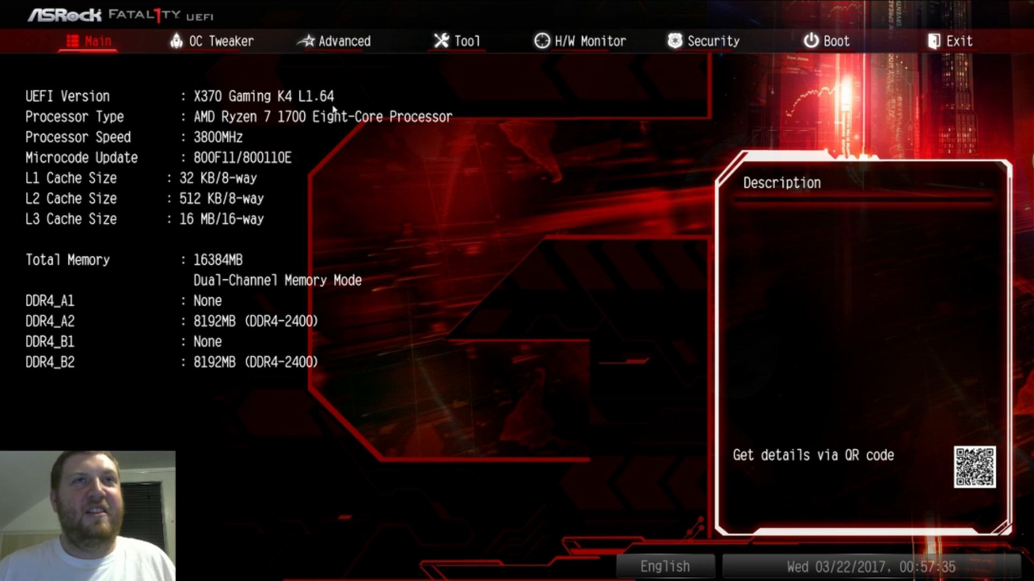
pyautogui.moveTo(232, 55)
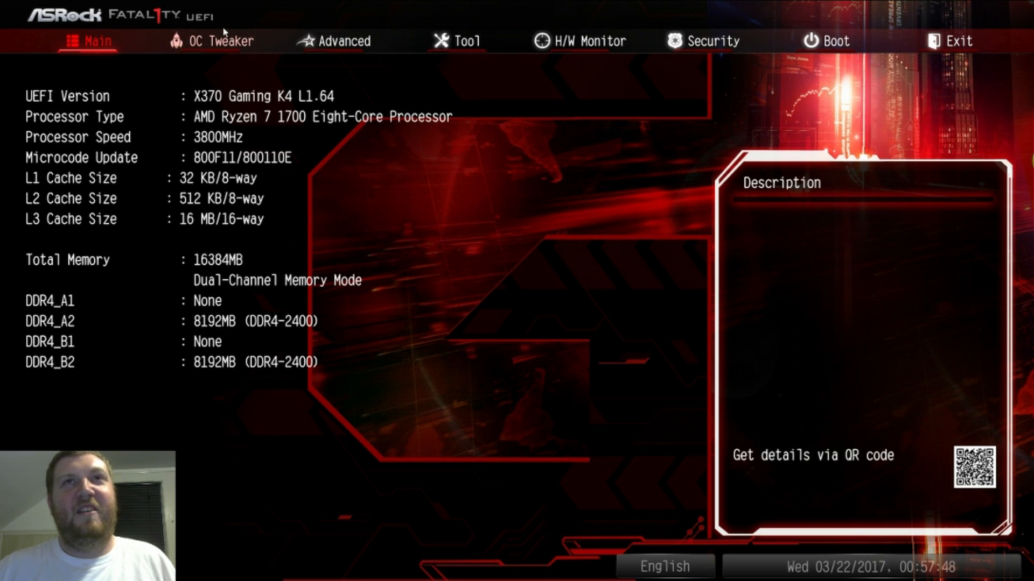
pyautogui.moveTo(313, 132)
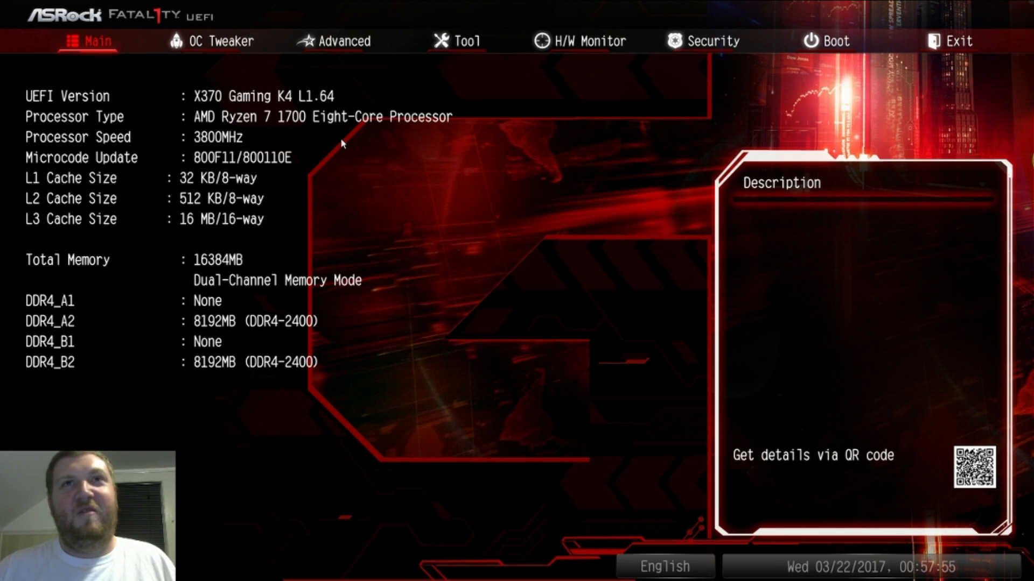
pyautogui.moveTo(432, 95)
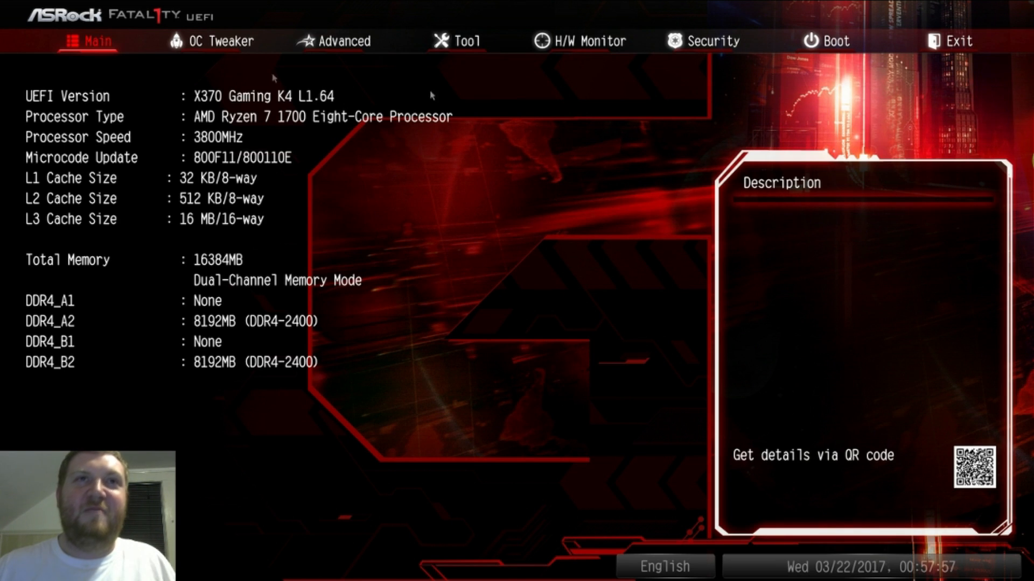
pyautogui.moveTo(267, 221)
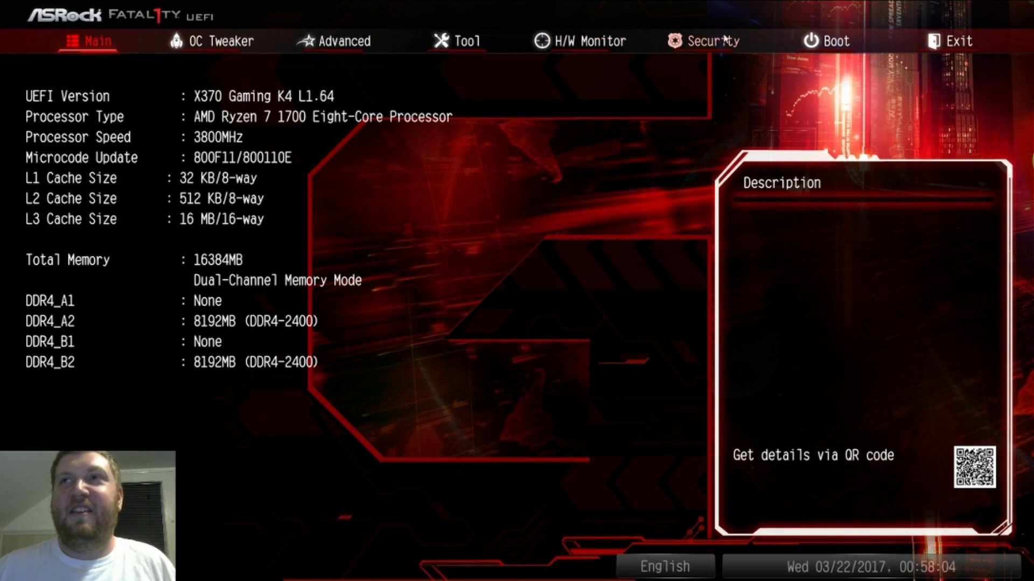
pyautogui.moveTo(596, 179)
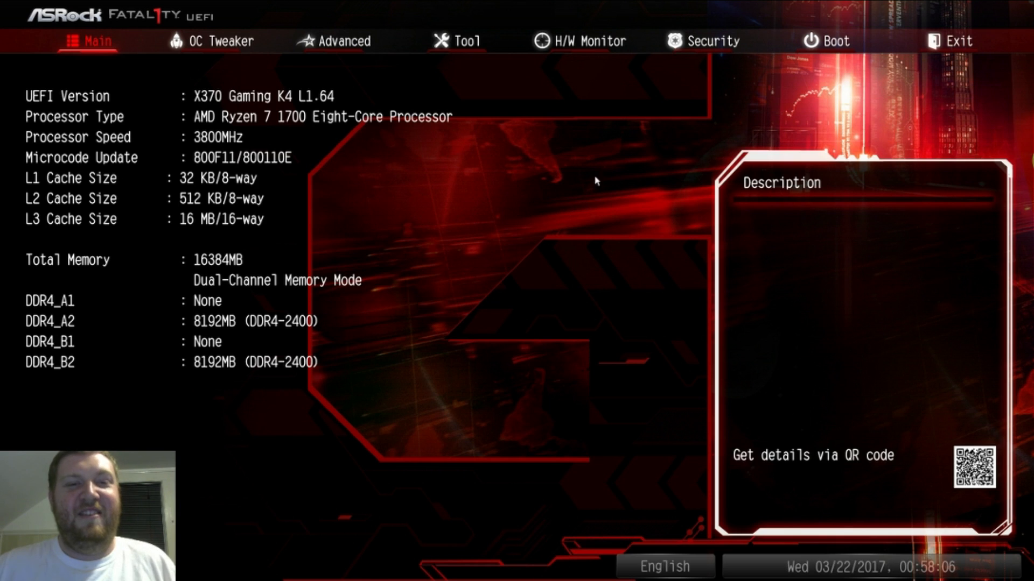
pyautogui.moveTo(373, 151)
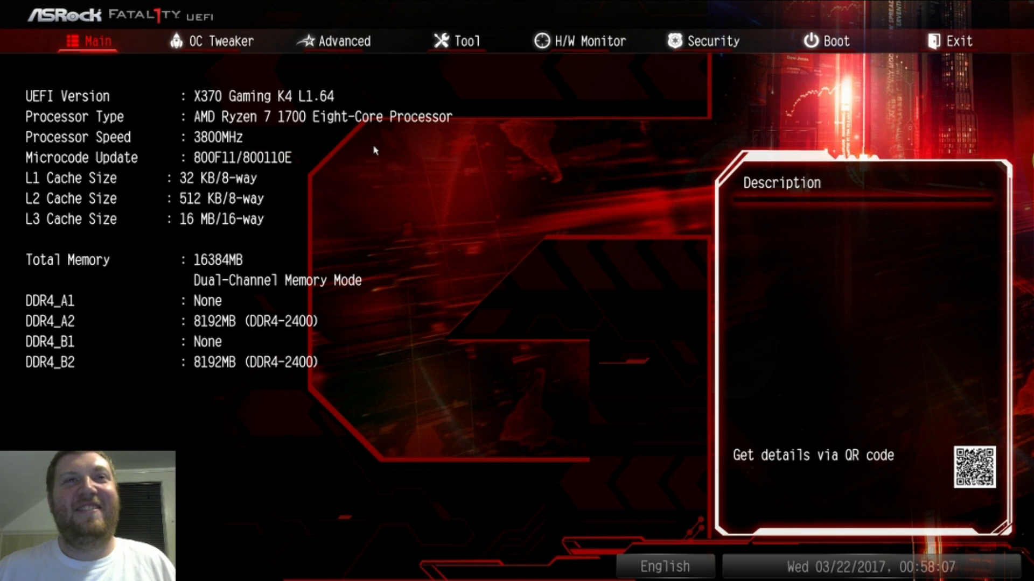